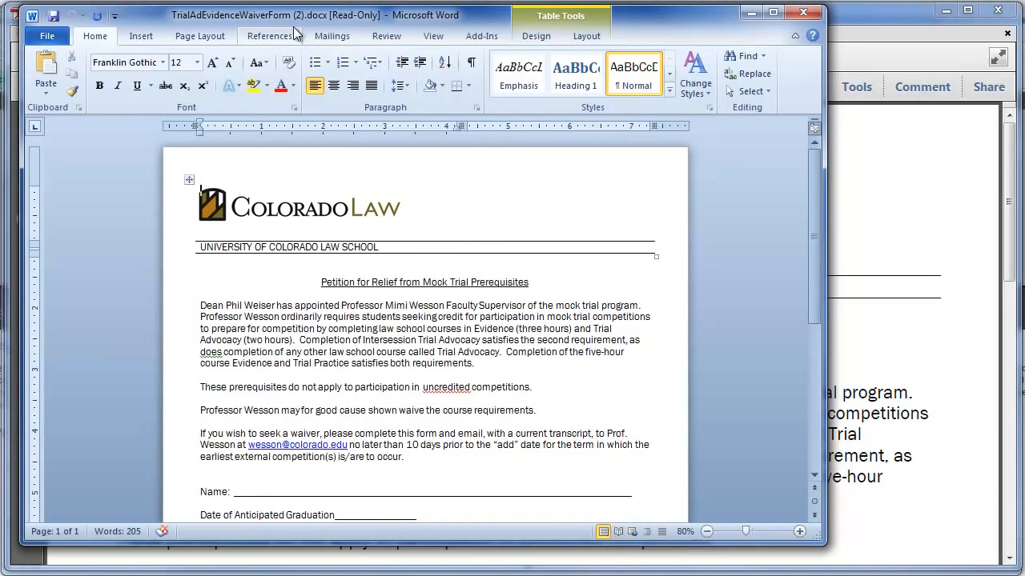
{"action": "mouse_move", "coordinate": [298, 30]}
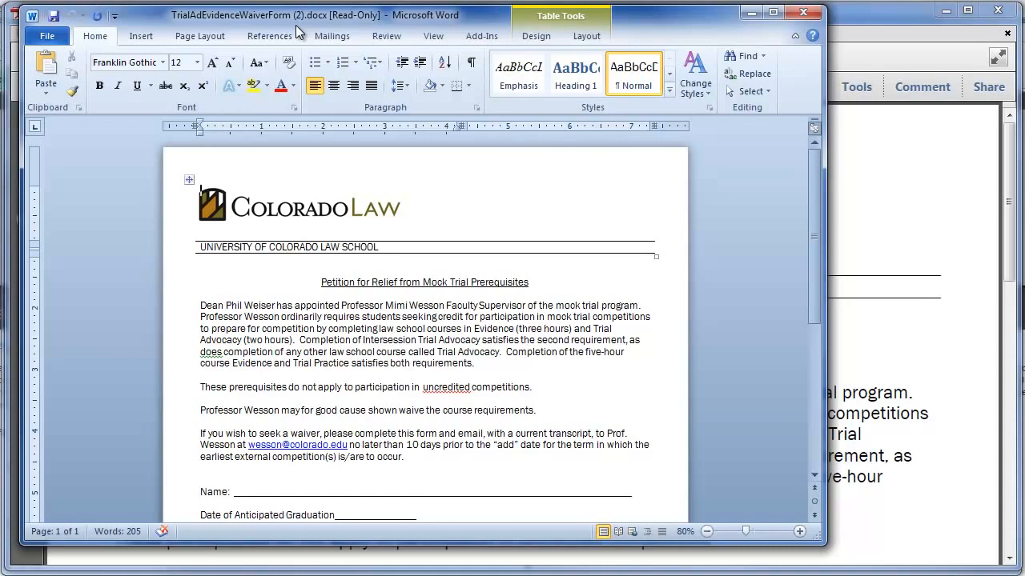
{"action": "mouse_move", "coordinate": [474, 13]}
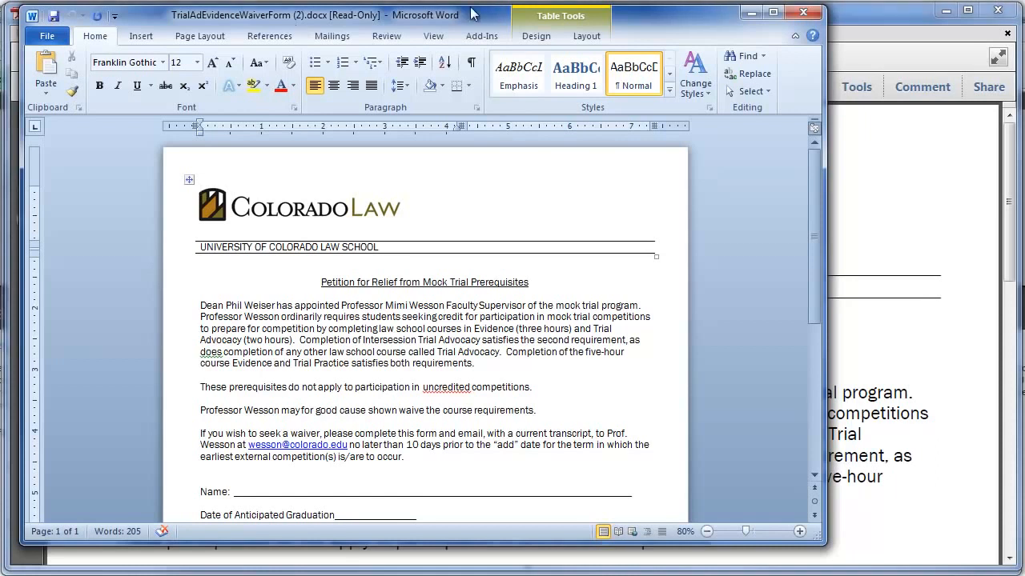
{"action": "mouse_move", "coordinate": [682, 253]}
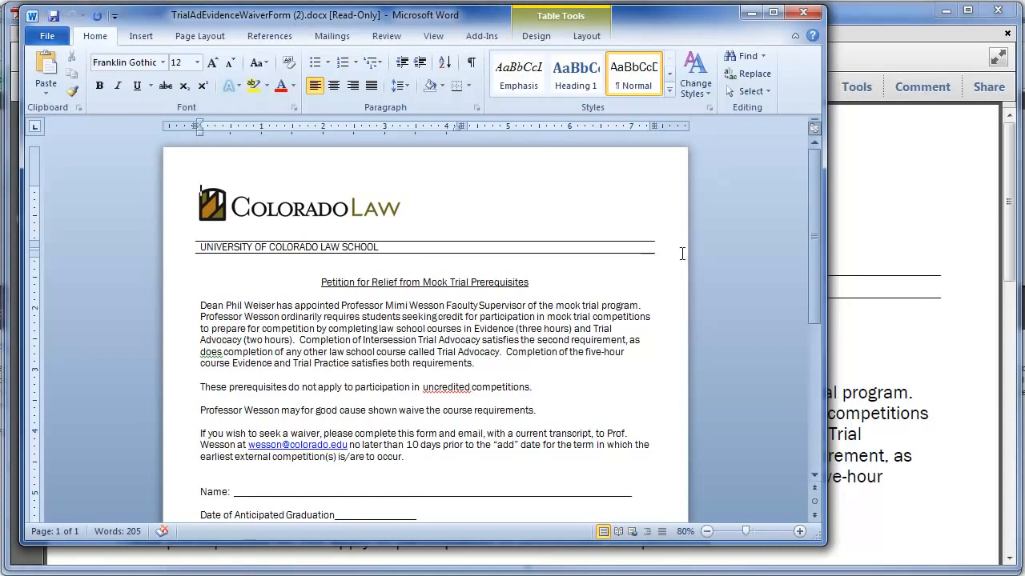
{"action": "mouse_move", "coordinate": [953, 268]}
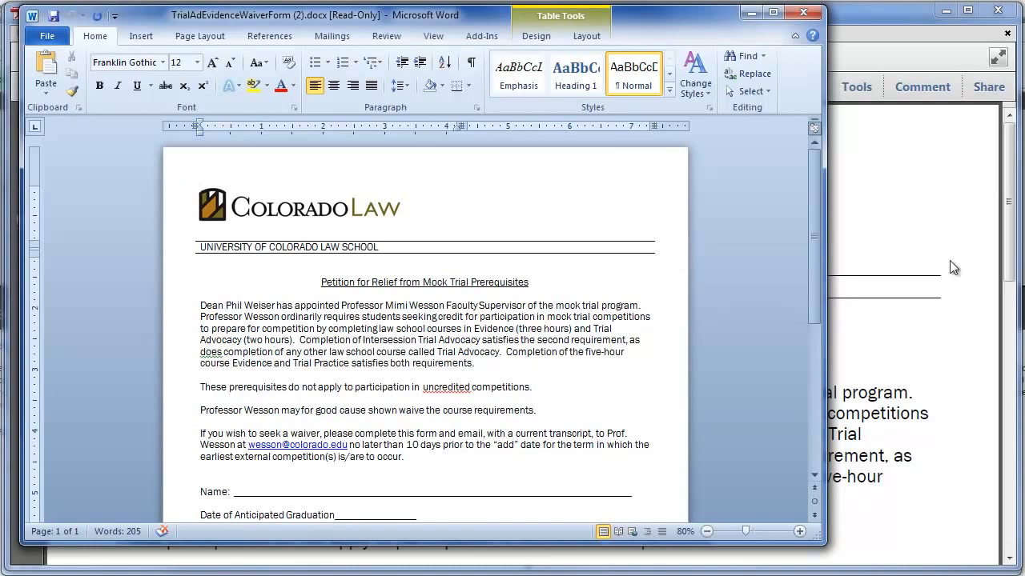
- Review the waiver PDF and abandon a Save As attempt without creating a file
{"action": "scroll", "scroll_direction": "down", "scroll_amount": 3}
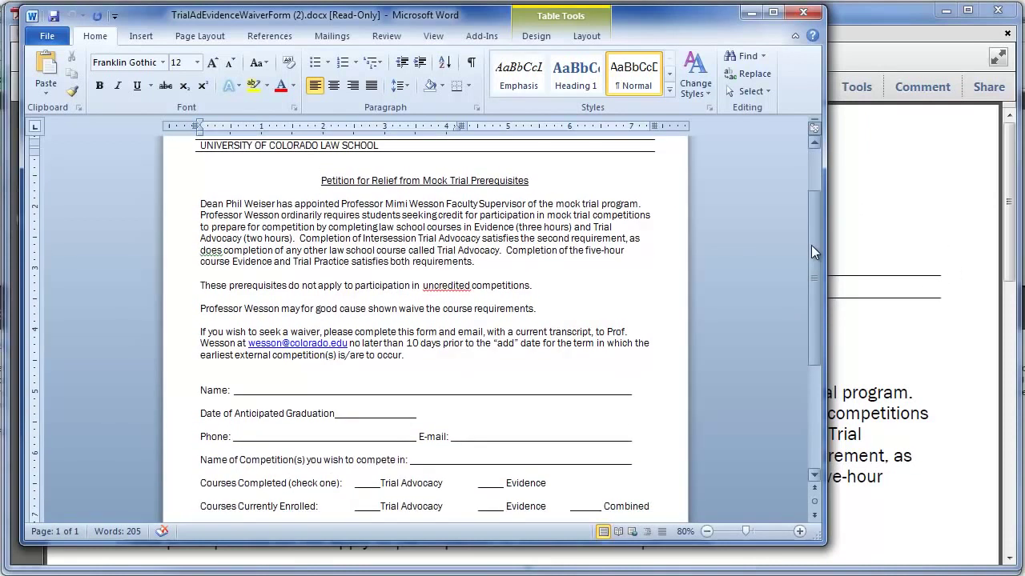
{"action": "scroll", "scroll_direction": "down", "scroll_amount": 3}
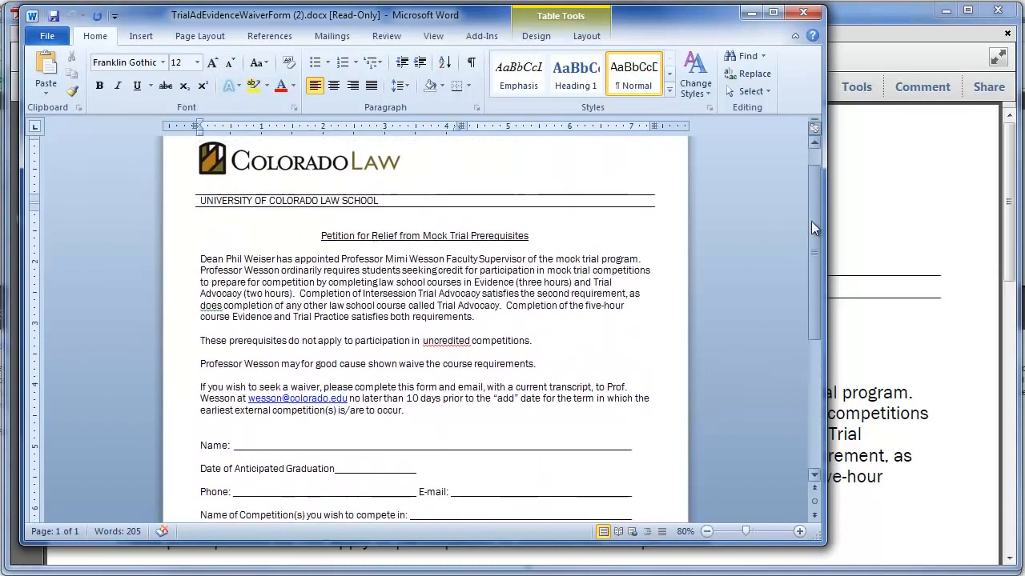
{"action": "scroll", "scroll_direction": "down", "scroll_amount": 3}
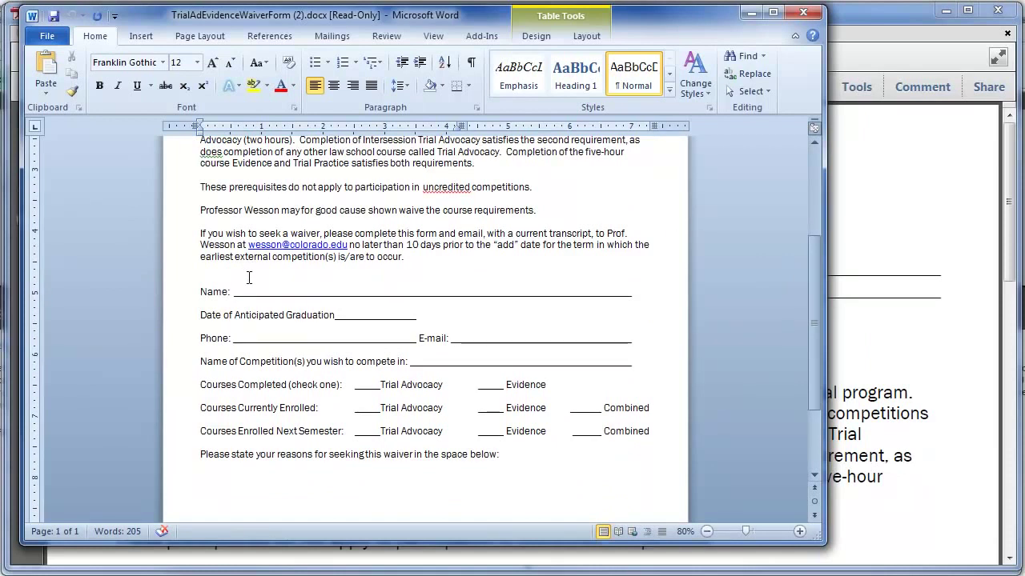
{"action": "mouse_move", "coordinate": [682, 301]}
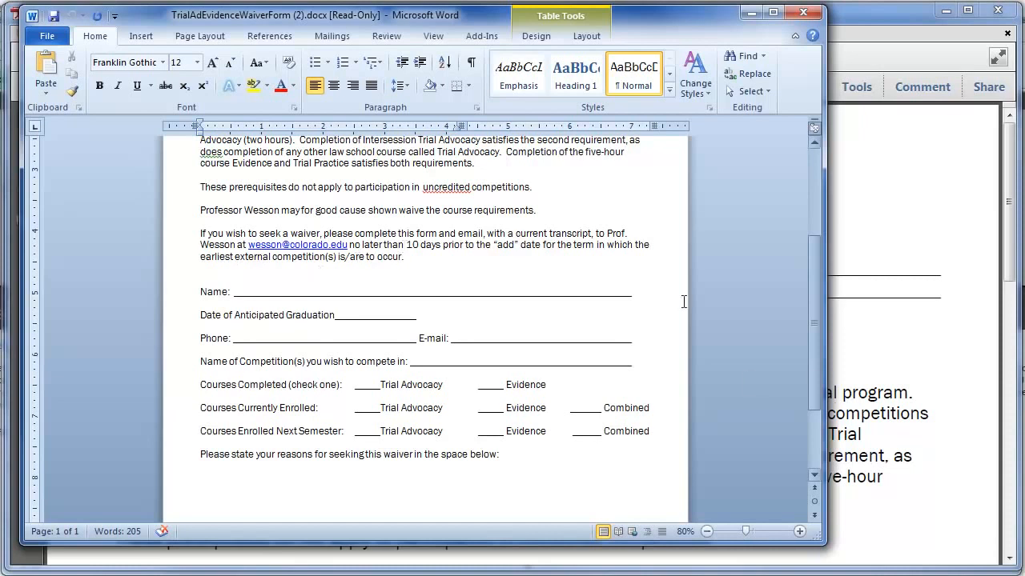
{"action": "mouse_move", "coordinate": [394, 236]}
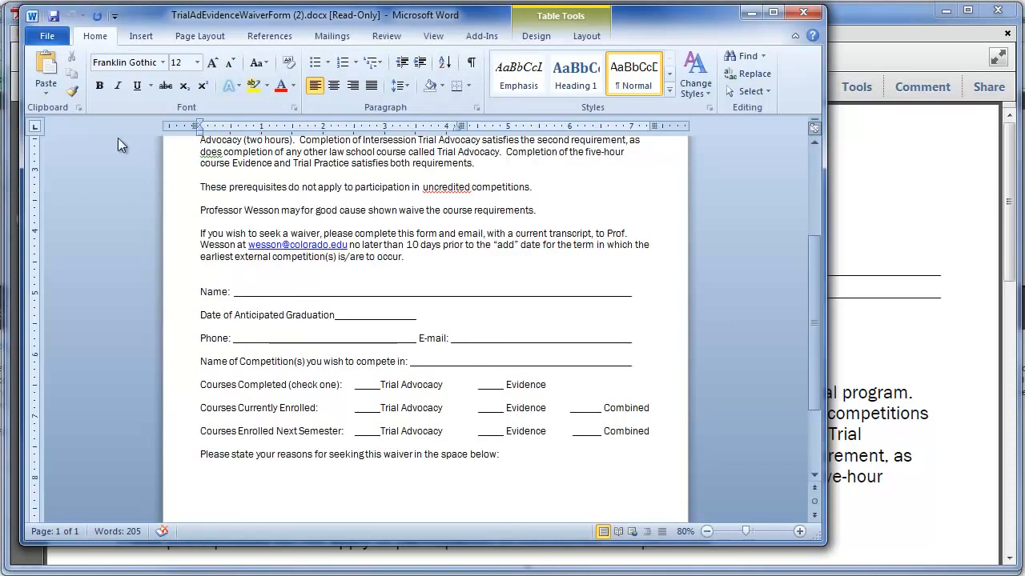
{"action": "left_click", "coordinate": [51, 35]}
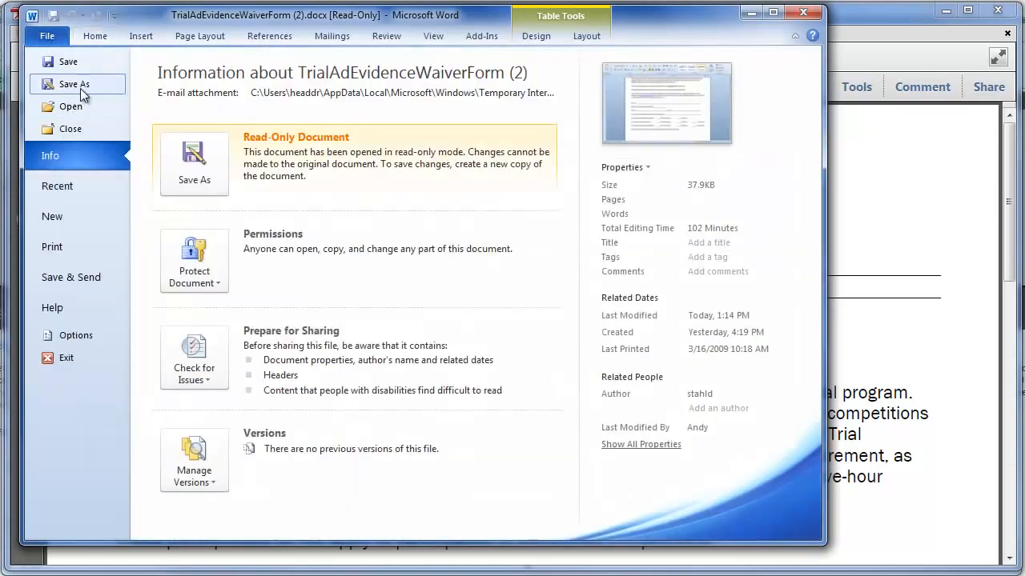
{"action": "left_click", "coordinate": [73, 84]}
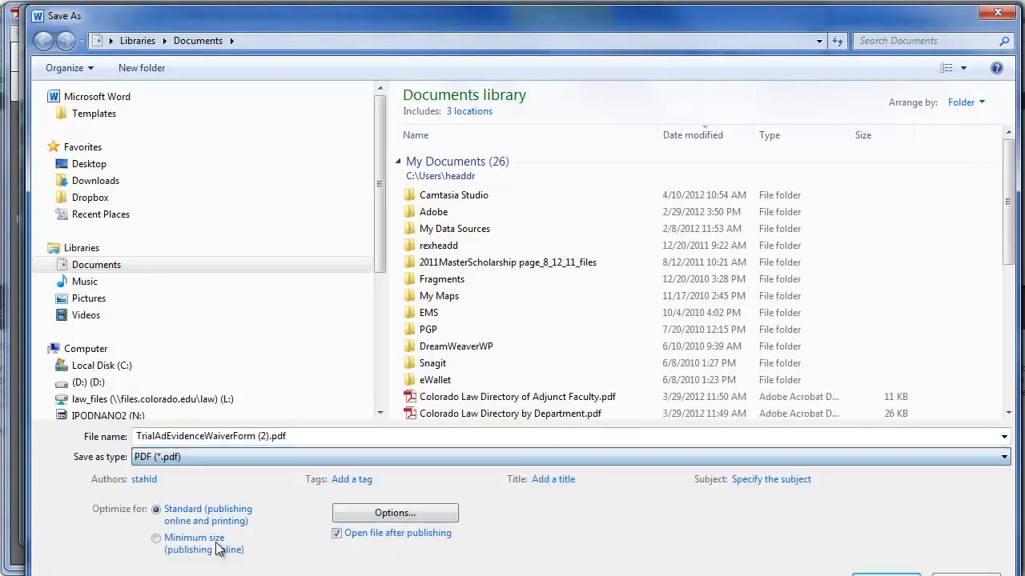
{"action": "mouse_move", "coordinate": [648, 544]}
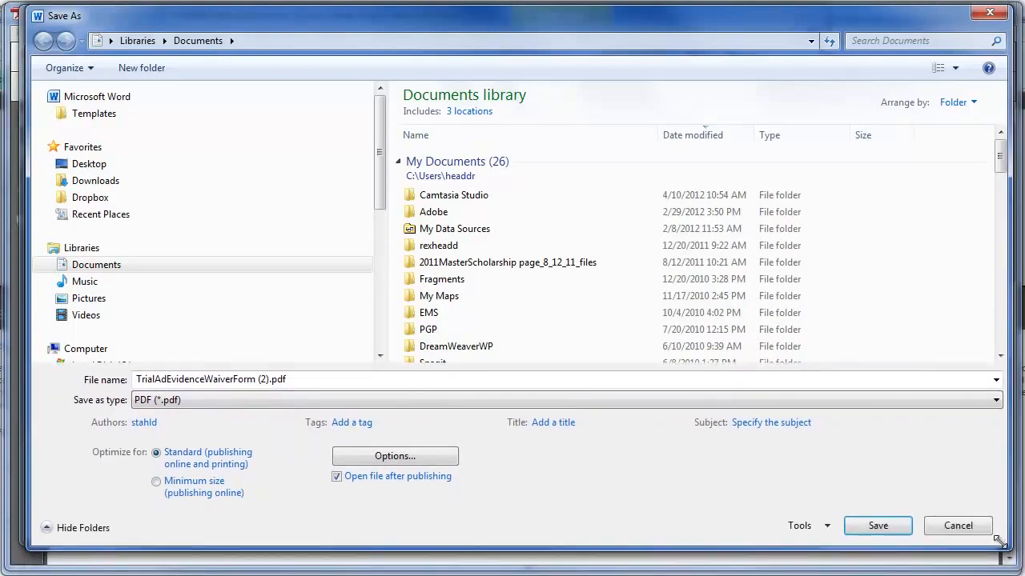
{"action": "mouse_move", "coordinate": [625, 452]}
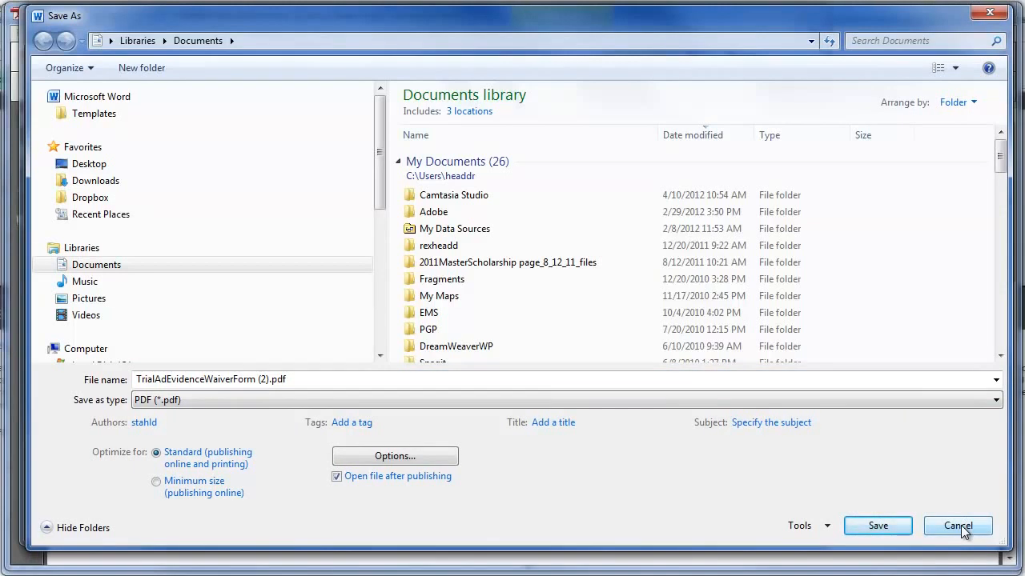
{"action": "left_click", "coordinate": [966, 525]}
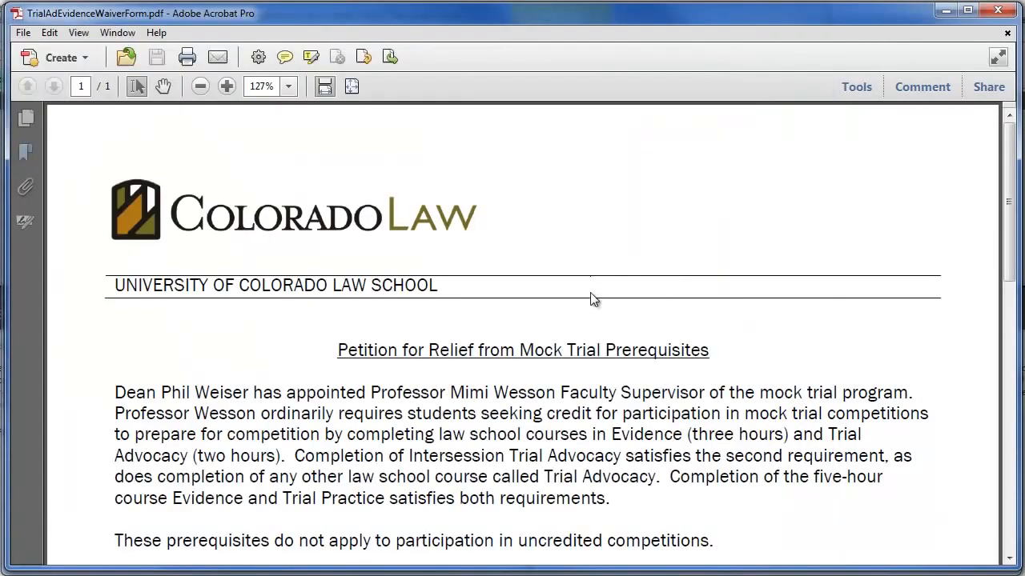
{"action": "mouse_move", "coordinate": [589, 293]}
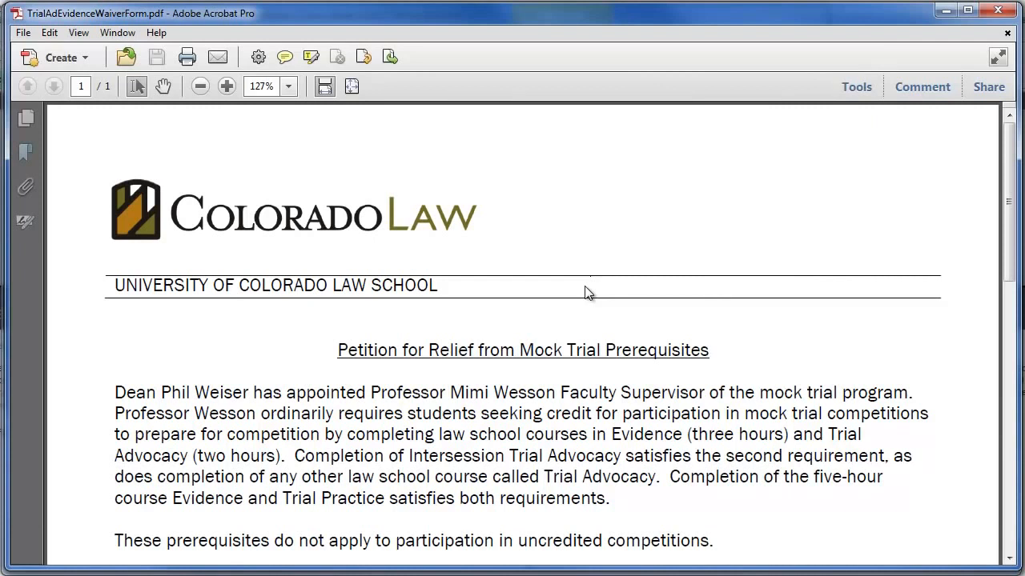
{"action": "scroll", "scroll_direction": "down", "scroll_amount": 3}
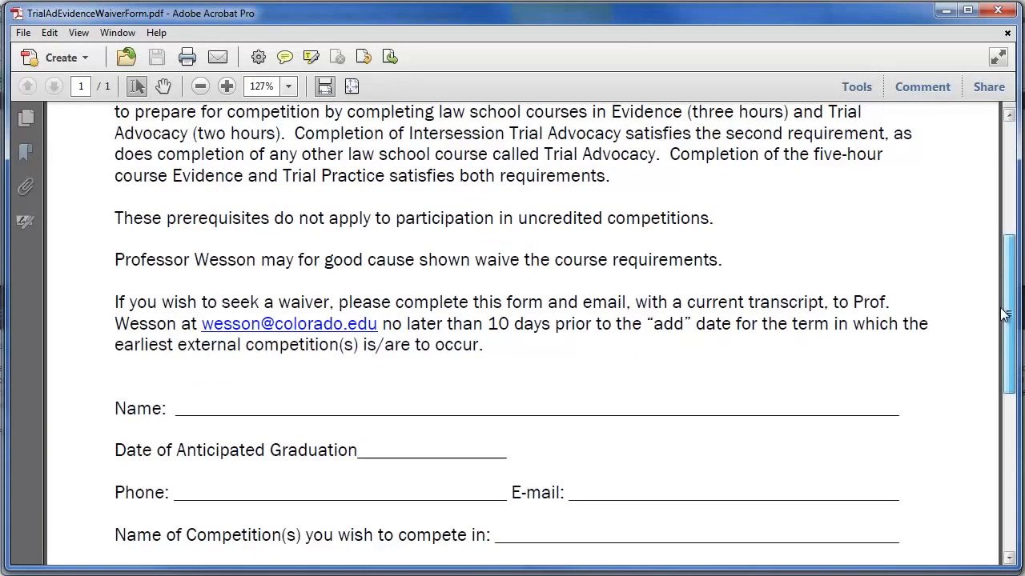
{"action": "scroll", "scroll_direction": "down", "scroll_amount": 3}
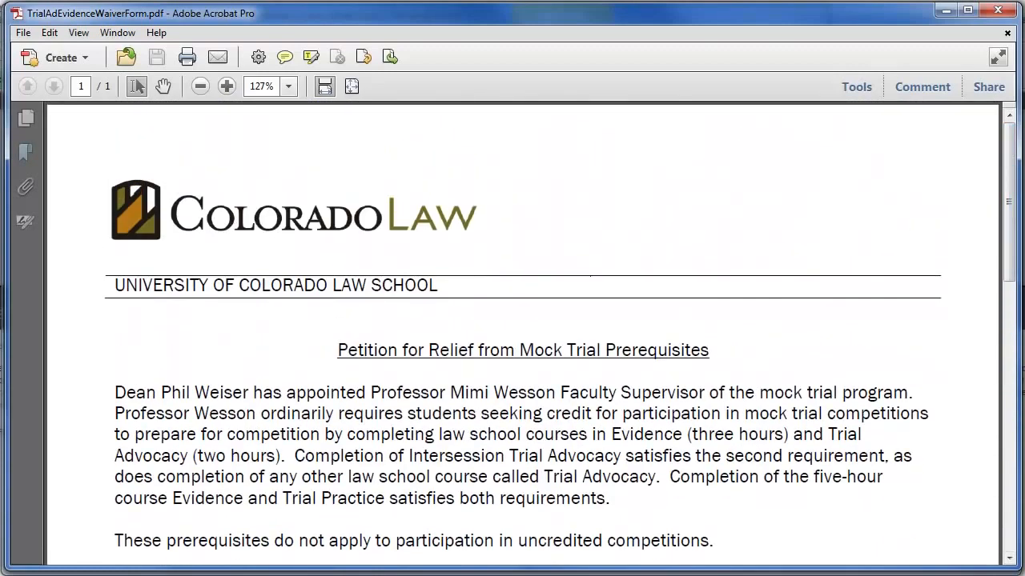
- Create a form from the current document via Forms > Create, using the existing file
{"action": "left_click", "coordinate": [855, 86]}
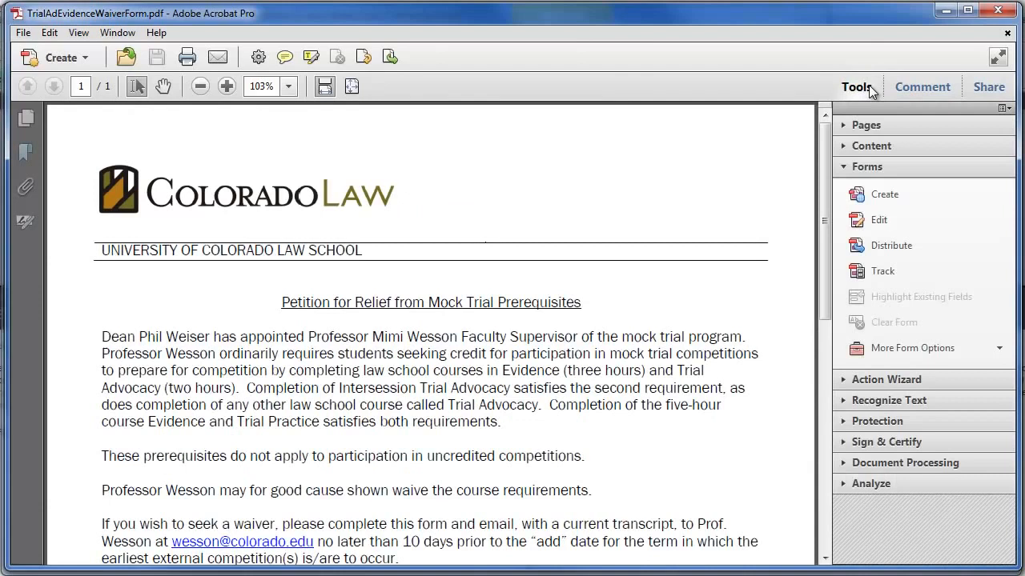
{"action": "left_click", "coordinate": [867, 166]}
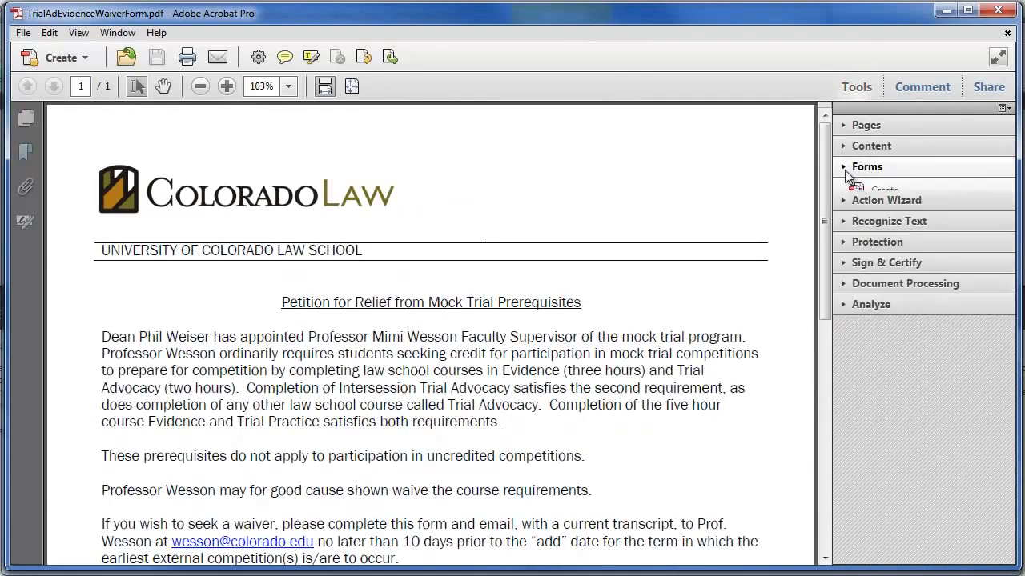
{"action": "left_click", "coordinate": [867, 167]}
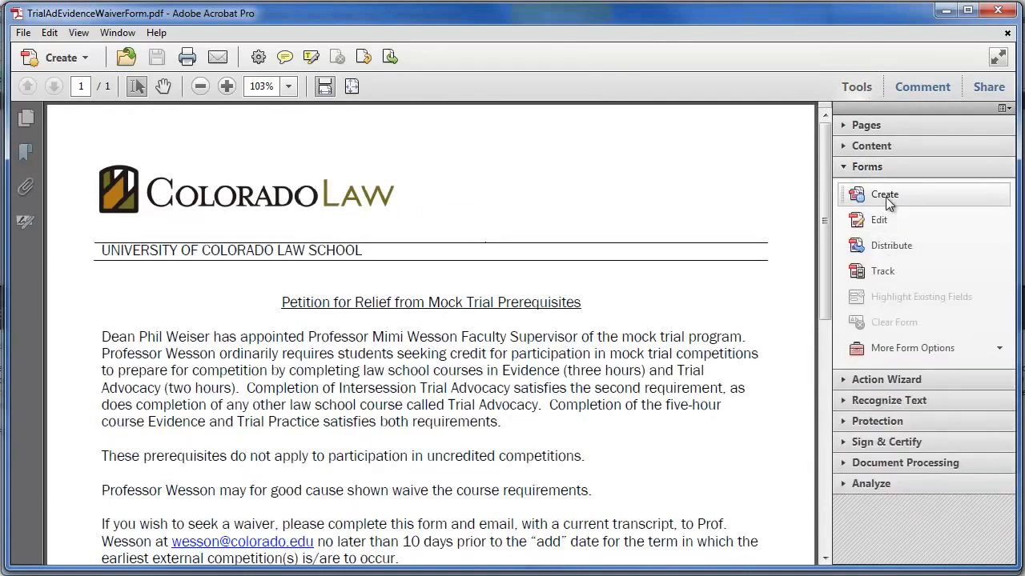
{"action": "left_click", "coordinate": [883, 195]}
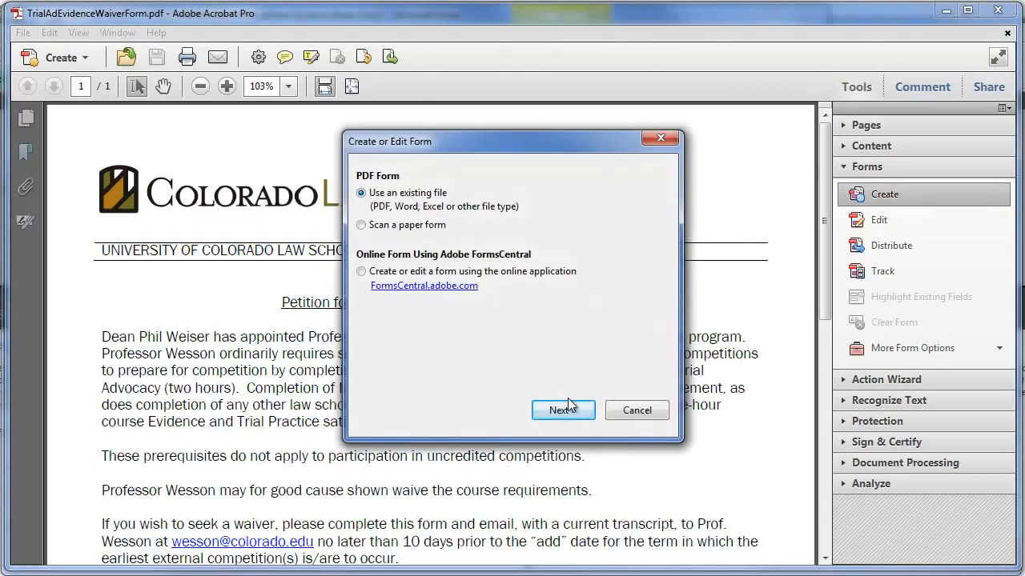
{"action": "left_click", "coordinate": [564, 410]}
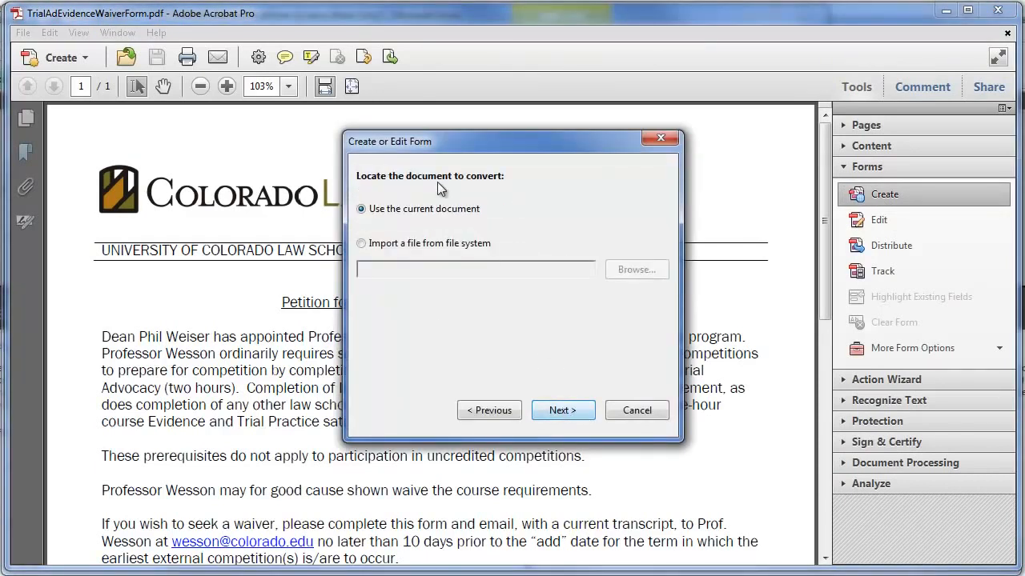
{"action": "left_click", "coordinate": [564, 410]}
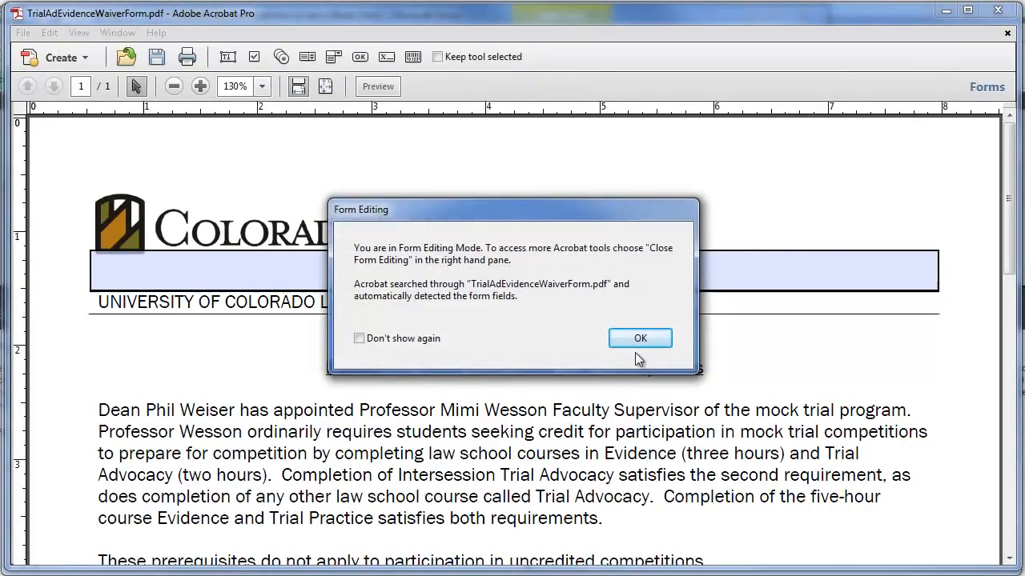
- Delete the auto-detected field over the University of Colorado Law School heading
{"action": "left_click", "coordinate": [640, 338]}
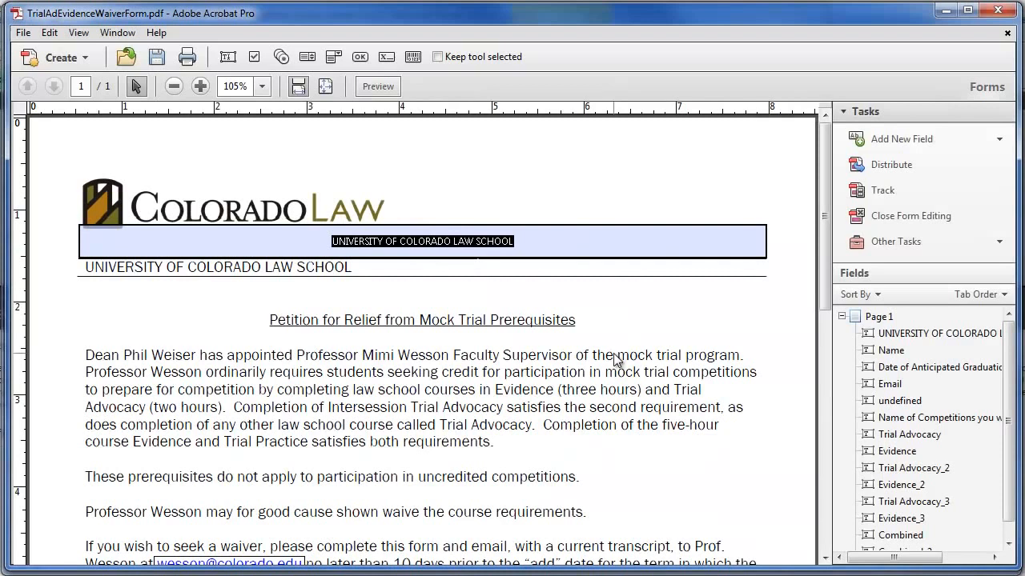
{"action": "mouse_move", "coordinate": [711, 326]}
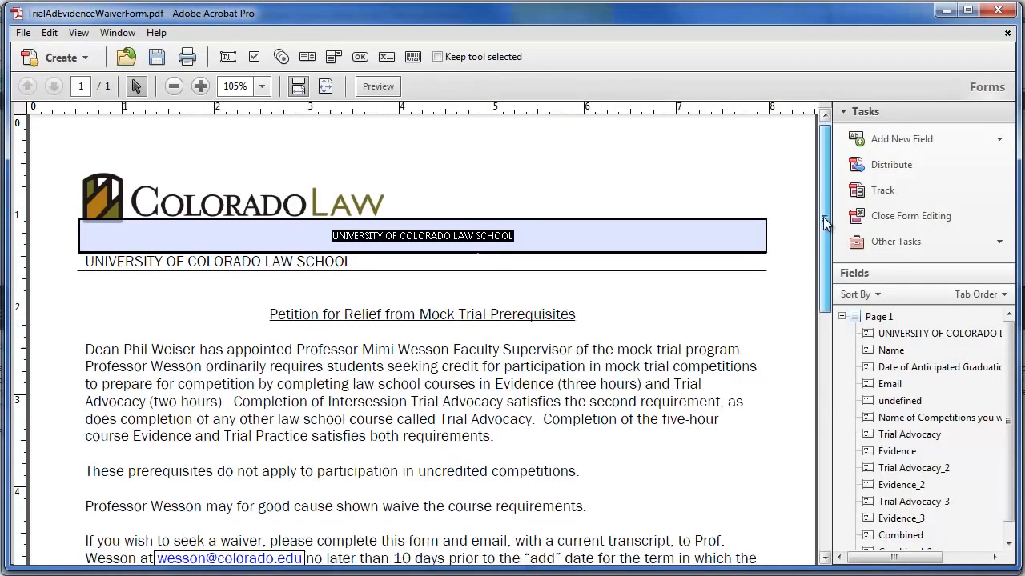
{"action": "scroll", "scroll_direction": "down", "scroll_amount": 3}
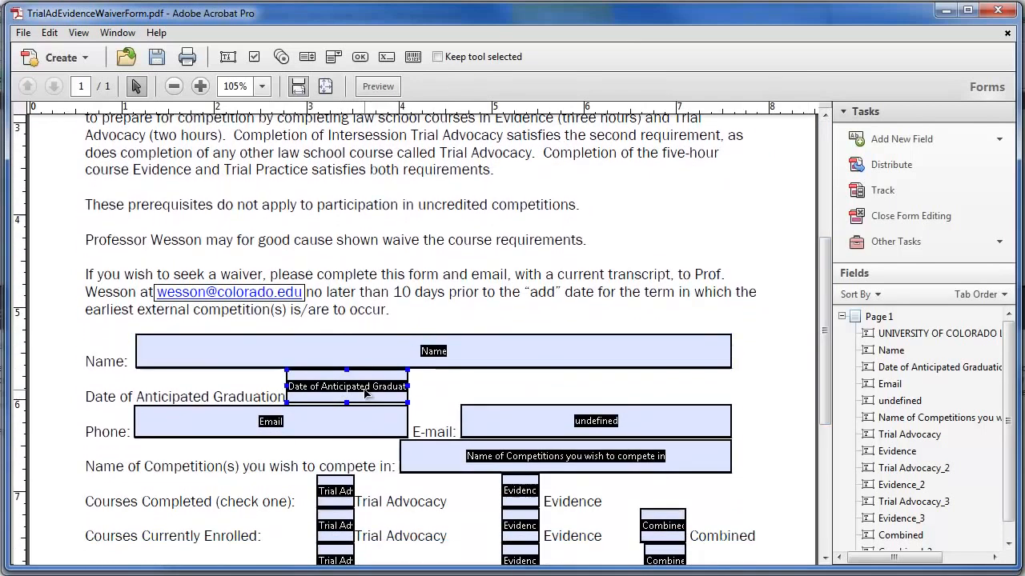
{"action": "left_click", "coordinate": [771, 375]}
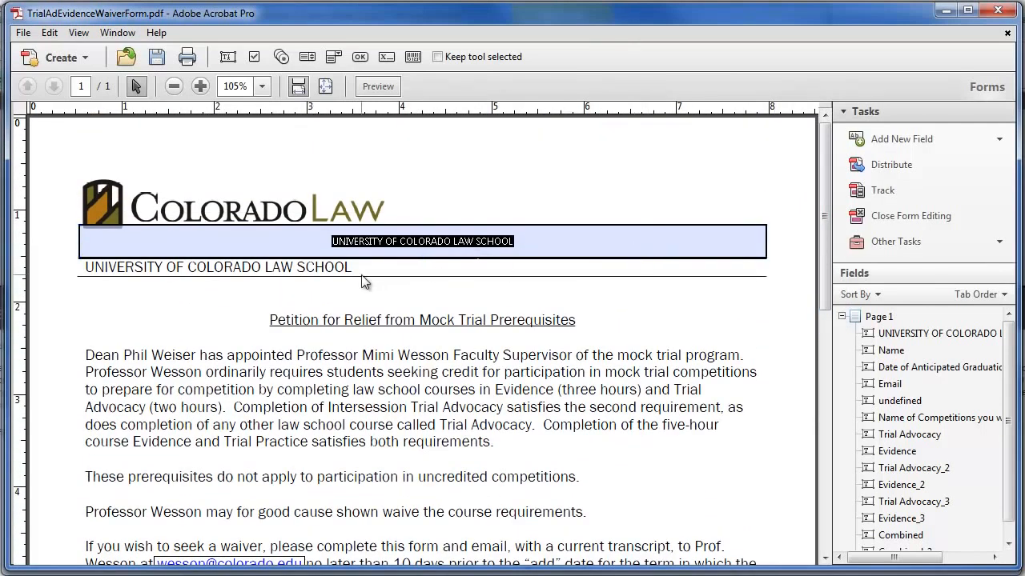
{"action": "left_click", "coordinate": [423, 240]}
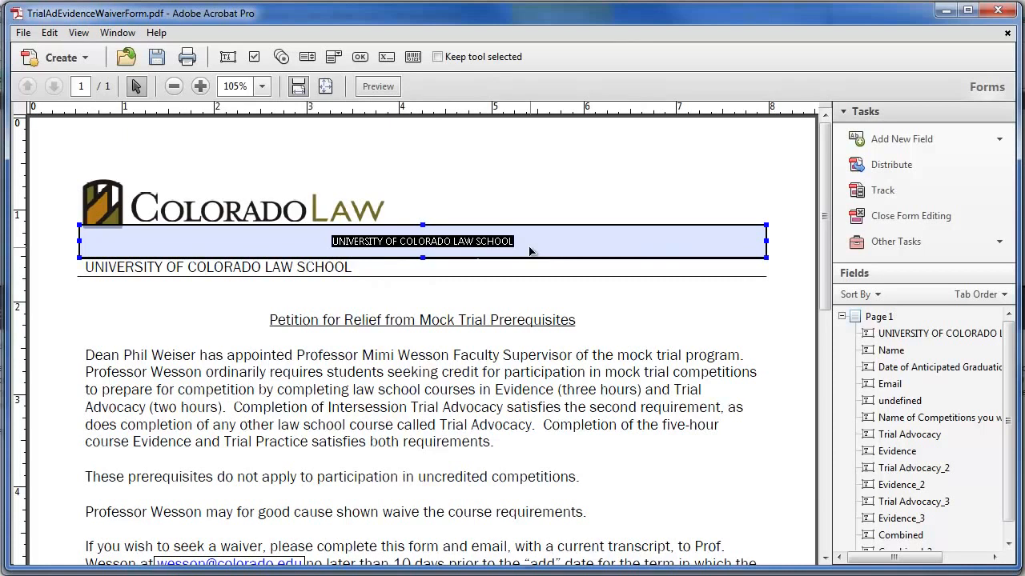
{"action": "mouse_move", "coordinate": [519, 257]}
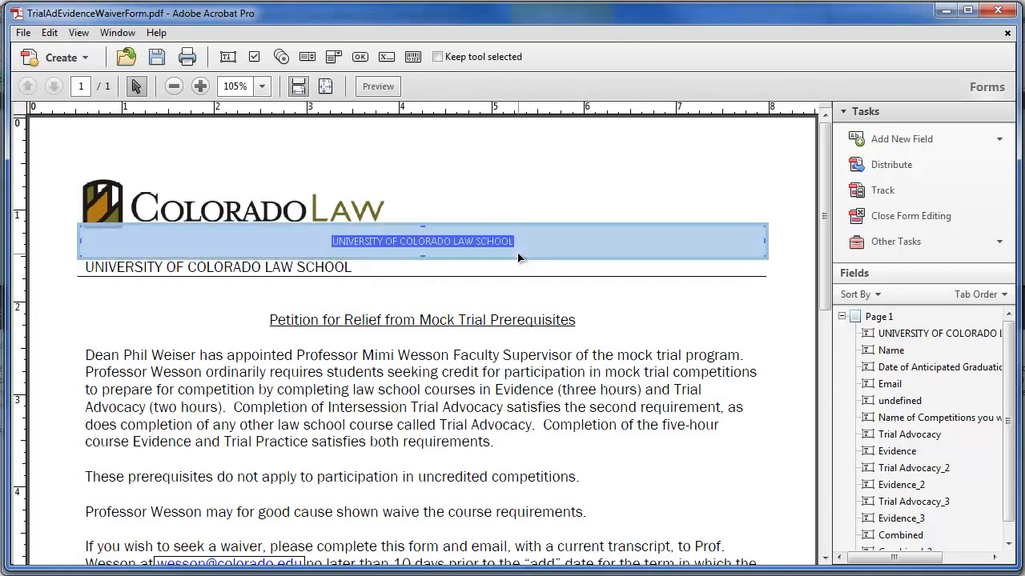
{"action": "left_click", "coordinate": [423, 240]}
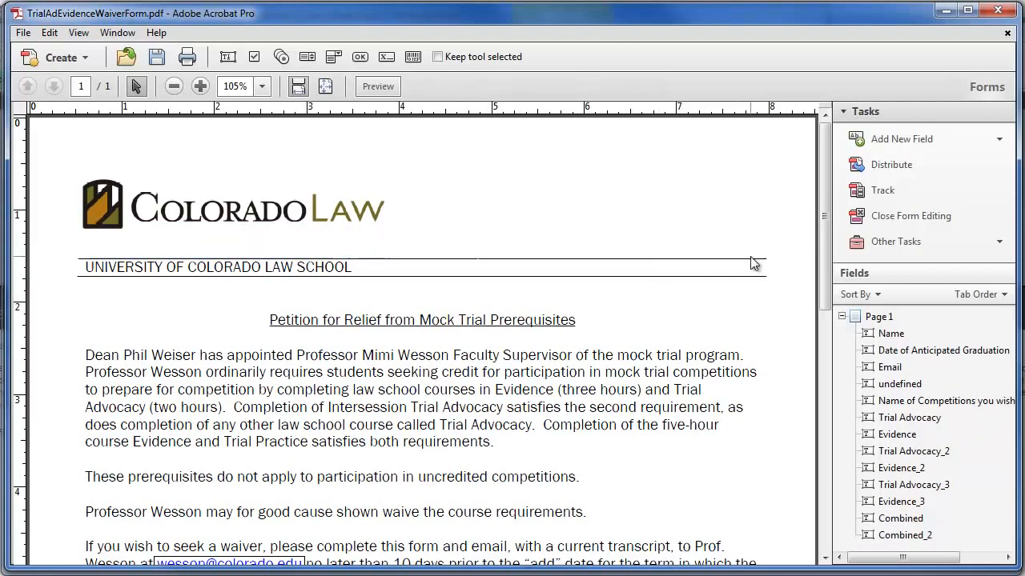
{"action": "mouse_move", "coordinate": [400, 264]}
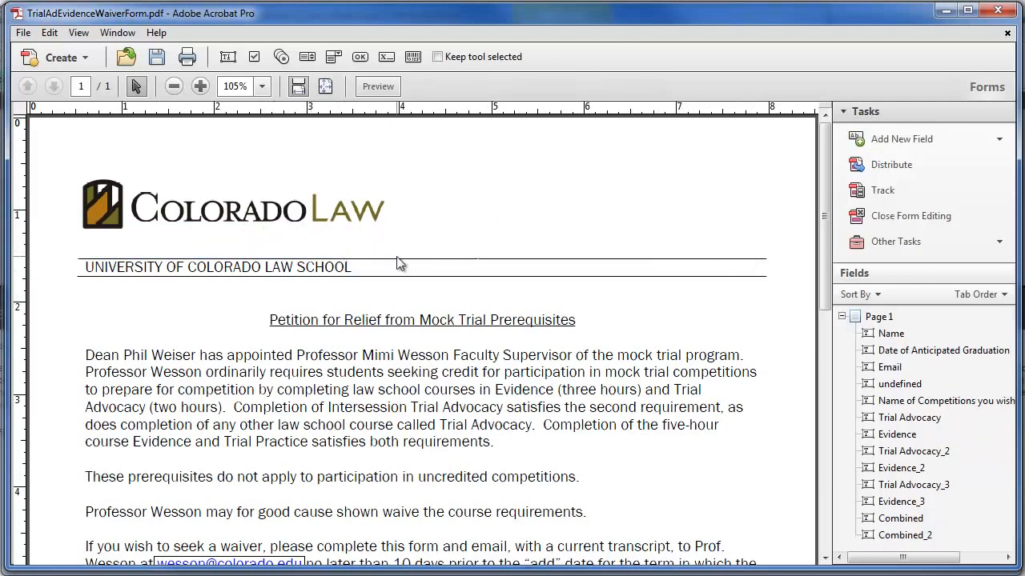
{"action": "mouse_move", "coordinate": [829, 210]}
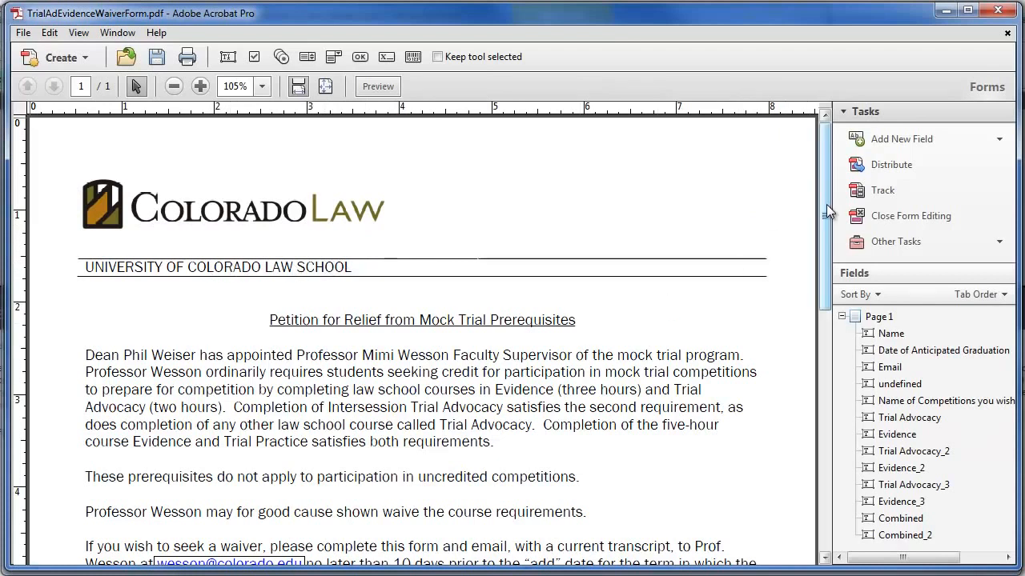
- Rename the field beside Phone to Phone in Text Field Properties
{"action": "scroll", "scroll_direction": "down", "scroll_amount": 3}
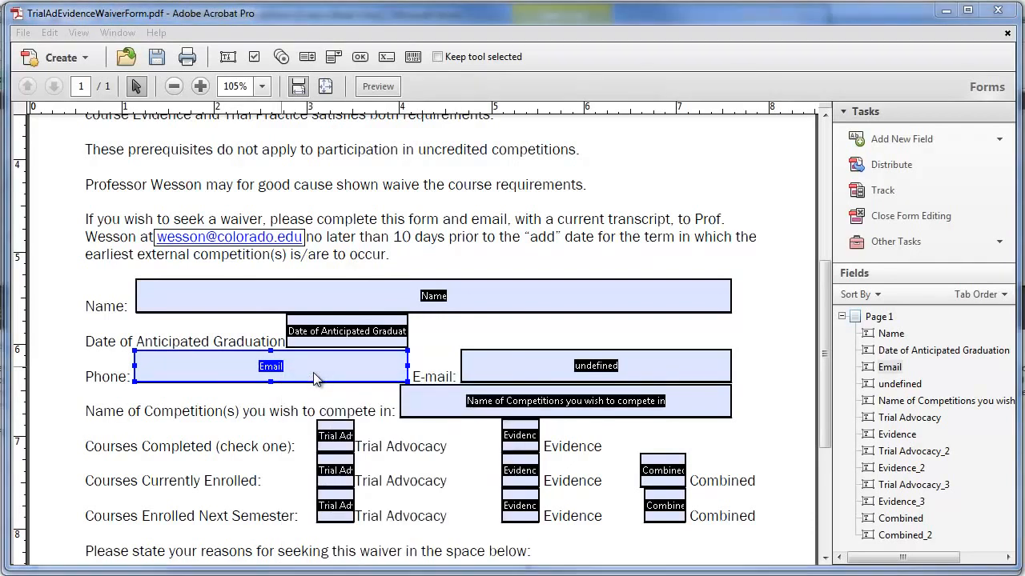
{"action": "double_click", "coordinate": [270, 365]}
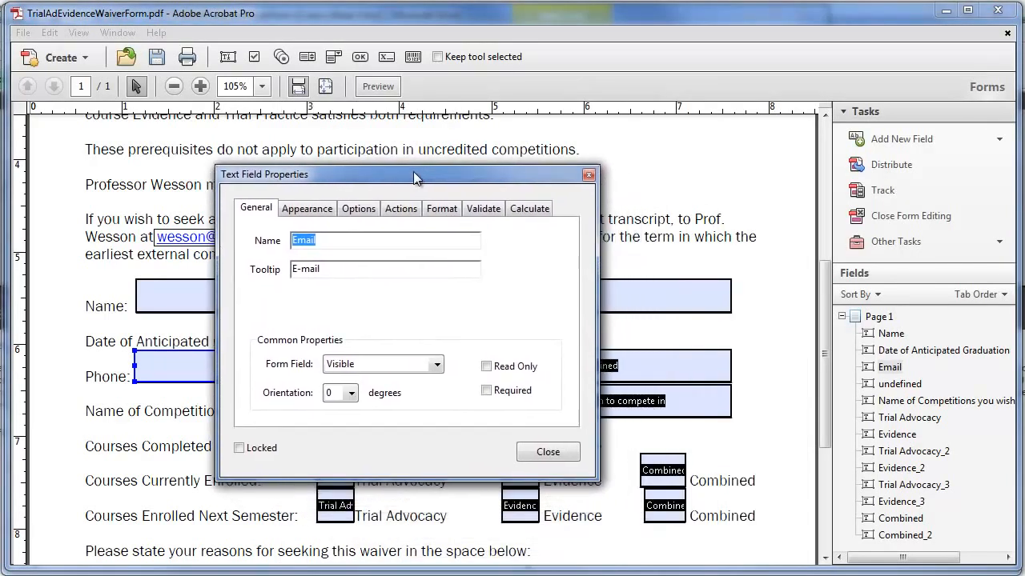
{"action": "type", "text": "Phone"}
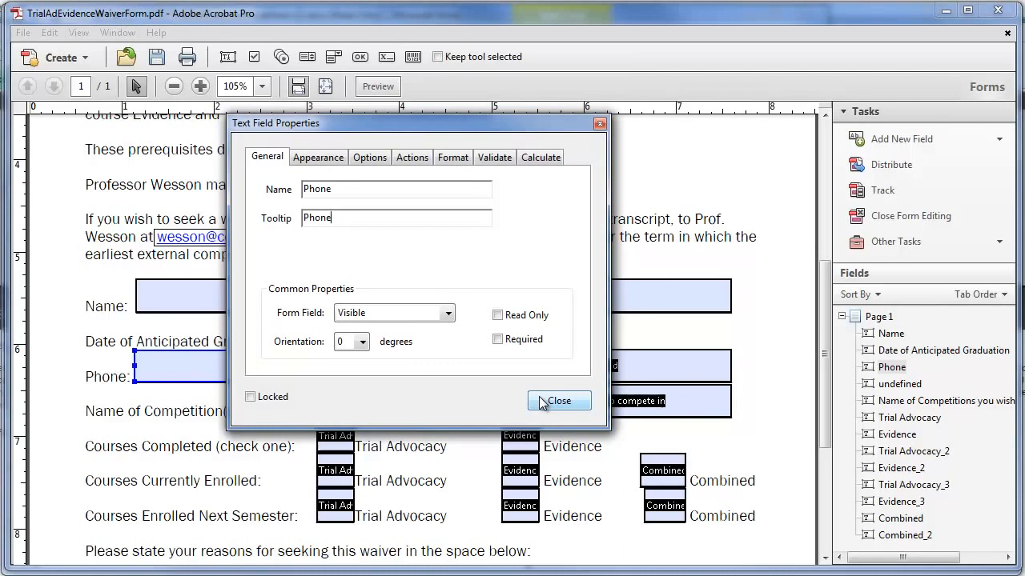
{"action": "left_click", "coordinate": [559, 400]}
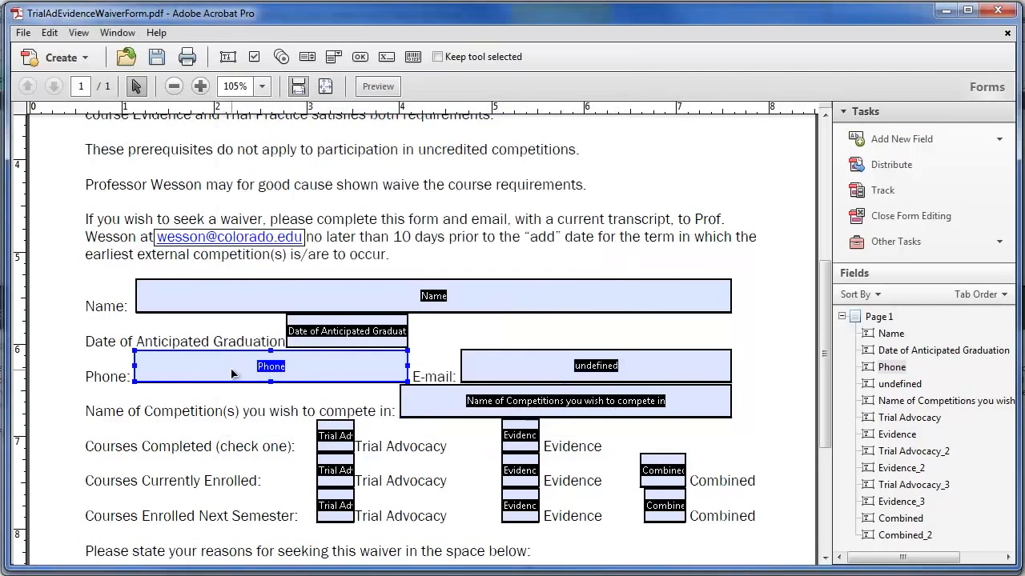
- Rename the undefined field beside E-mail to email
{"action": "left_click", "coordinate": [596, 365]}
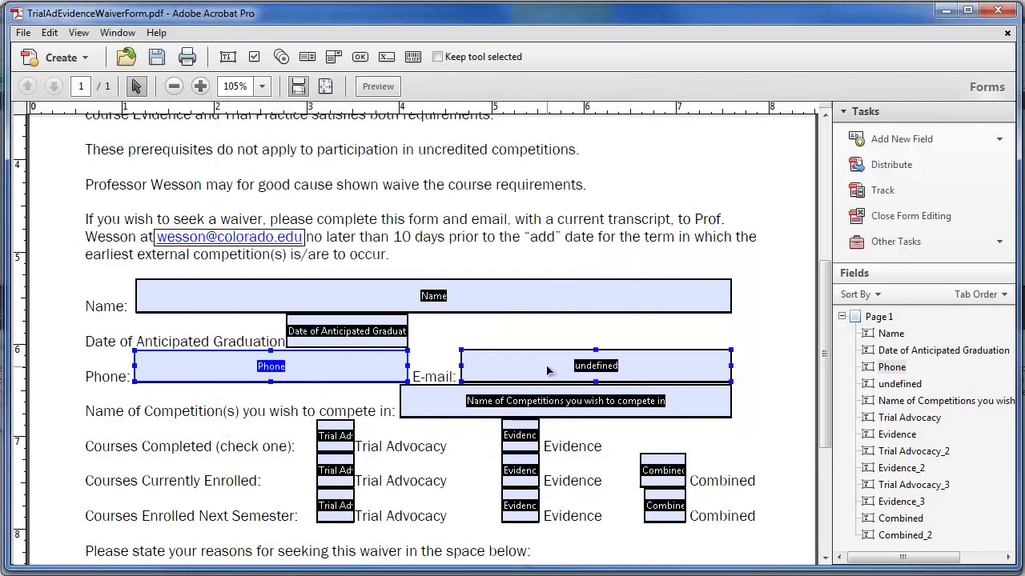
{"action": "double_click", "coordinate": [596, 365]}
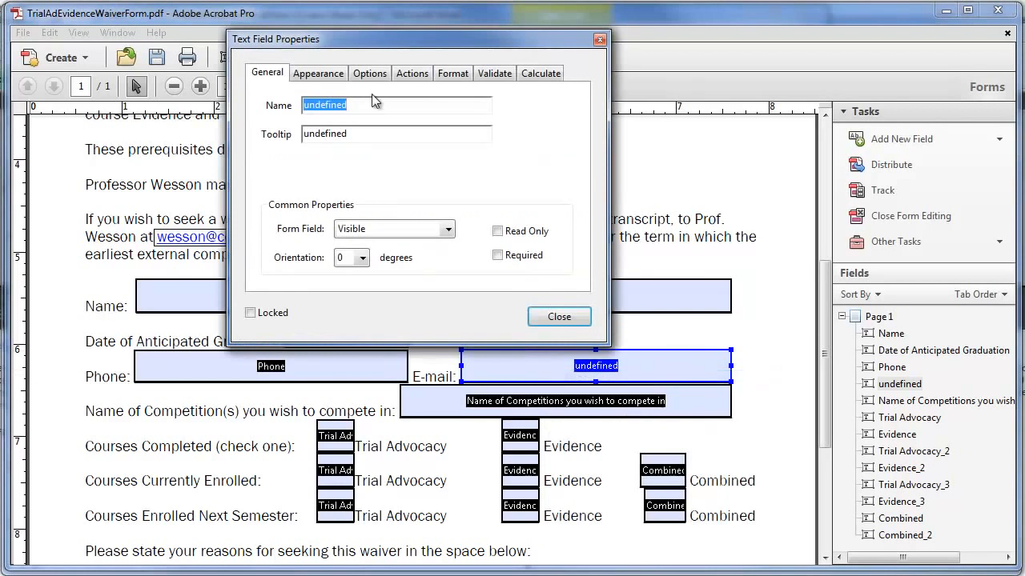
{"action": "type", "text": "email"}
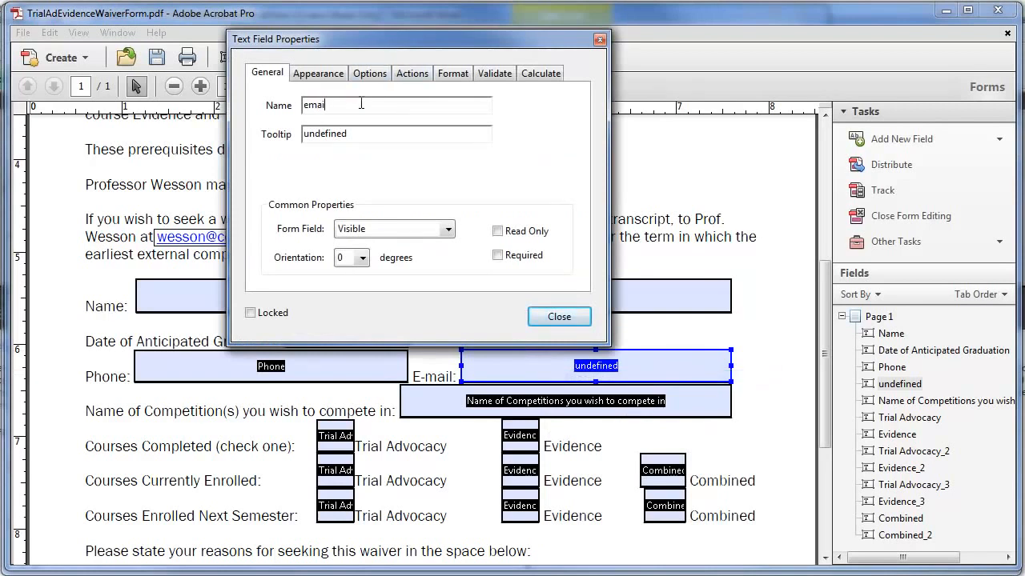
{"action": "type", "text": "email"}
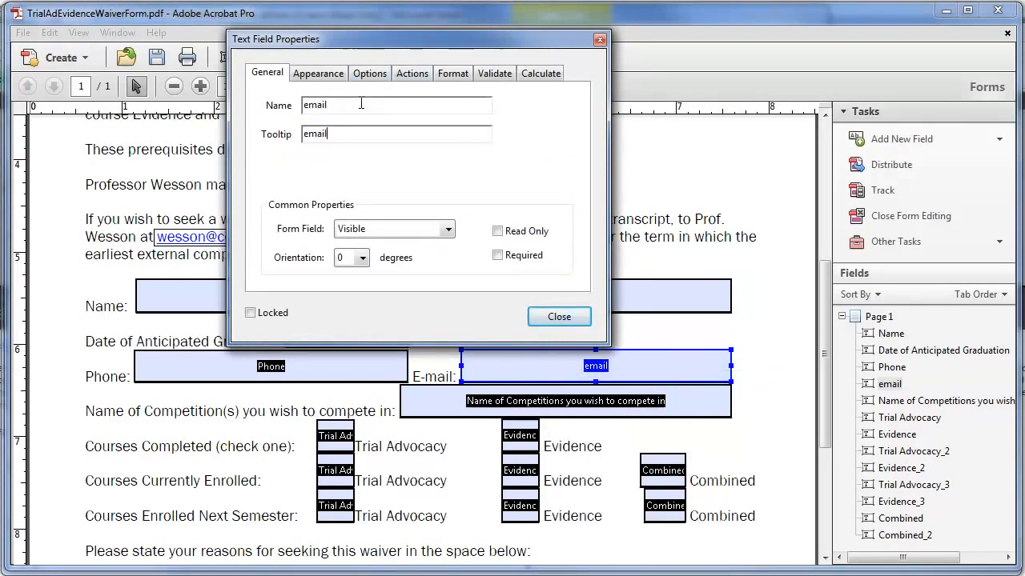
{"action": "left_click", "coordinate": [559, 317]}
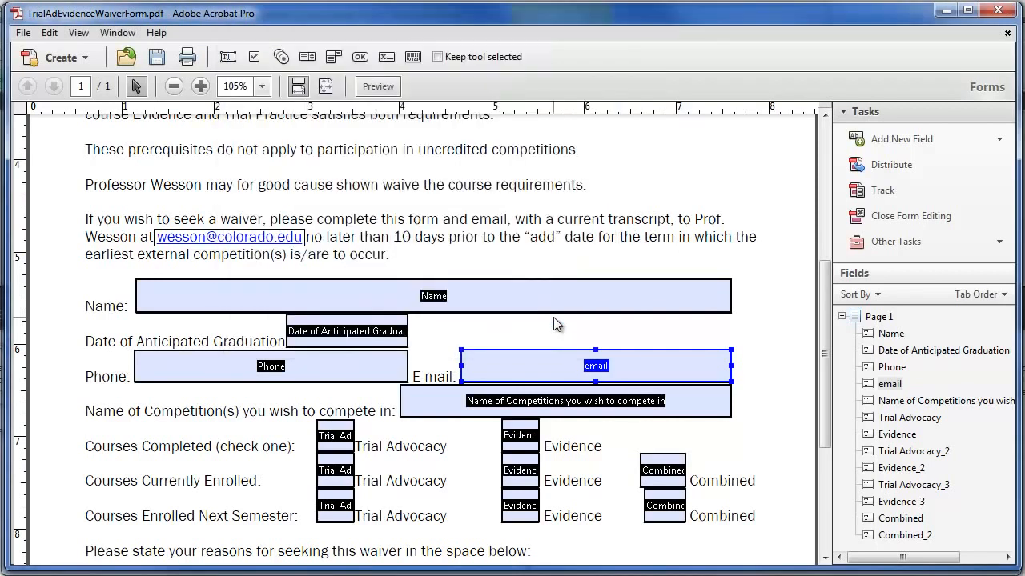
{"action": "mouse_move", "coordinate": [381, 423]}
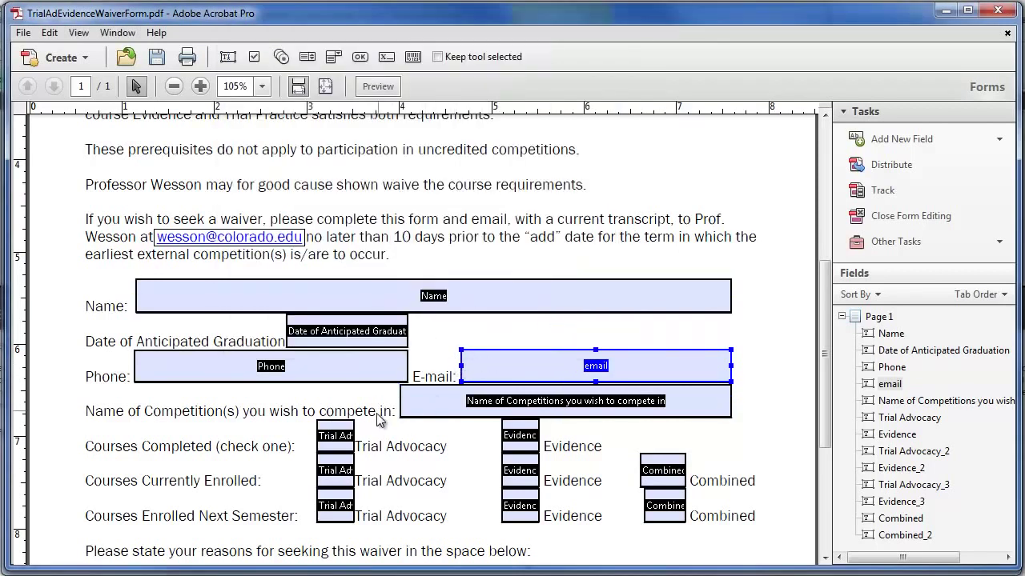
- Replace the small text fields beside the Trial Advocacy, Evidence and Combined options with check boxes
{"action": "left_click", "coordinate": [335, 435]}
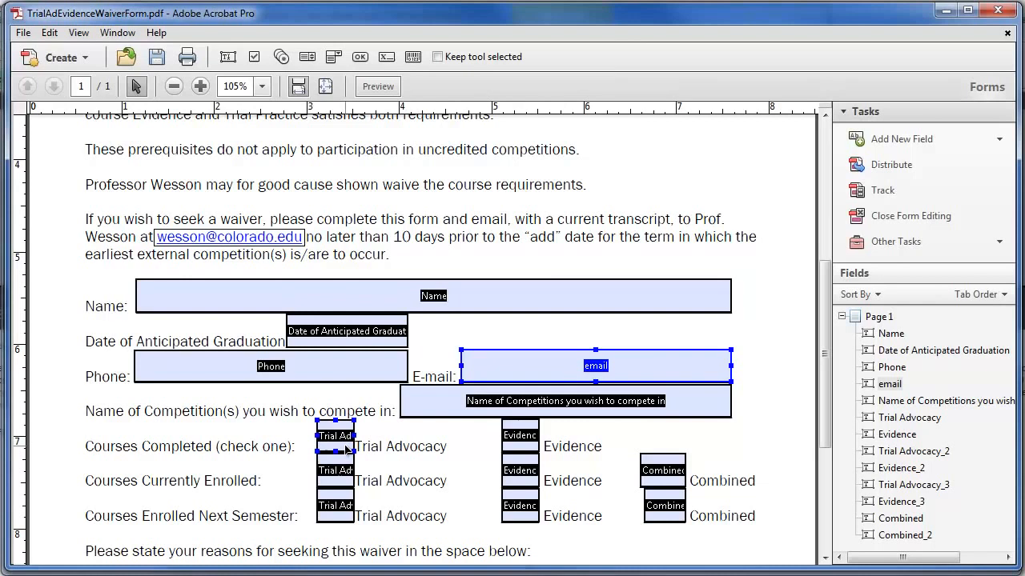
{"action": "mouse_move", "coordinate": [336, 471]}
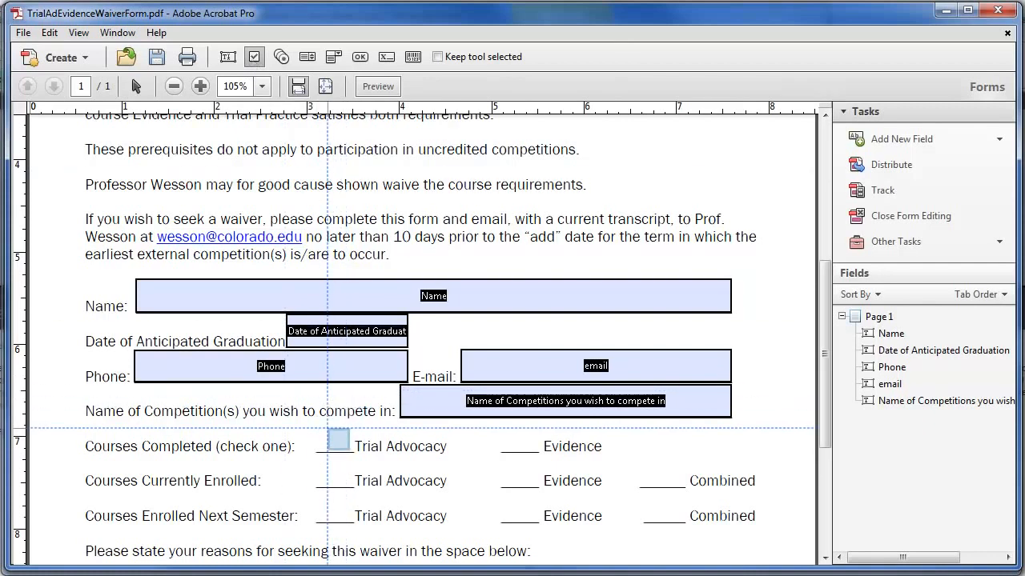
{"action": "left_click", "coordinate": [336, 442]}
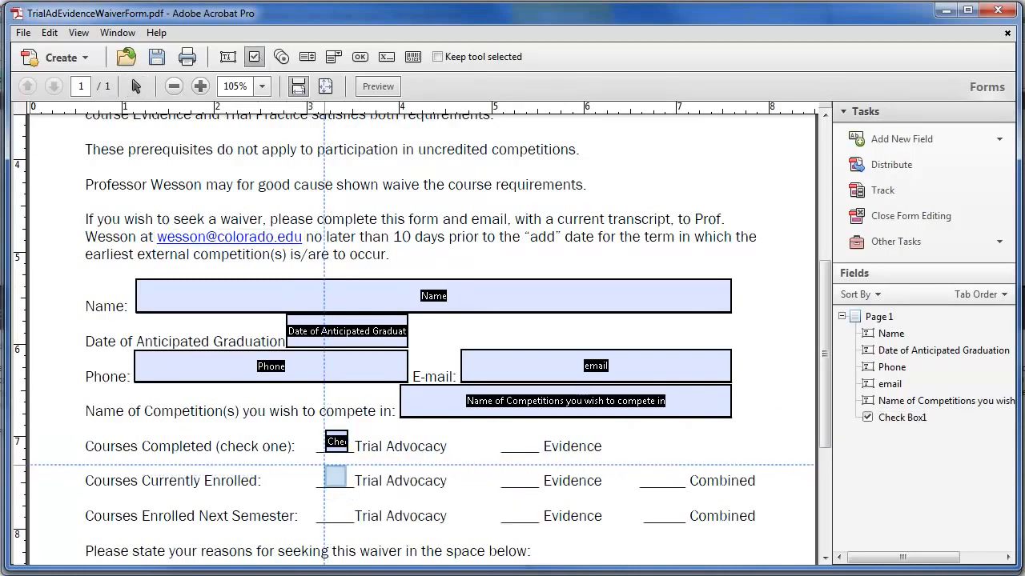
{"action": "left_click", "coordinate": [336, 478]}
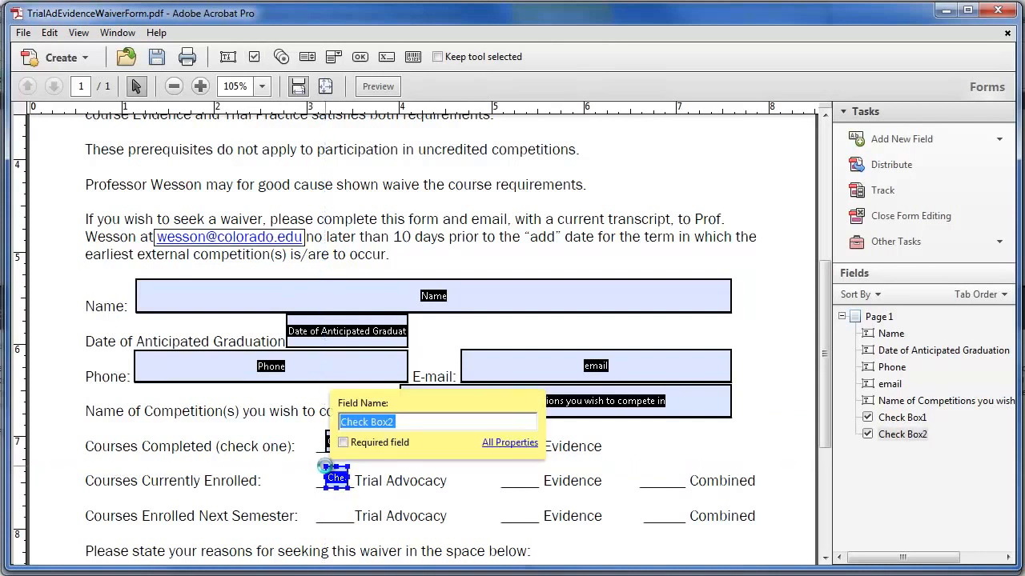
{"action": "mouse_move", "coordinate": [314, 469]}
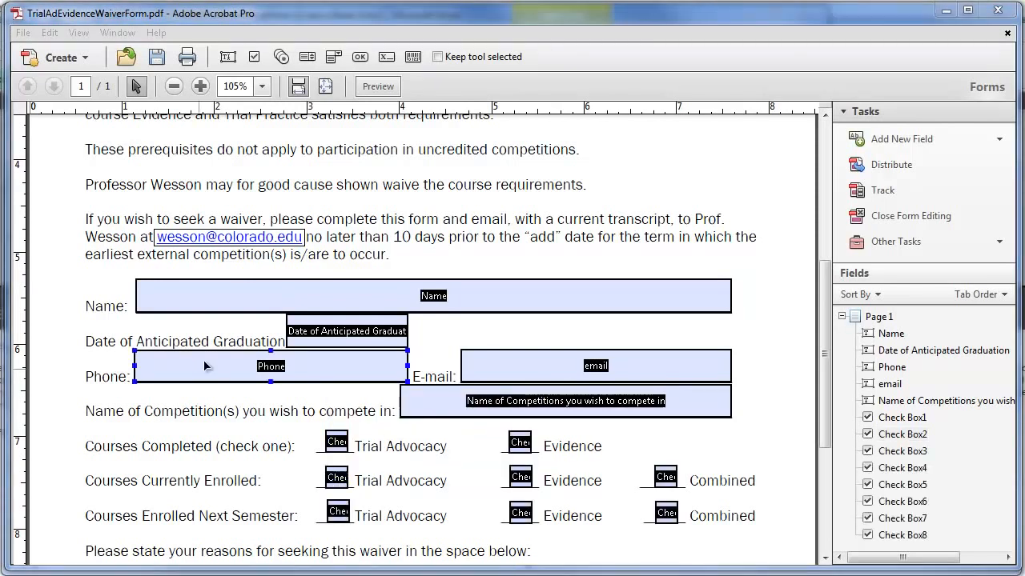
{"action": "left_click", "coordinate": [335, 516]}
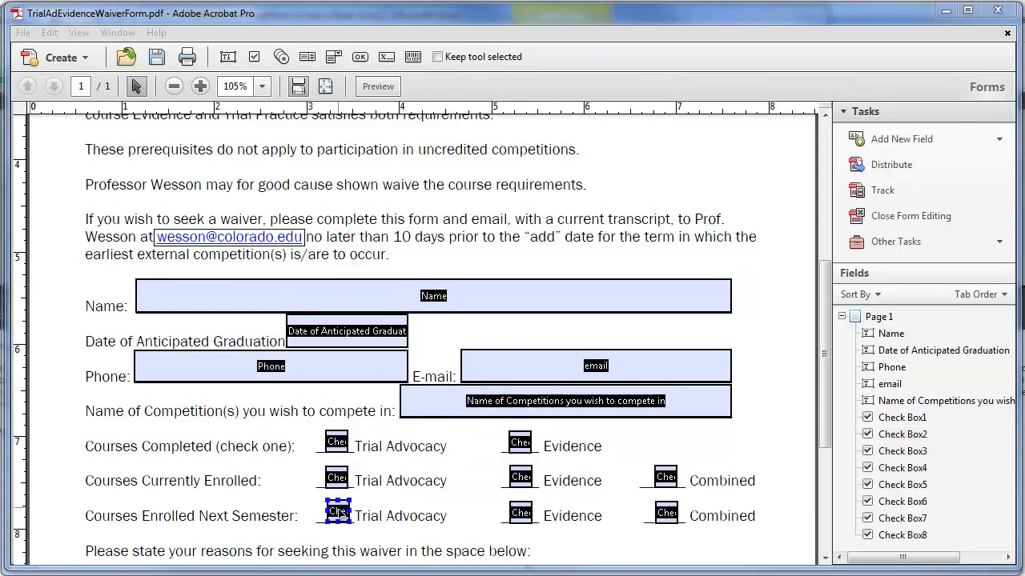
{"action": "left_click", "coordinate": [664, 481]}
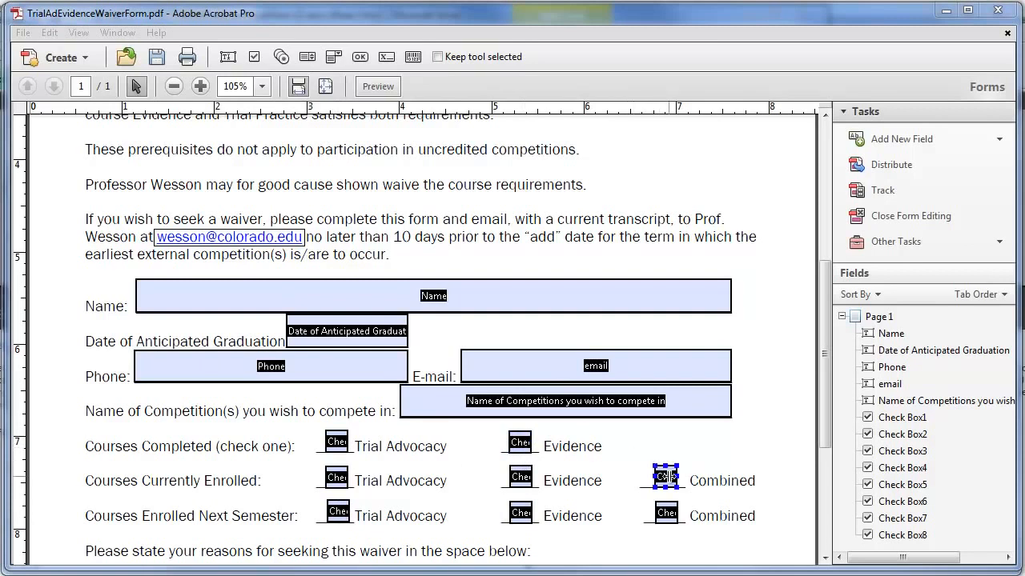
{"action": "scroll", "scroll_direction": "down", "scroll_amount": 3}
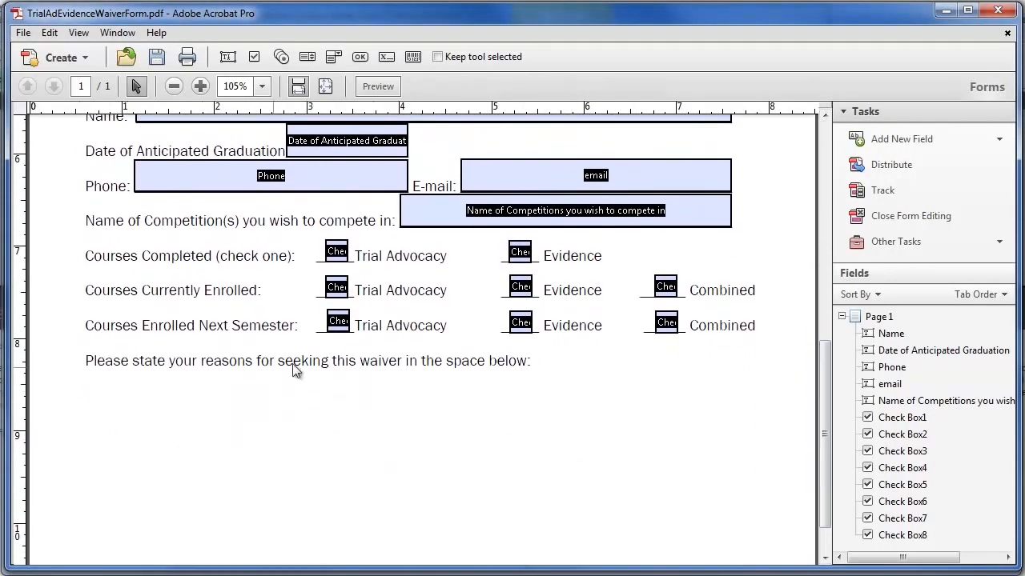
{"action": "mouse_move", "coordinate": [670, 407]}
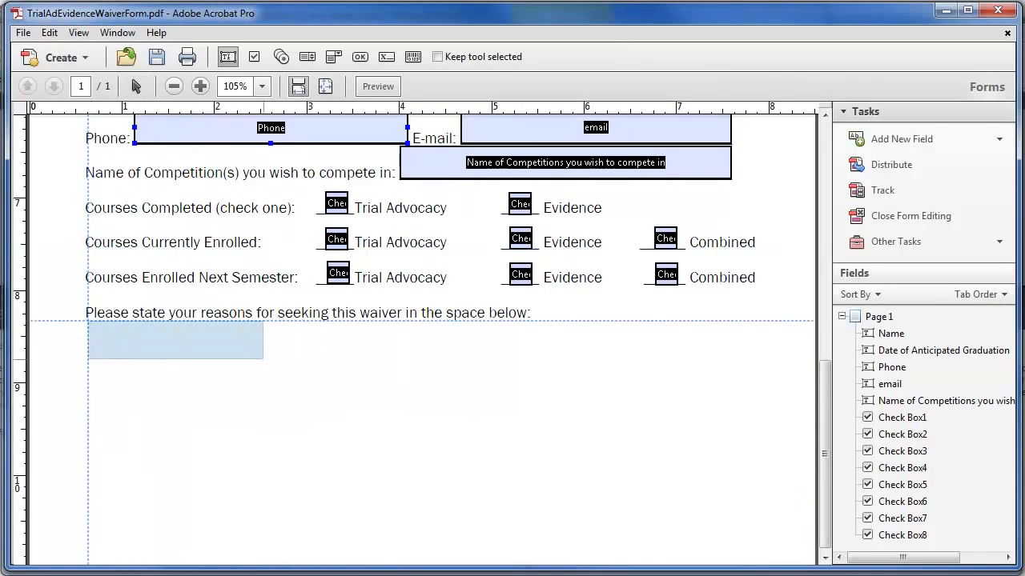
- Drag a large text field under the reasons prompt and name it ReasonForWaiver
{"action": "left_click_drag", "start_coordinate": [262, 359], "coordinate": [793, 419]}
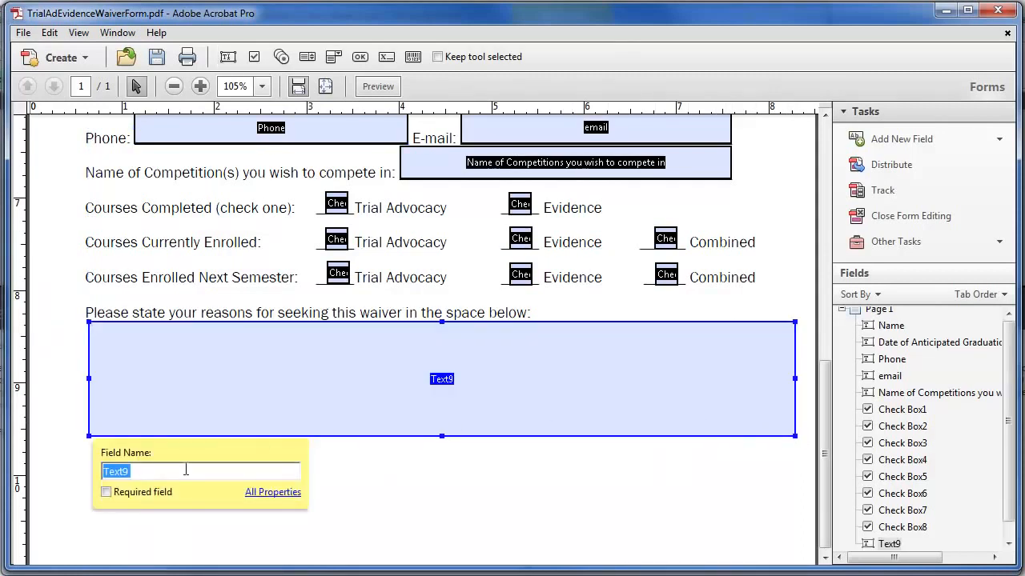
{"action": "type", "text": "ReasonForWai"}
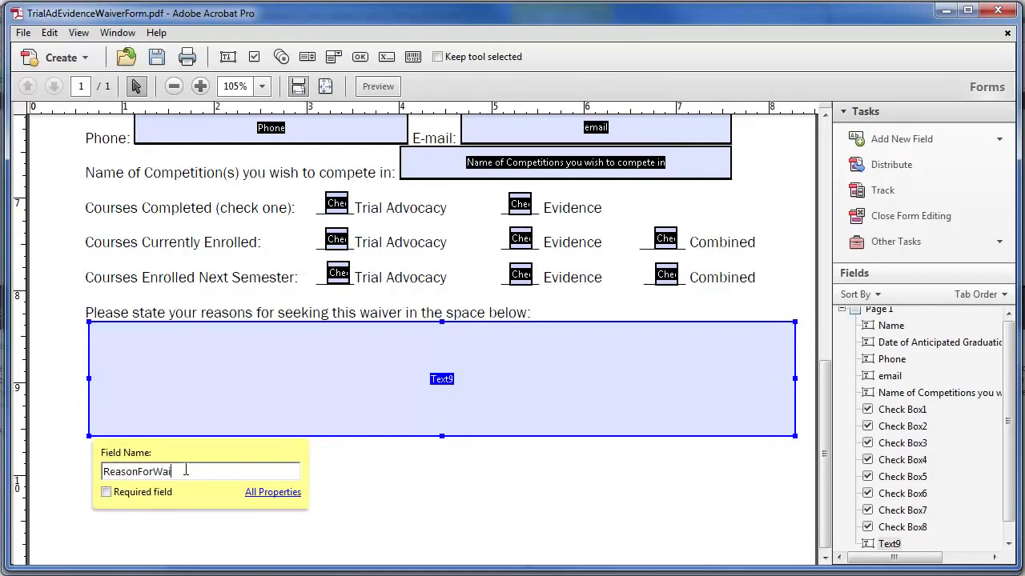
{"action": "left_click", "coordinate": [355, 473]}
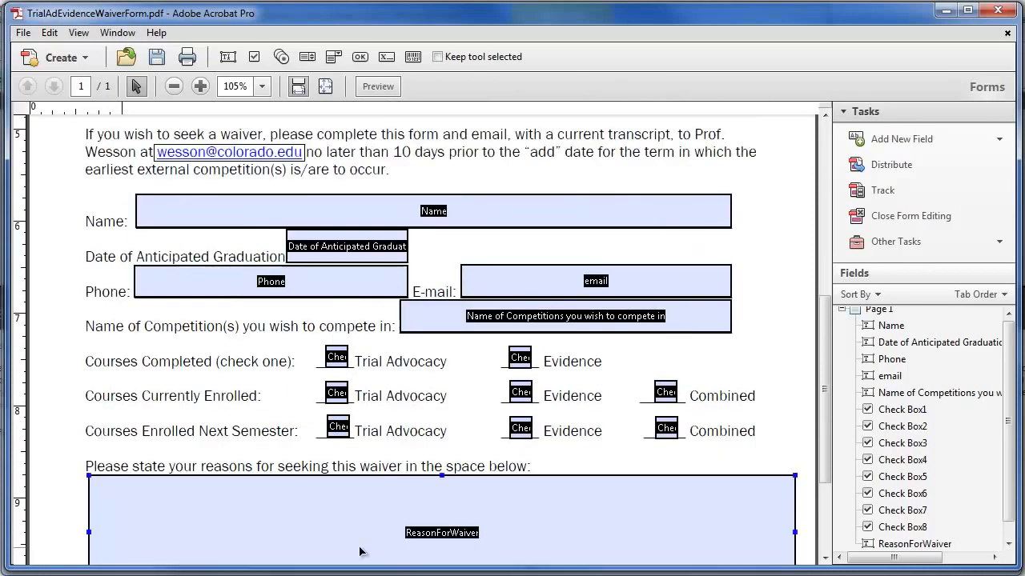
- Mark the Phone field as required
{"action": "scroll", "scroll_direction": "up", "scroll_amount": 3}
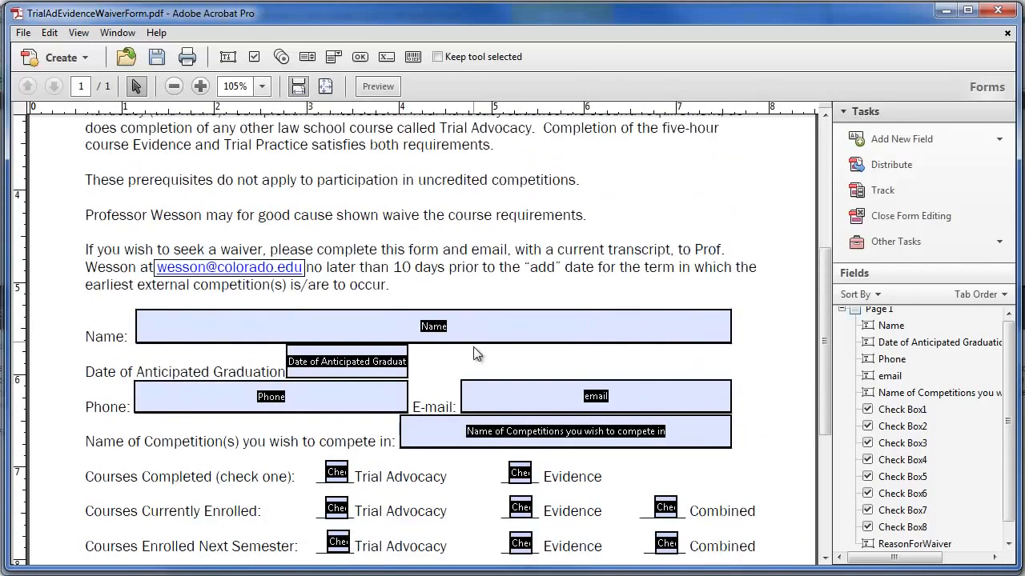
{"action": "left_click", "coordinate": [432, 326]}
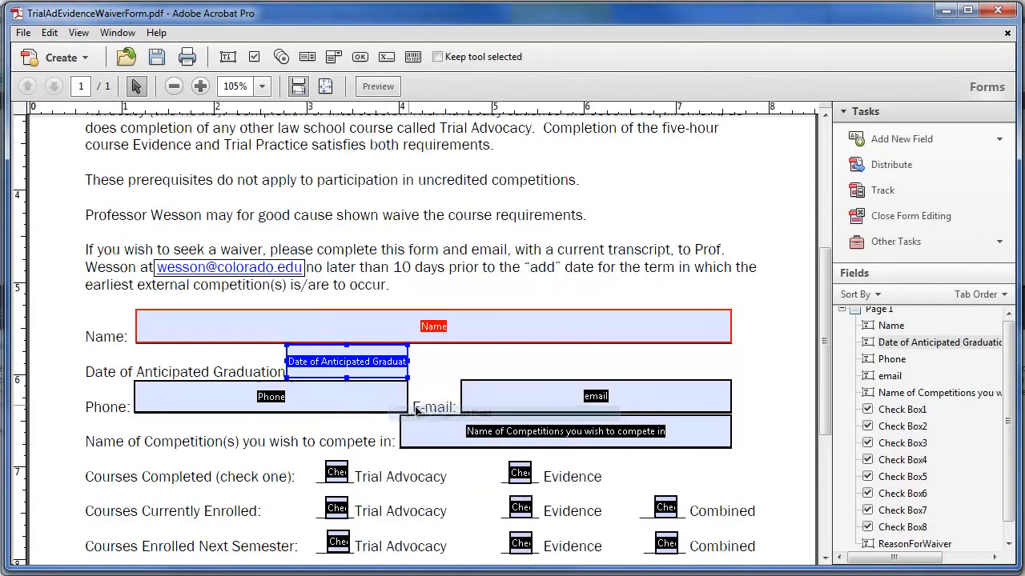
{"action": "right_click", "coordinate": [270, 397]}
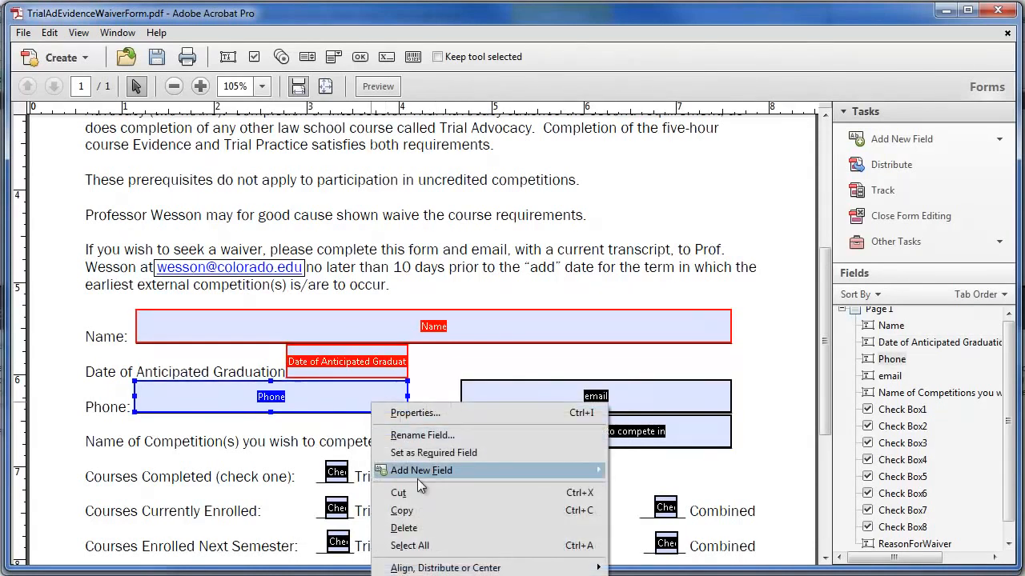
{"action": "left_click", "coordinate": [595, 397]}
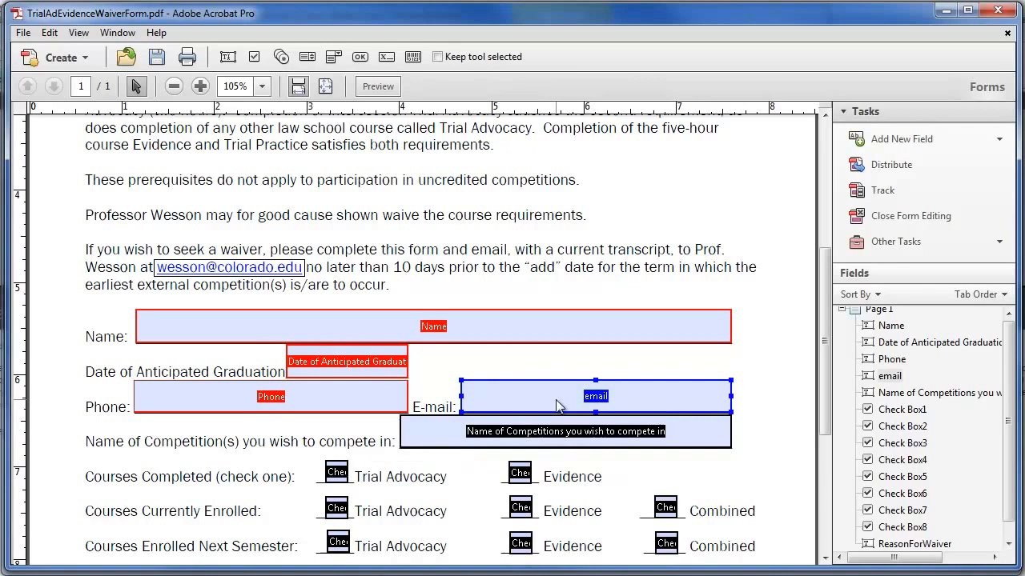
- Mark the competitions and ReasonForWaiver fields as required
{"action": "left_click", "coordinate": [563, 431]}
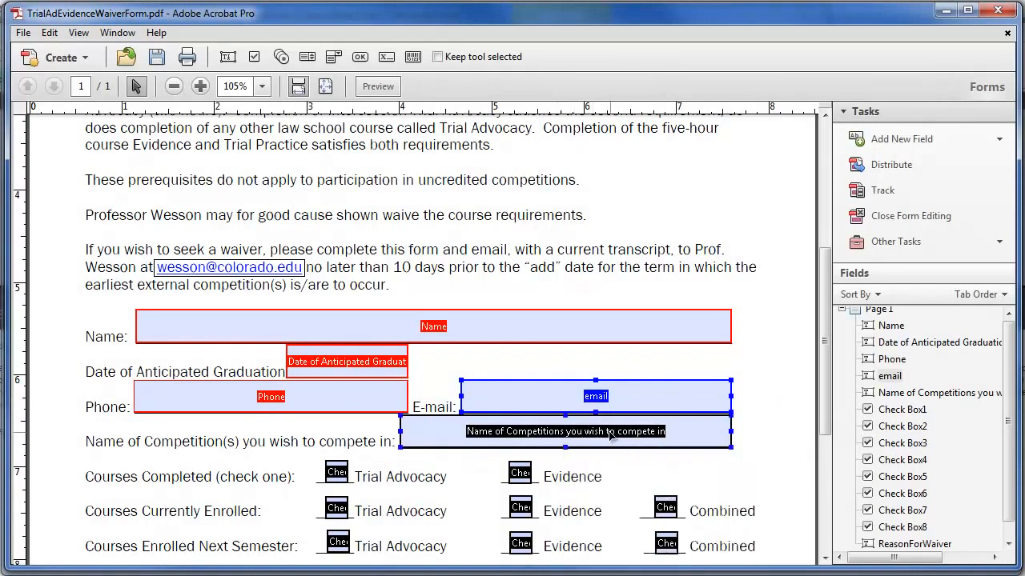
{"action": "mouse_move", "coordinate": [557, 456]}
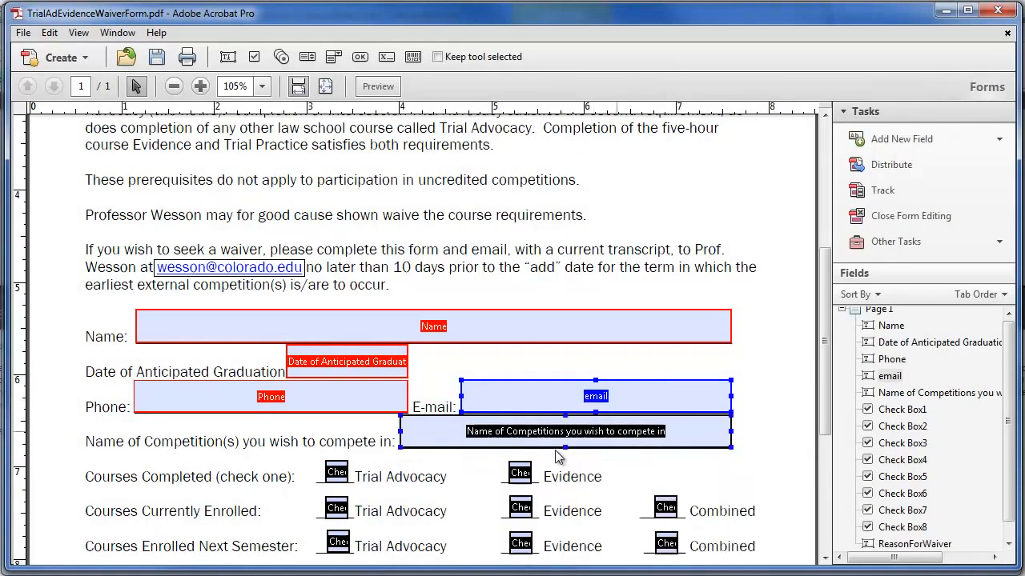
{"action": "right_click", "coordinate": [564, 432]}
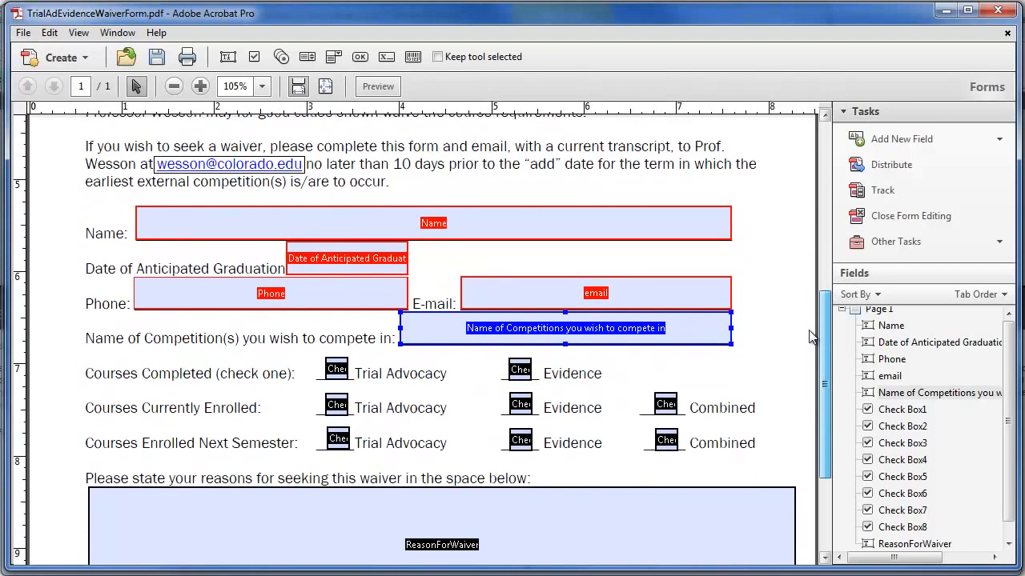
{"action": "scroll", "scroll_direction": "down", "scroll_amount": 3}
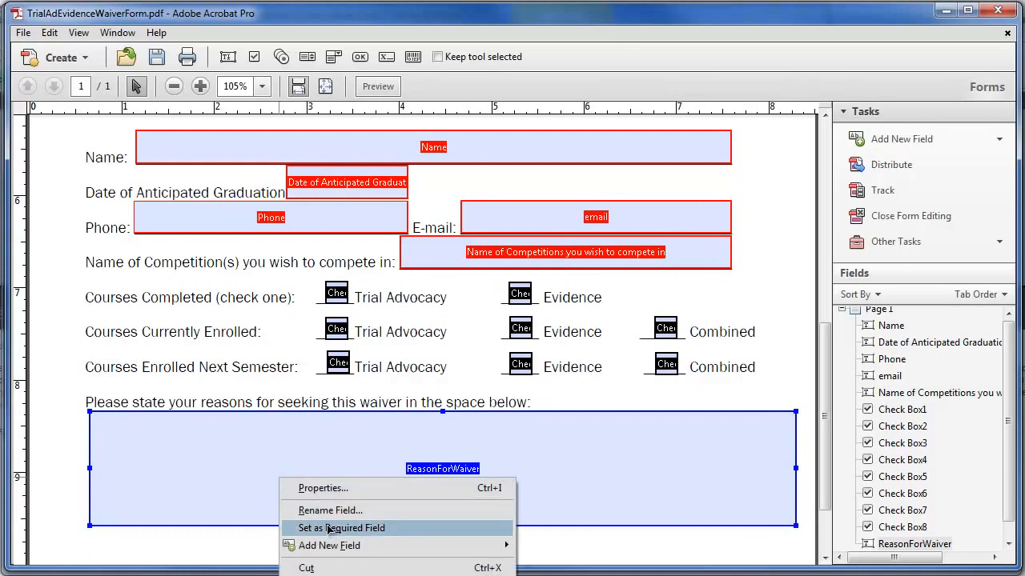
{"action": "left_click", "coordinate": [342, 528]}
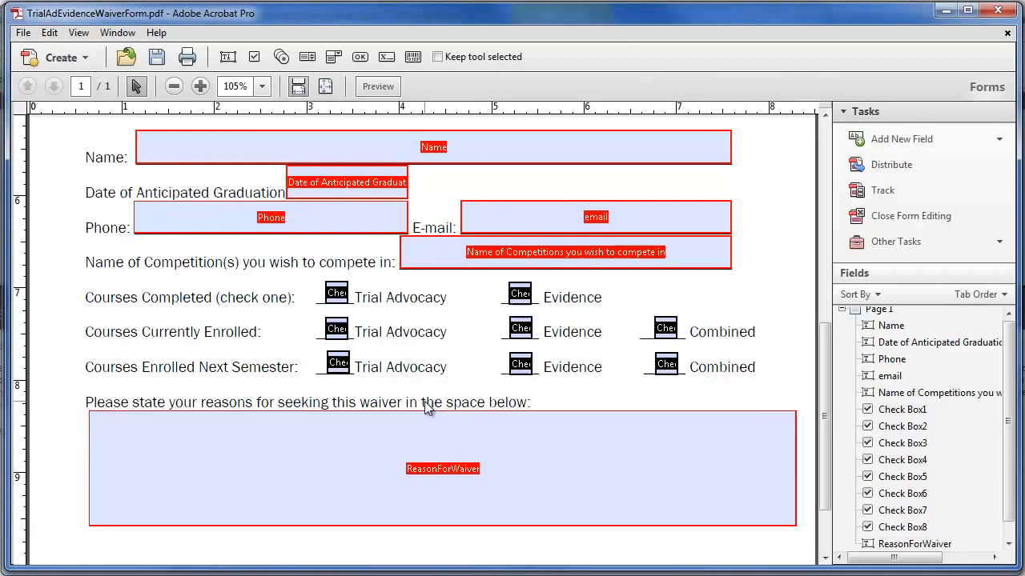
{"action": "scroll", "scroll_direction": "down", "scroll_amount": 3}
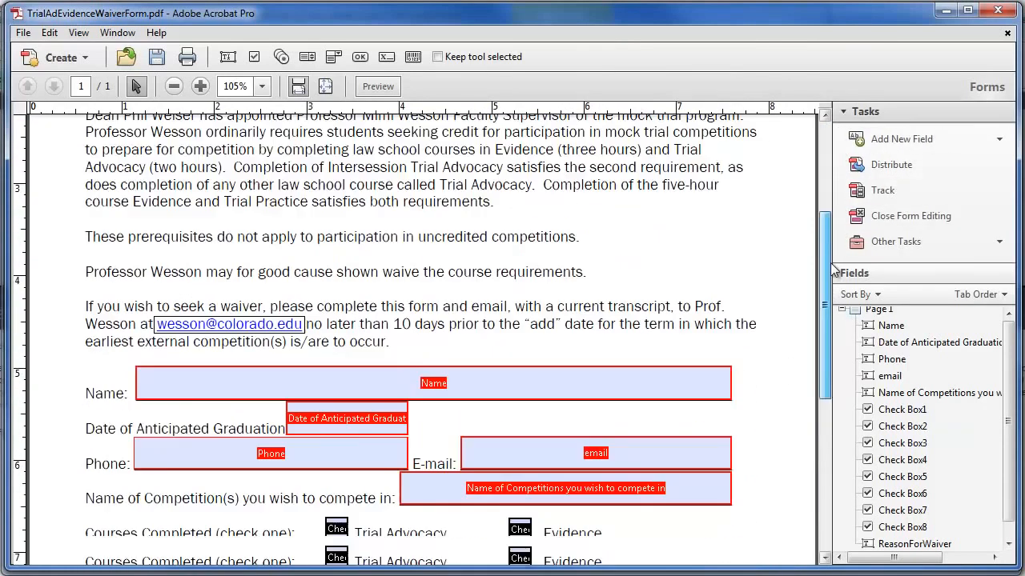
{"action": "scroll", "scroll_direction": "down", "scroll_amount": 3}
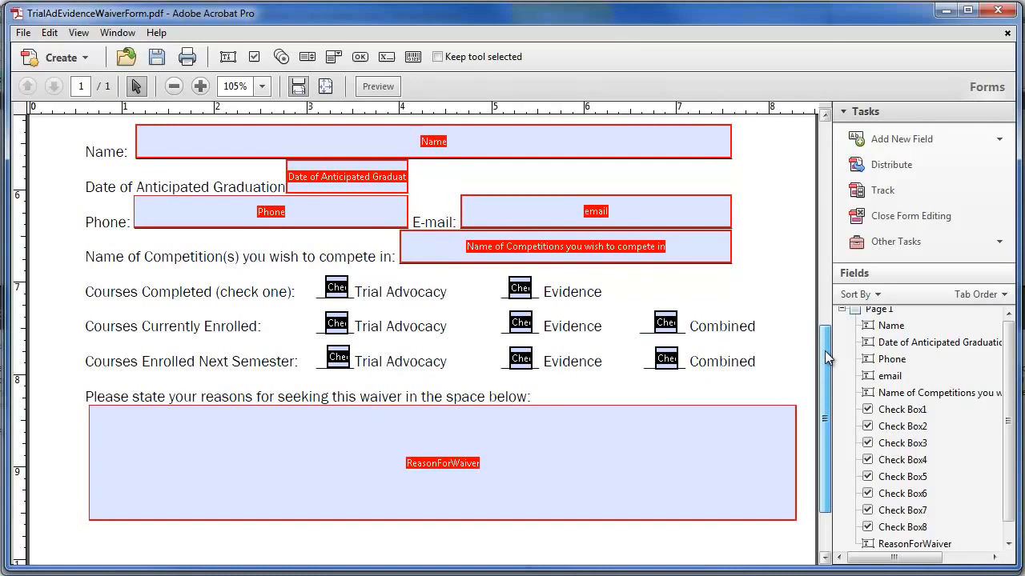
{"action": "scroll", "scroll_direction": "down", "scroll_amount": 3}
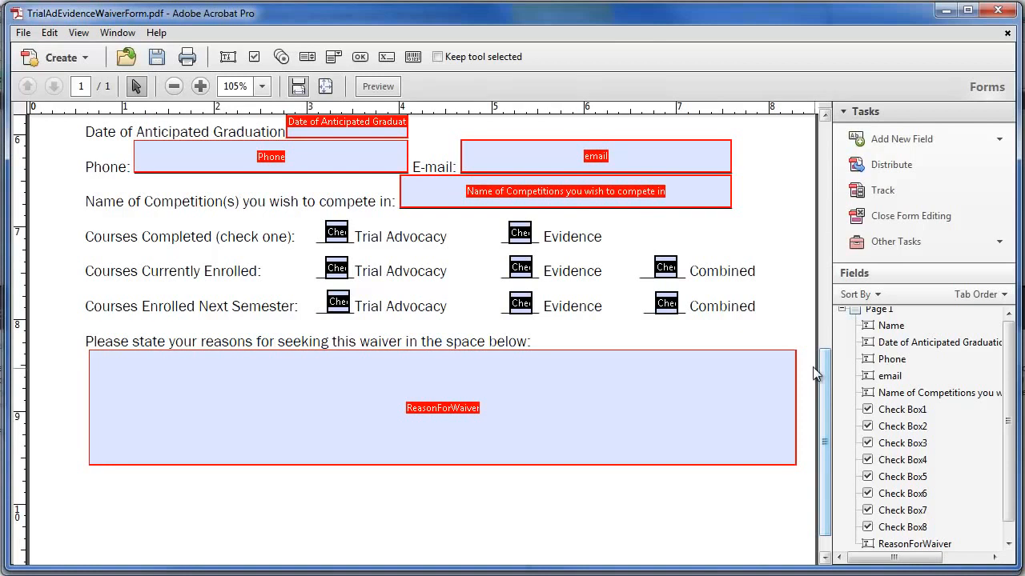
{"action": "mouse_move", "coordinate": [78, 74]}
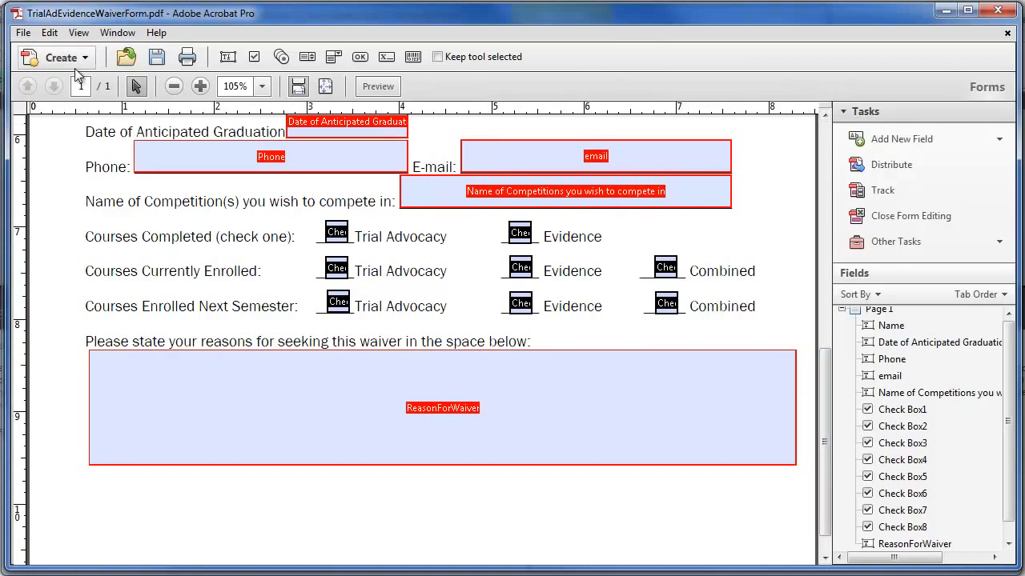
- Start File > Save As > PDF for the waiver form, leading into LiveCycle Designer
{"action": "left_click", "coordinate": [24, 32]}
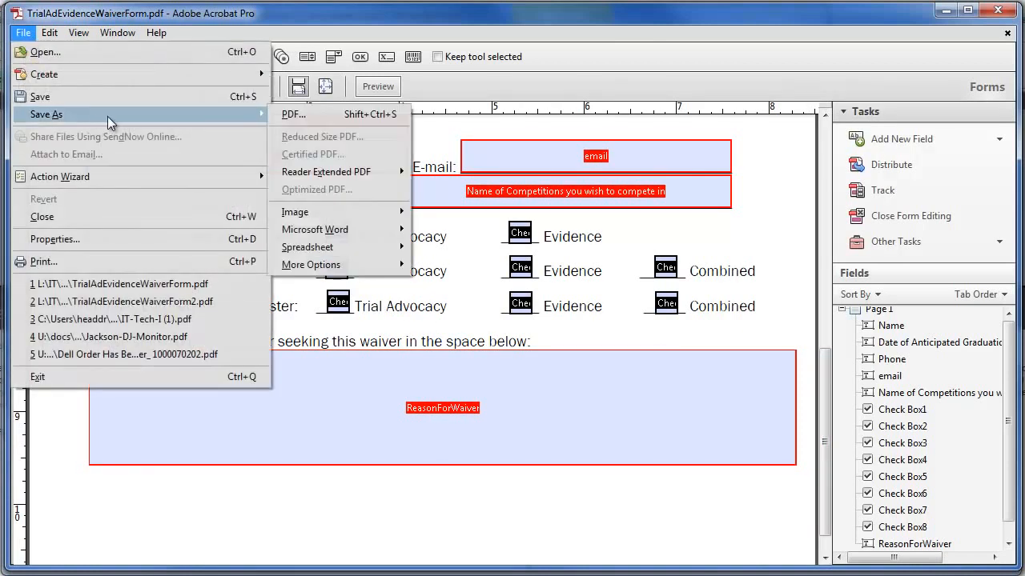
{"action": "left_click", "coordinate": [294, 114]}
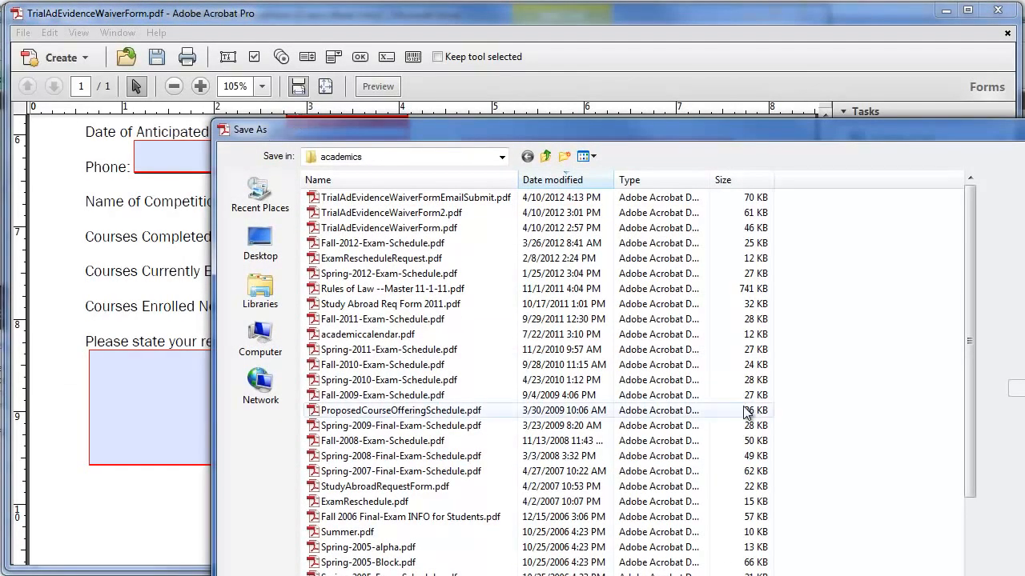
{"action": "left_click", "coordinate": [388, 211]}
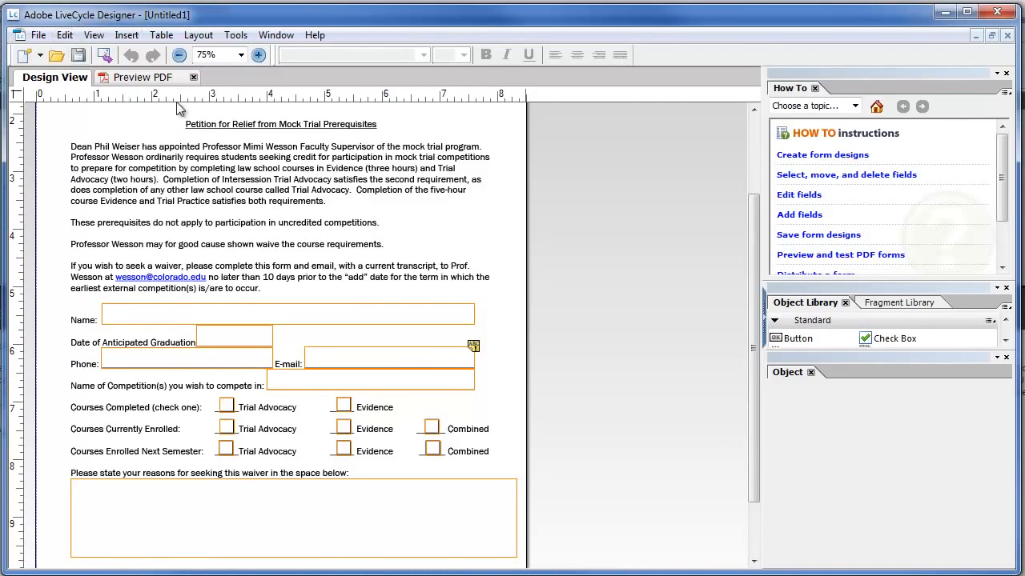
{"action": "mouse_move", "coordinate": [186, 122]}
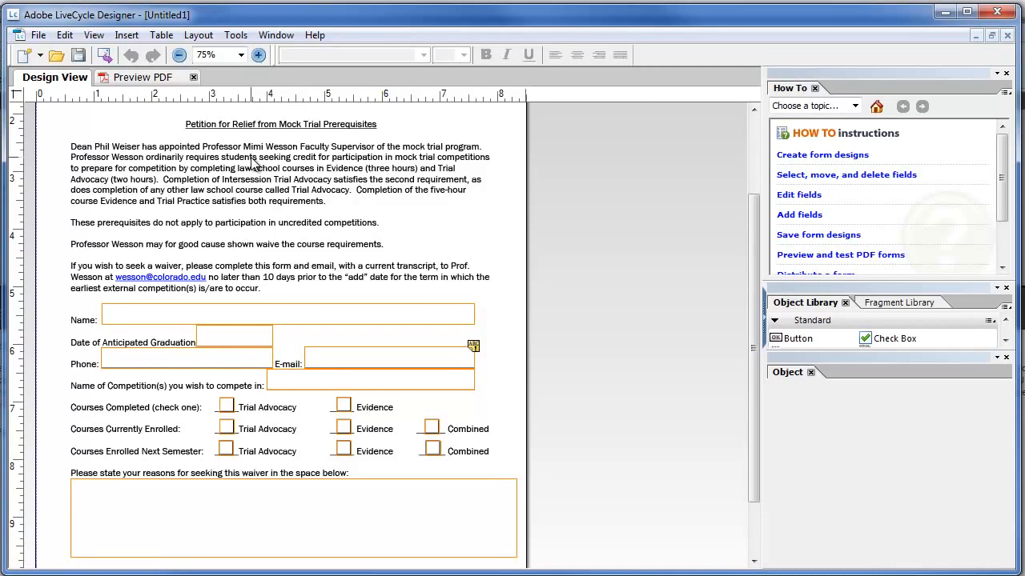
{"action": "mouse_move", "coordinate": [160, 237]}
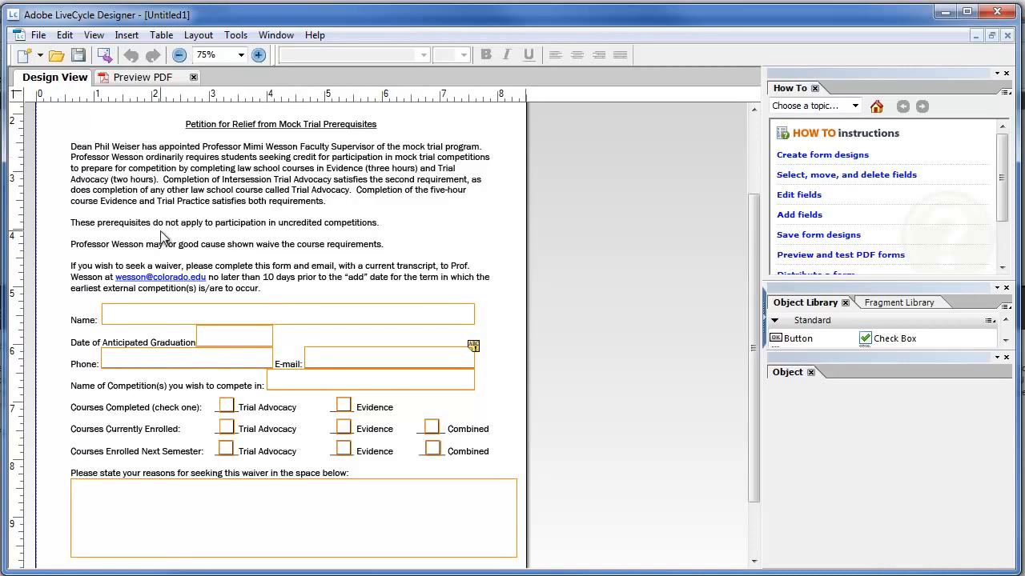
- Scroll the untitled waiver design down to its field section
{"action": "scroll", "scroll_direction": "down", "scroll_amount": 3}
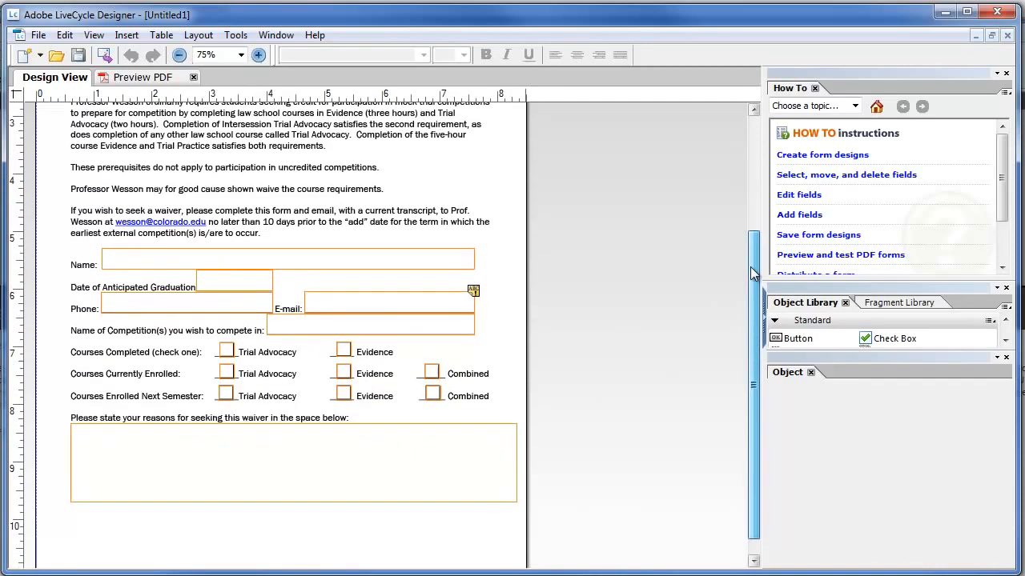
{"action": "scroll", "scroll_direction": "down", "scroll_amount": 3}
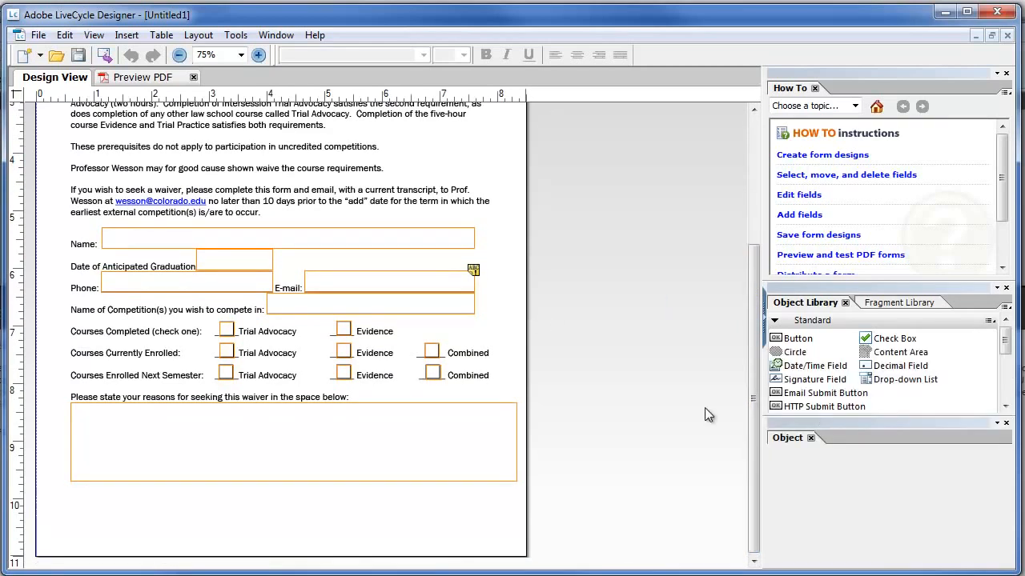
{"action": "mouse_move", "coordinate": [549, 450]}
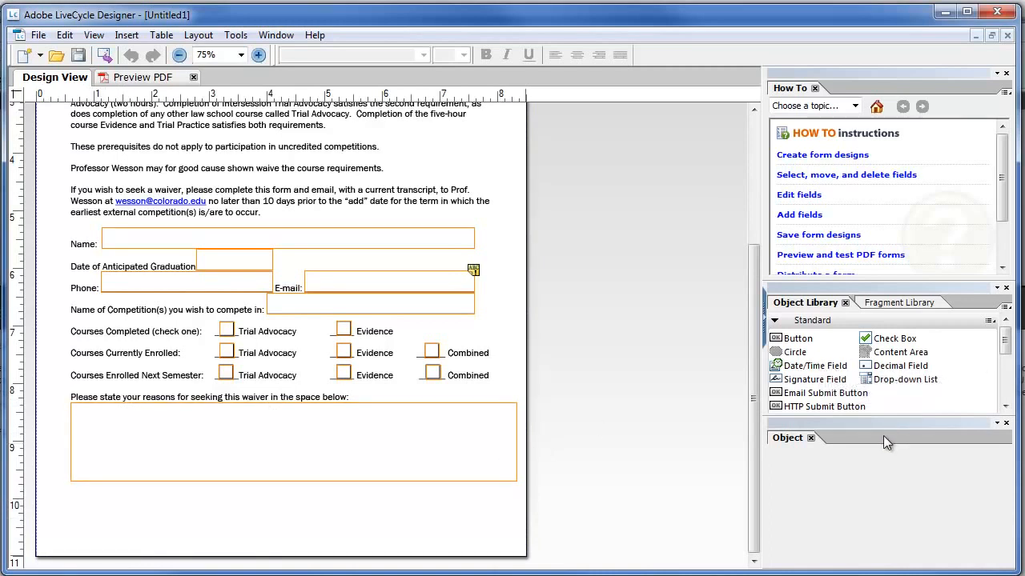
{"action": "mouse_move", "coordinate": [826, 393]}
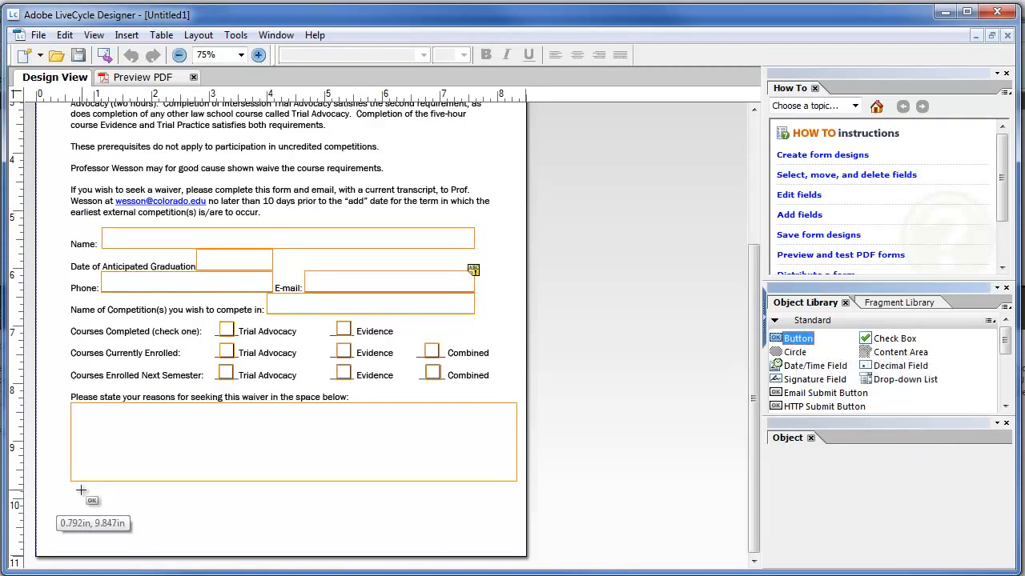
- Place a Button below the reasons box and caption it 'Submit via email'
{"action": "left_click_drag", "start_coordinate": [70, 490], "coordinate": [254, 519]}
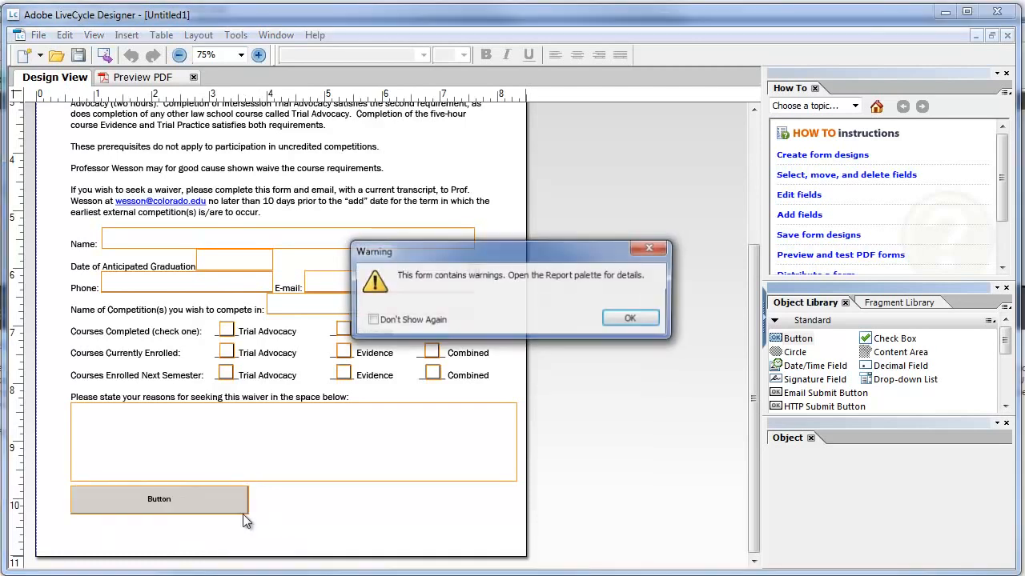
{"action": "left_click", "coordinate": [630, 316]}
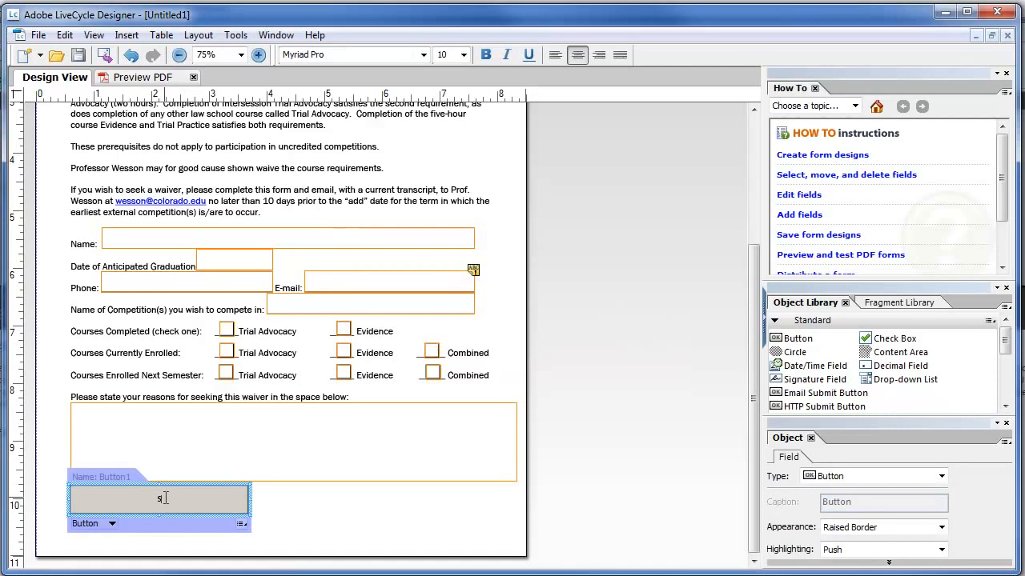
{"action": "type", "text": "Submit via email"}
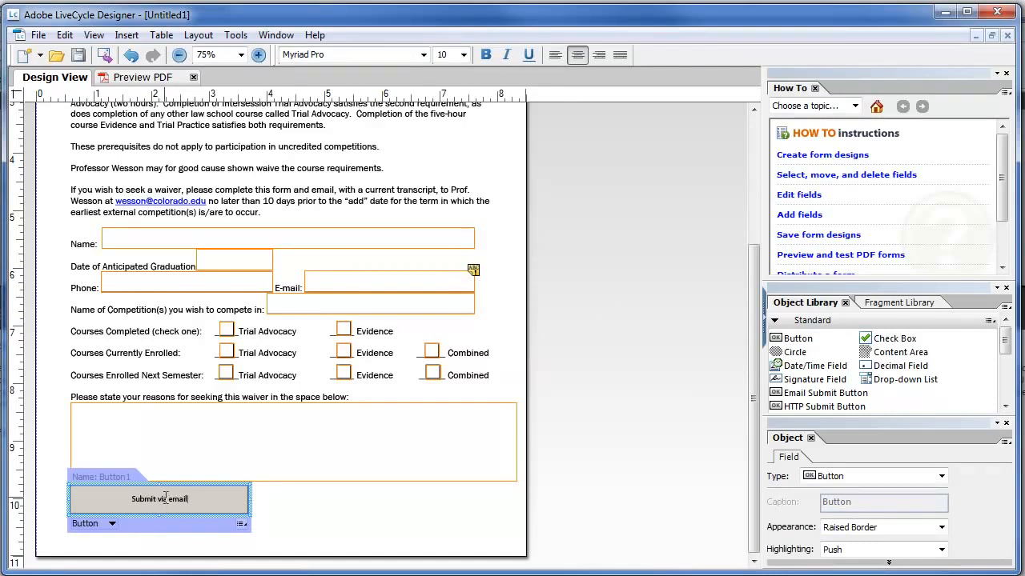
{"action": "mouse_move", "coordinate": [878, 419]}
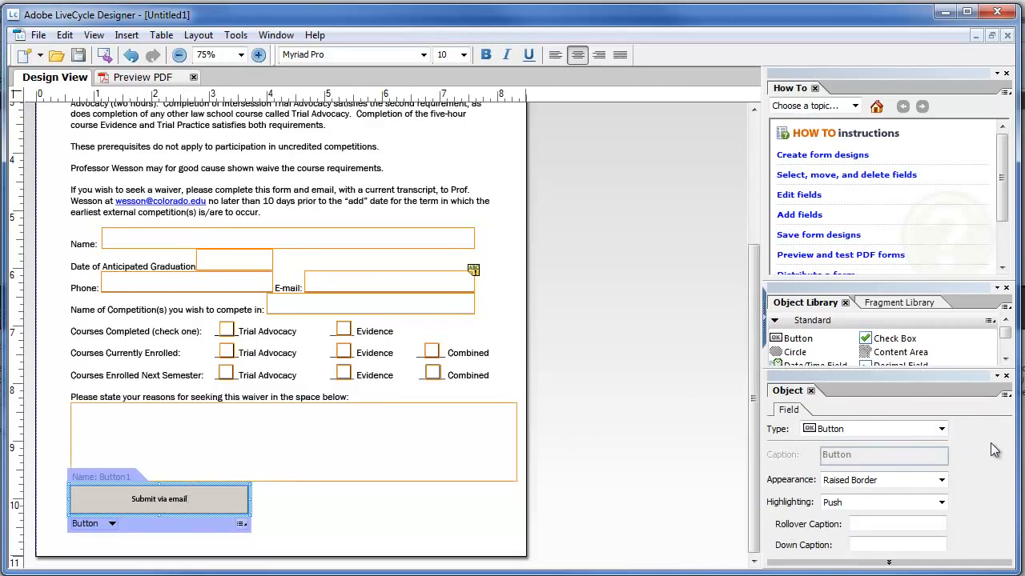
{"action": "mouse_move", "coordinate": [887, 428]}
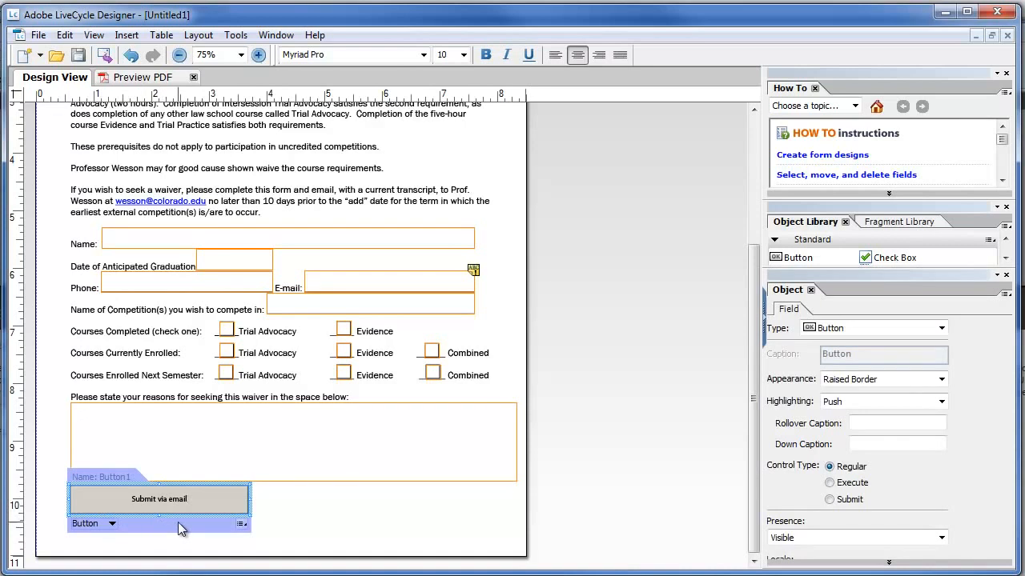
{"action": "mouse_move", "coordinate": [801, 473]}
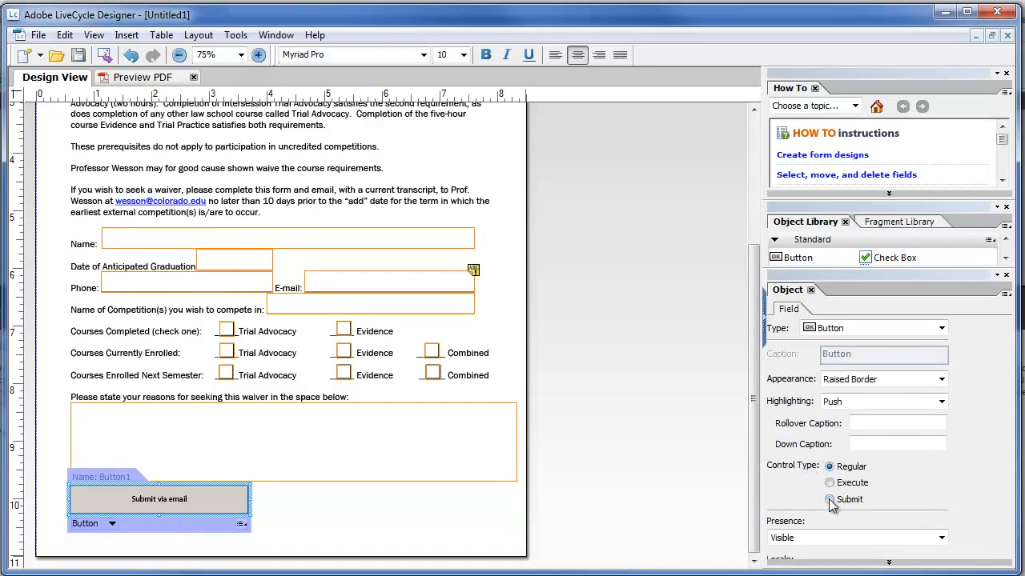
- Set the button's control type to Submit and show its Submit settings
{"action": "left_click", "coordinate": [829, 499]}
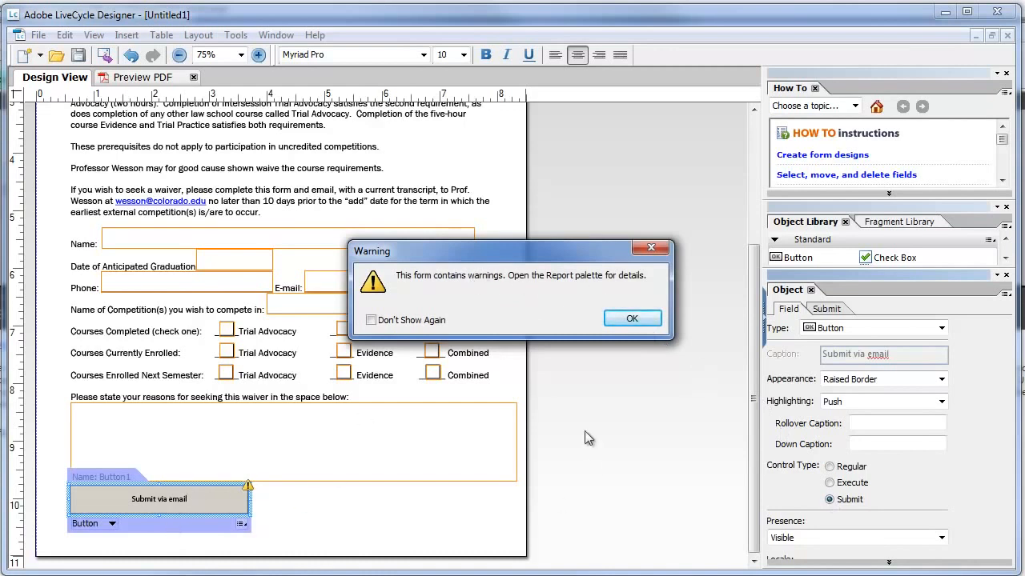
{"action": "left_click", "coordinate": [633, 317]}
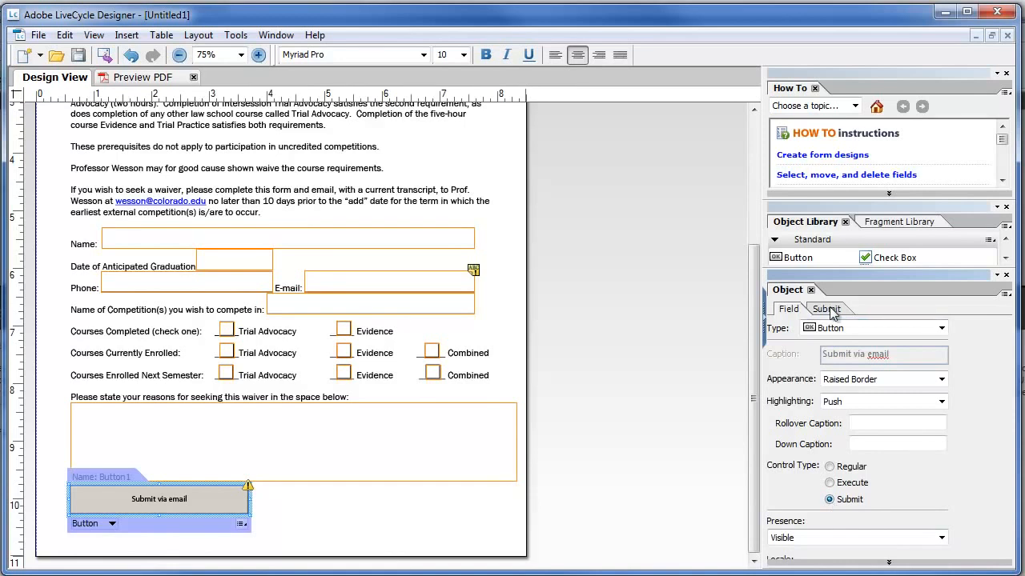
{"action": "left_click", "coordinate": [826, 309]}
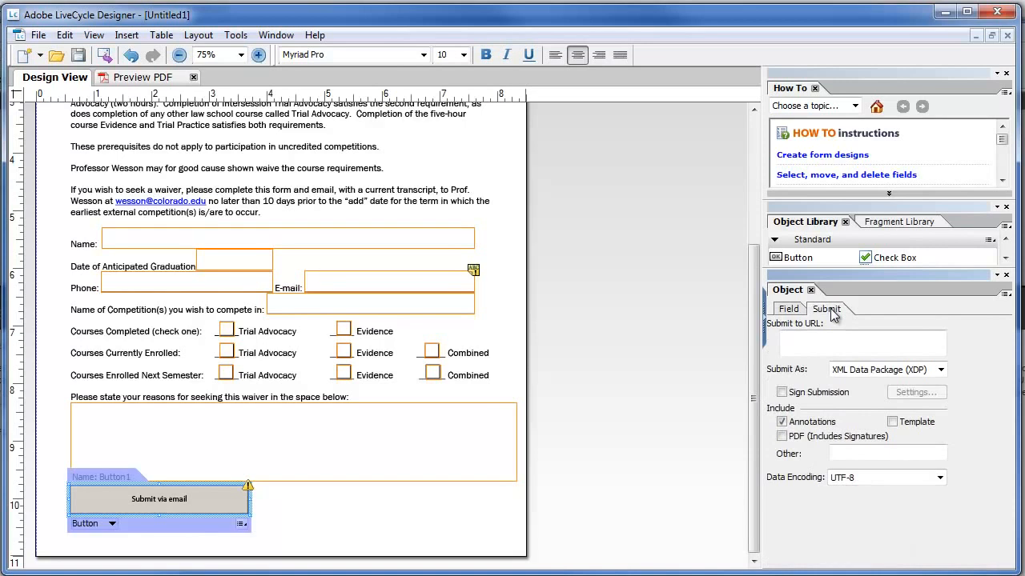
{"action": "mouse_move", "coordinate": [862, 377]}
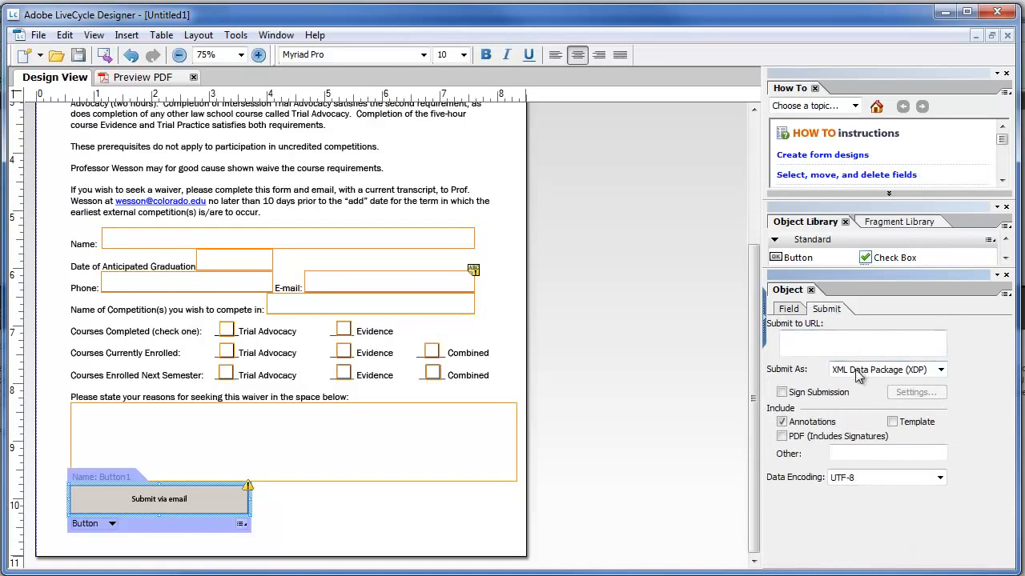
{"action": "mouse_move", "coordinate": [855, 376]}
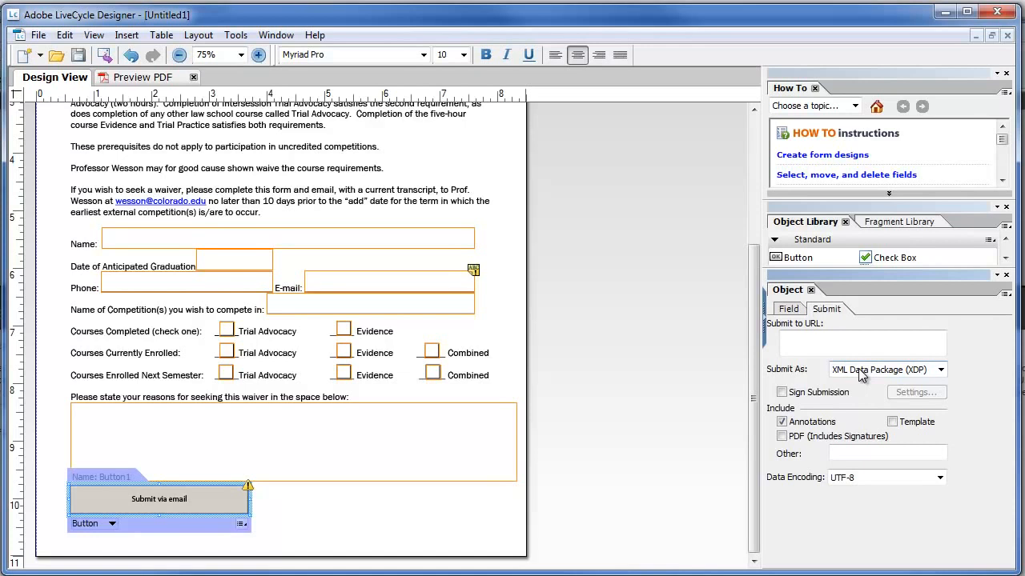
{"action": "mouse_move", "coordinate": [868, 374]}
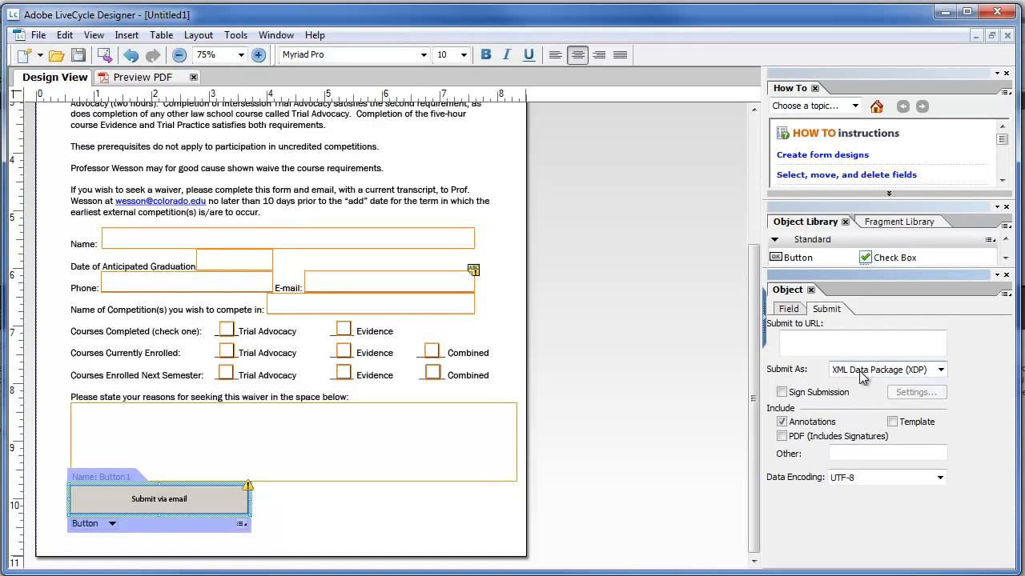
{"action": "mouse_move", "coordinate": [854, 386]}
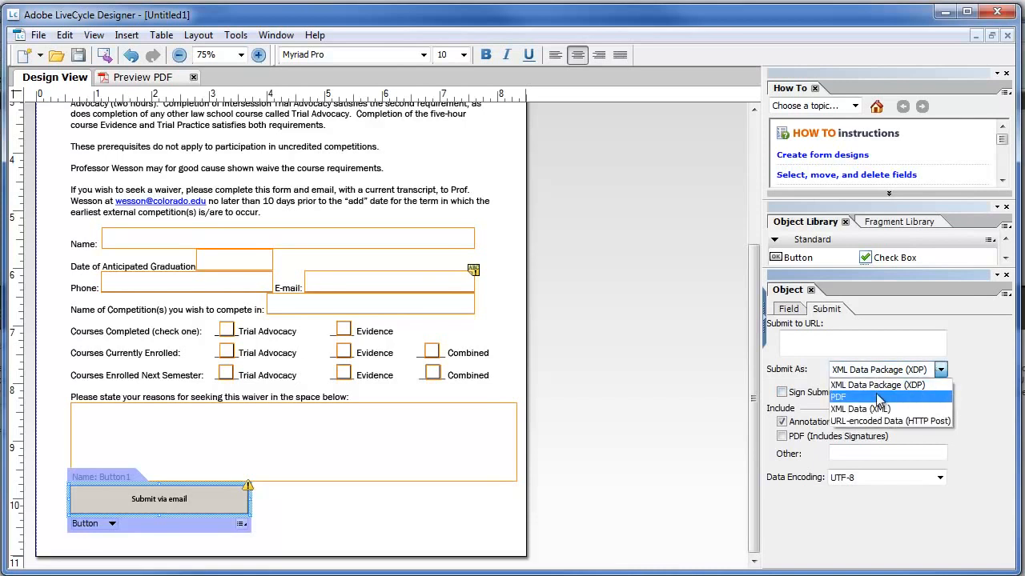
- Set Submit As to PDF and accept the form warnings message
{"action": "left_click", "coordinate": [861, 397]}
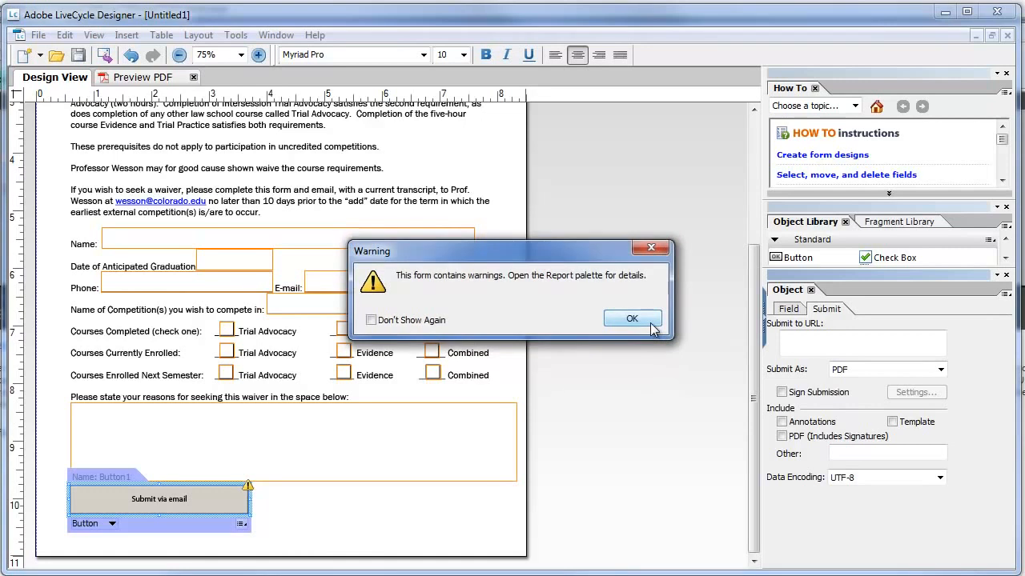
{"action": "left_click", "coordinate": [630, 318]}
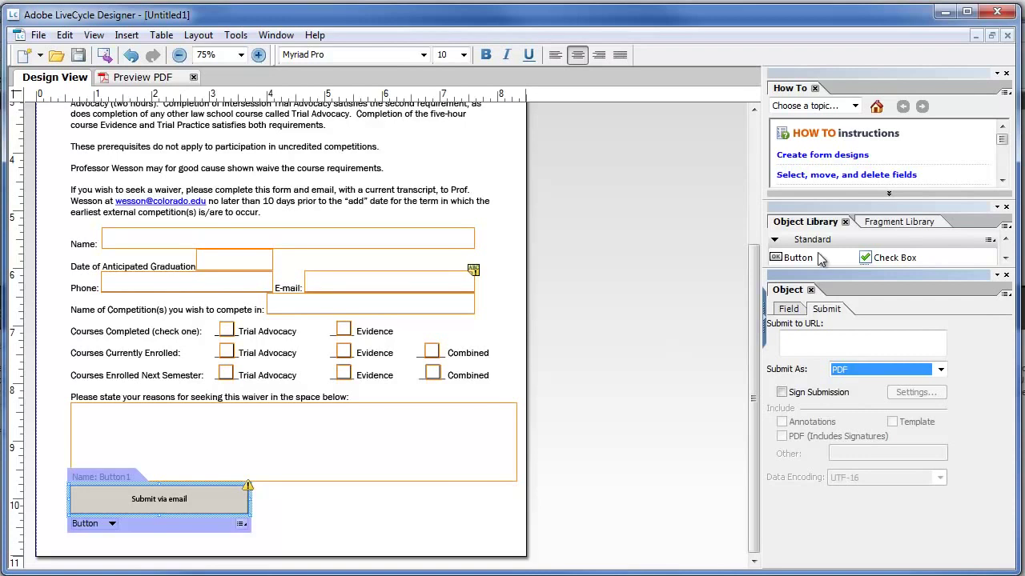
{"action": "left_click", "coordinate": [863, 344]}
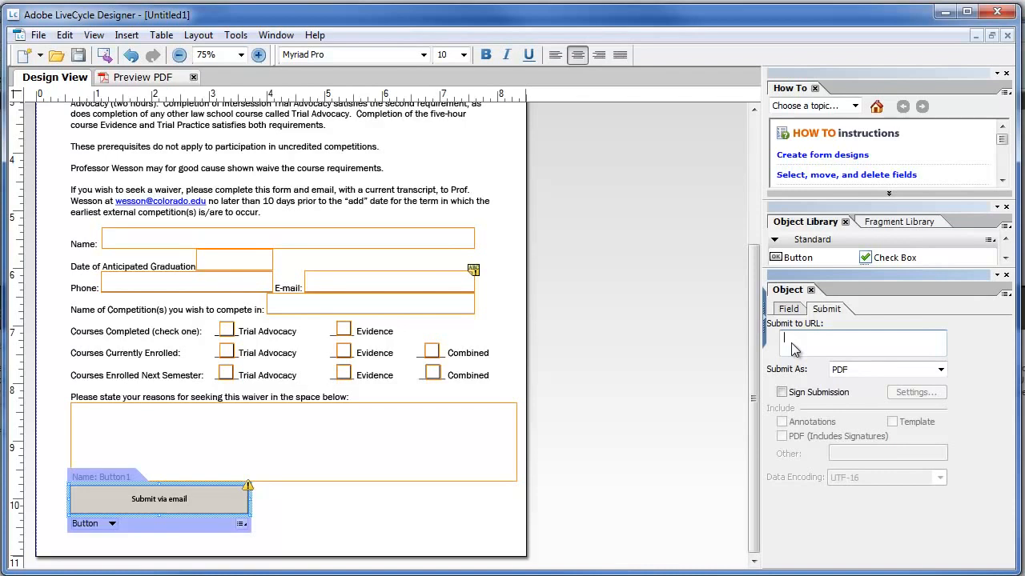
{"action": "type", "text": "mail"}
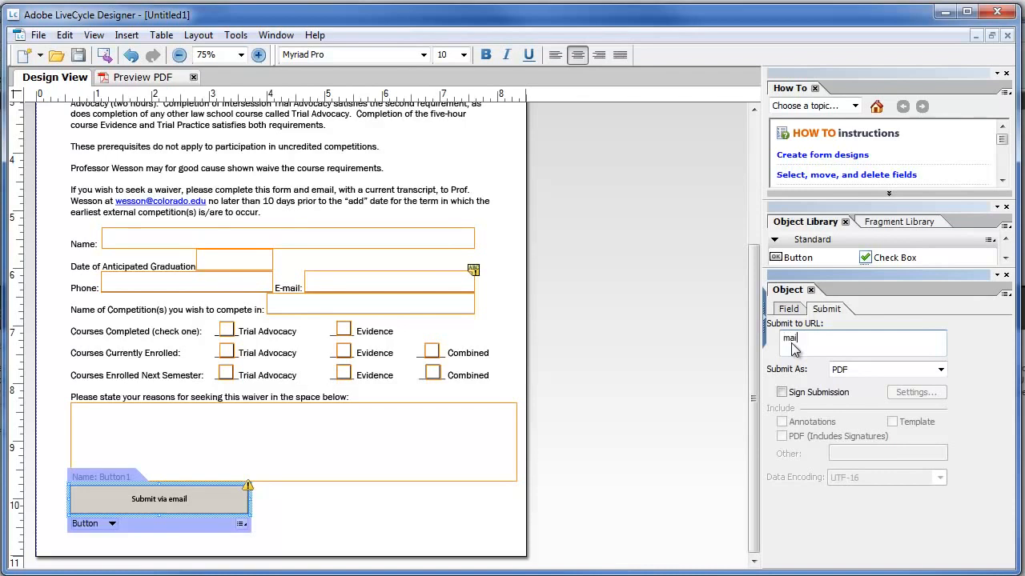
{"action": "type", "text": "lto"}
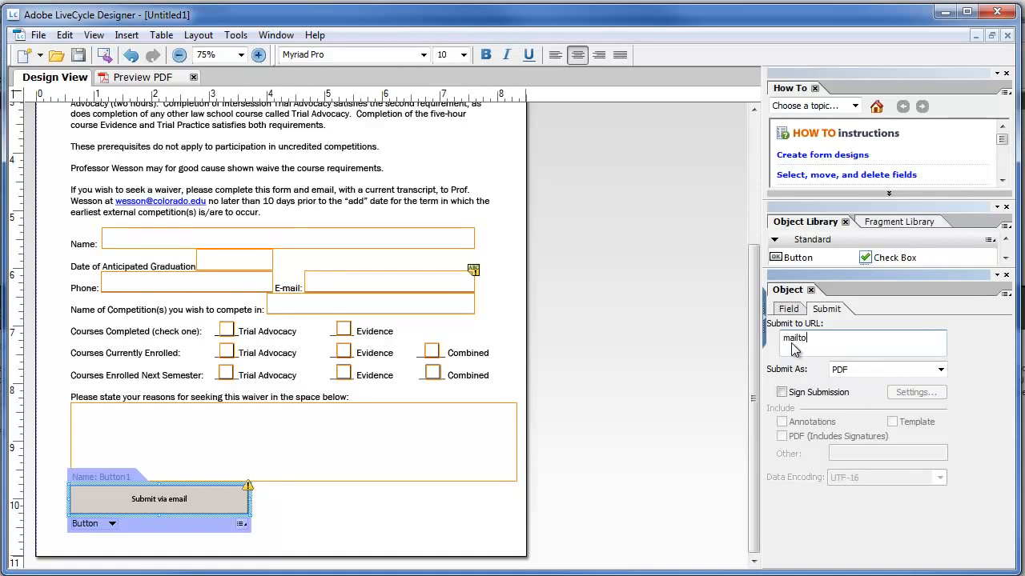
{"action": "type", "text": ":"}
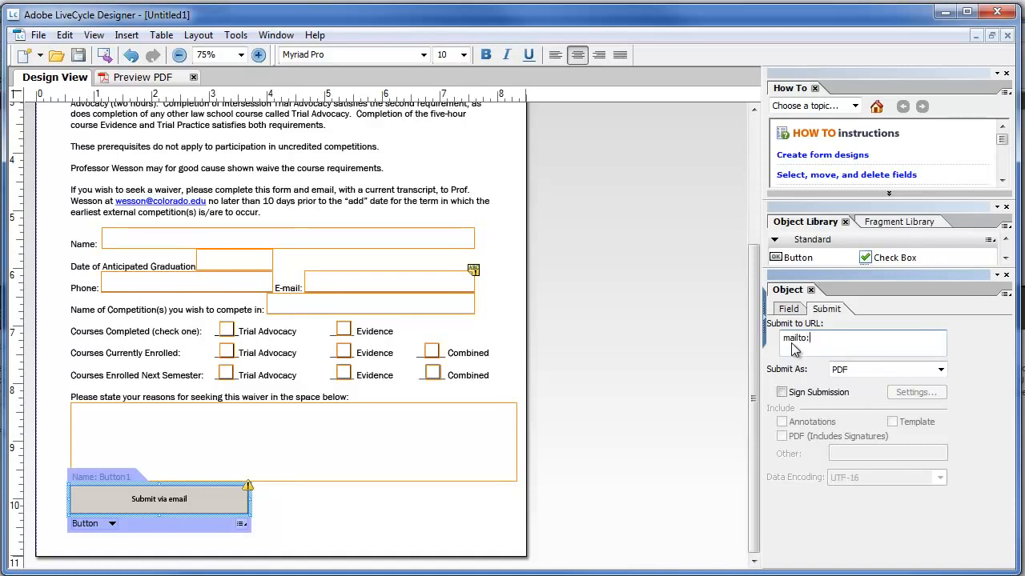
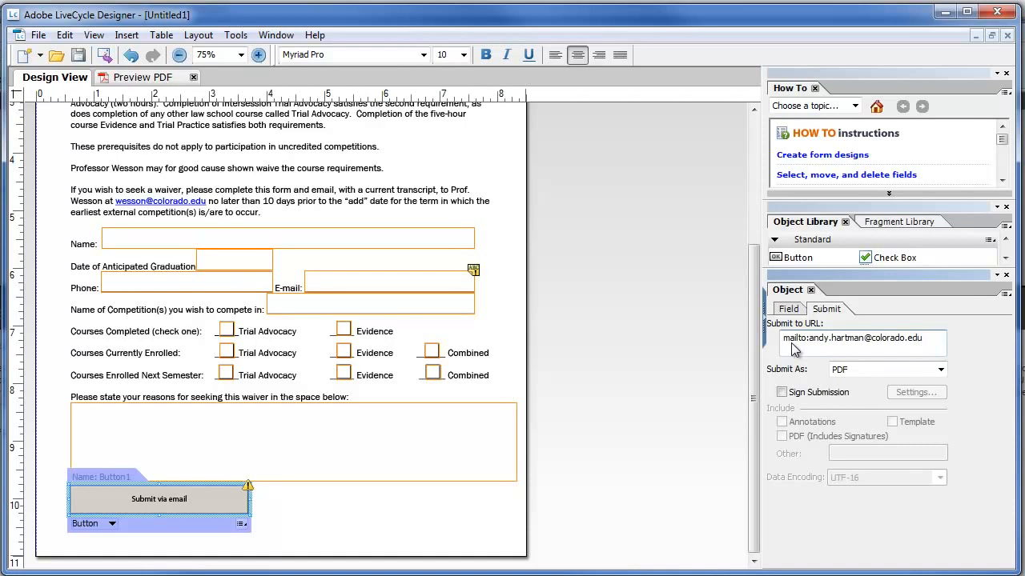
{"action": "mouse_move", "coordinate": [650, 438]}
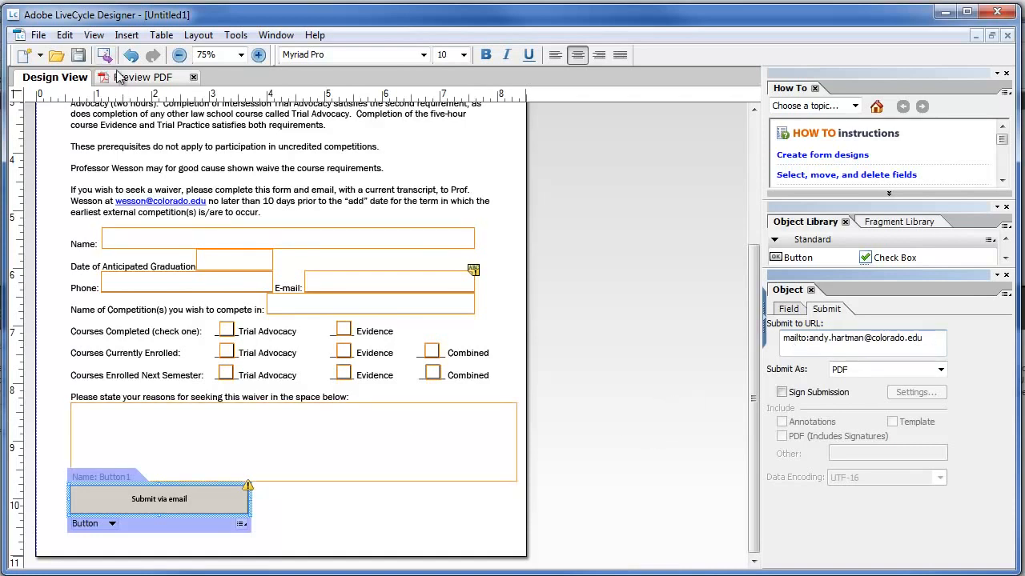
- Start a Save As and browse to the IT > law_www > academics folder
{"action": "left_click", "coordinate": [37, 35]}
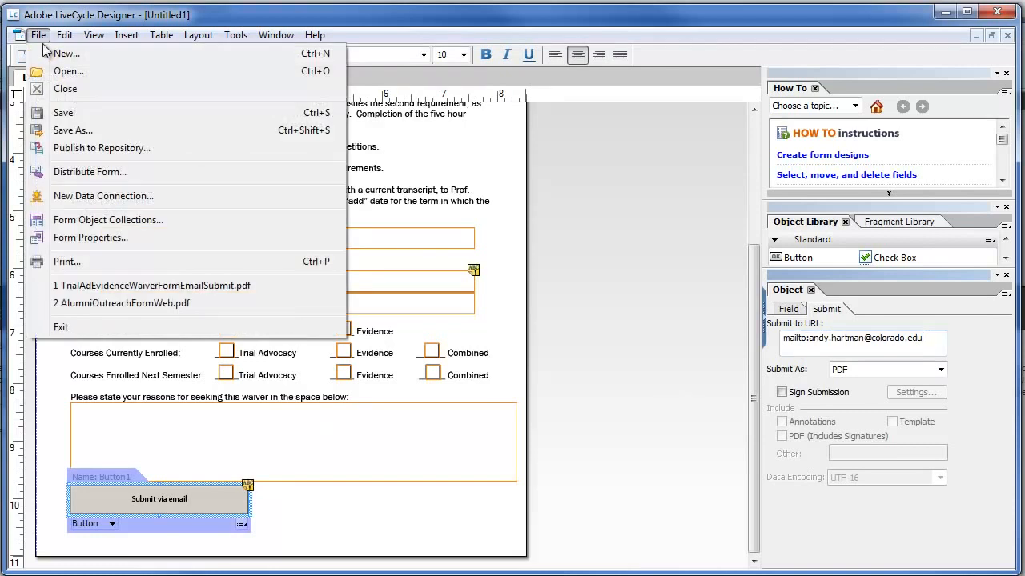
{"action": "left_click", "coordinate": [73, 130]}
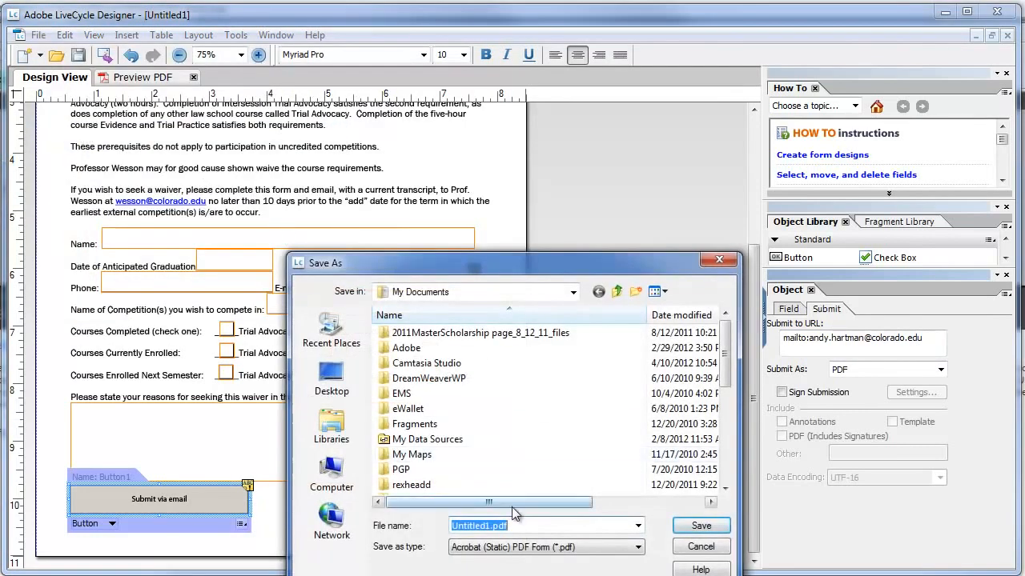
{"action": "left_click", "coordinate": [330, 474]}
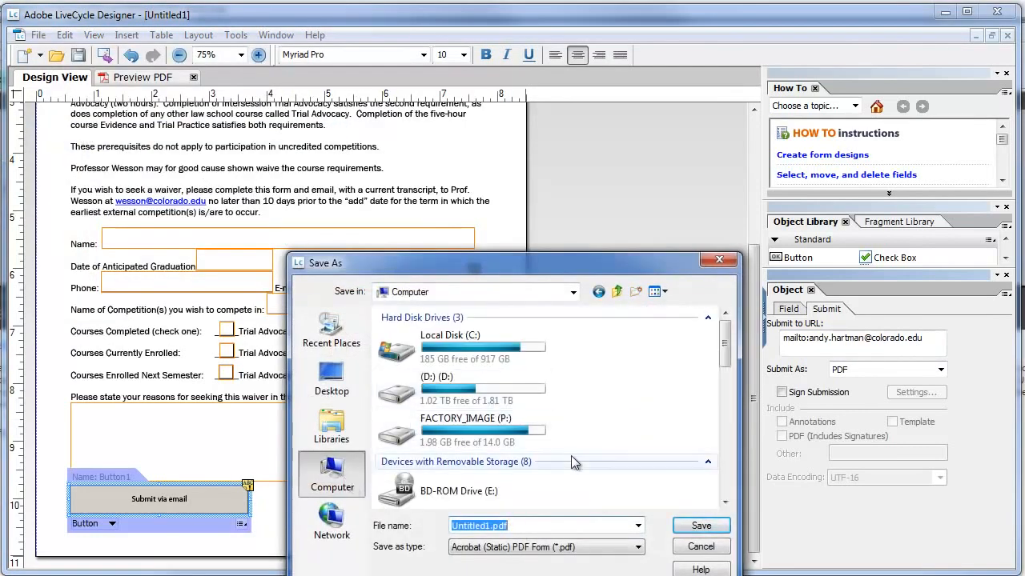
{"action": "scroll", "scroll_direction": "down", "scroll_amount": 3}
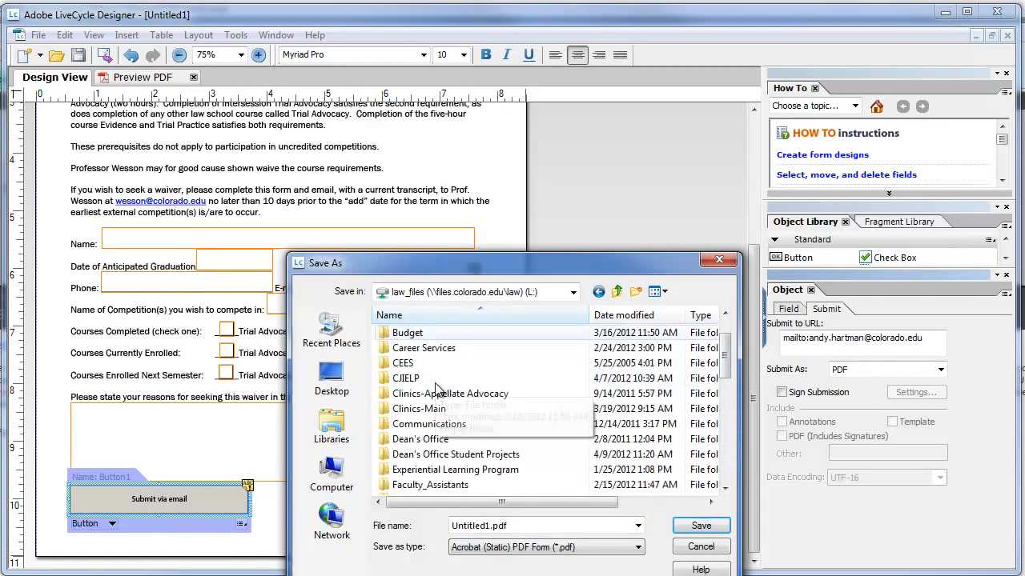
{"action": "scroll", "scroll_direction": "down", "scroll_amount": 3}
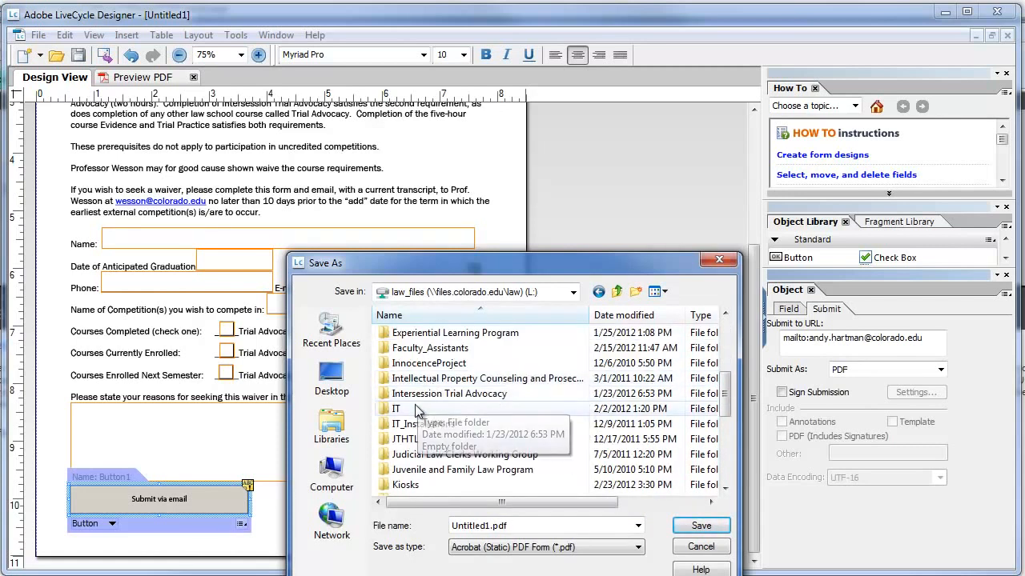
{"action": "double_click", "coordinate": [387, 408]}
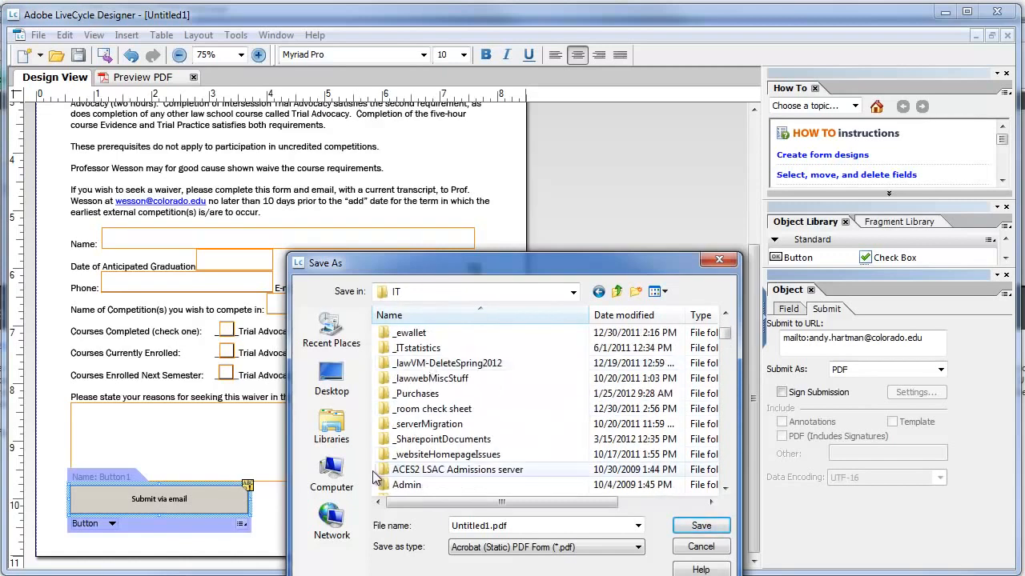
{"action": "scroll", "scroll_direction": "down", "scroll_amount": 3}
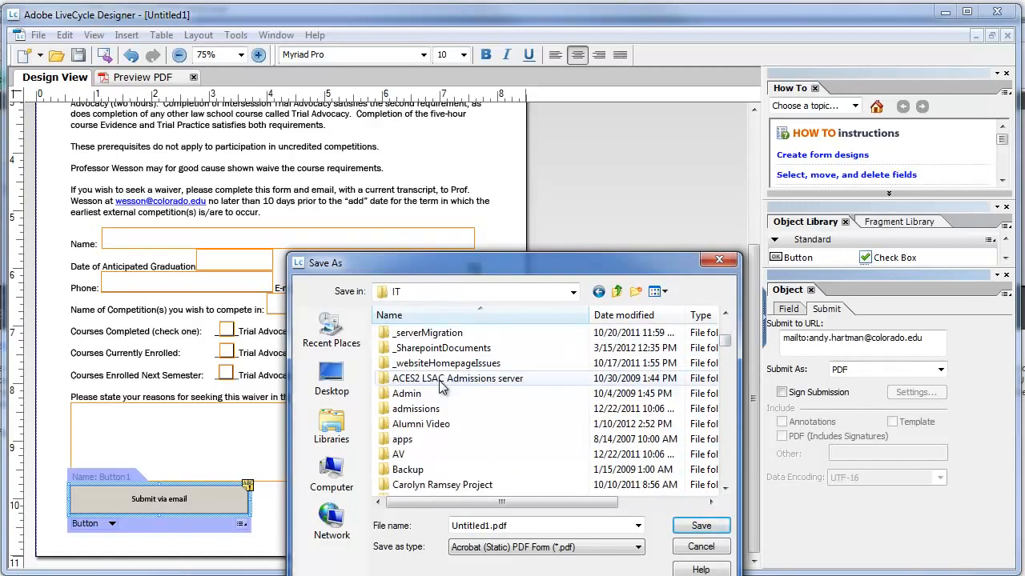
{"action": "scroll", "scroll_direction": "down", "scroll_amount": 3}
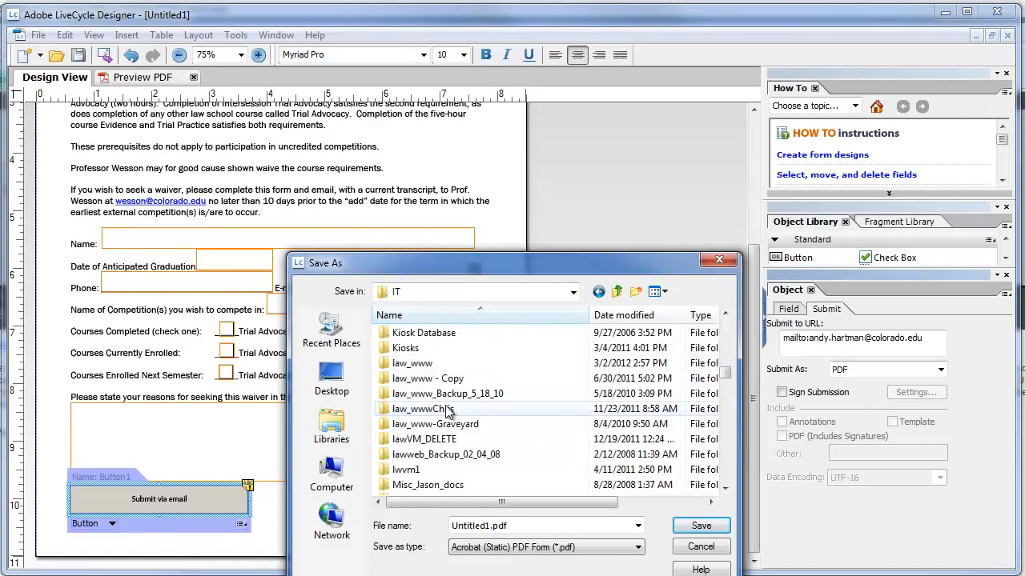
{"action": "double_click", "coordinate": [416, 362]}
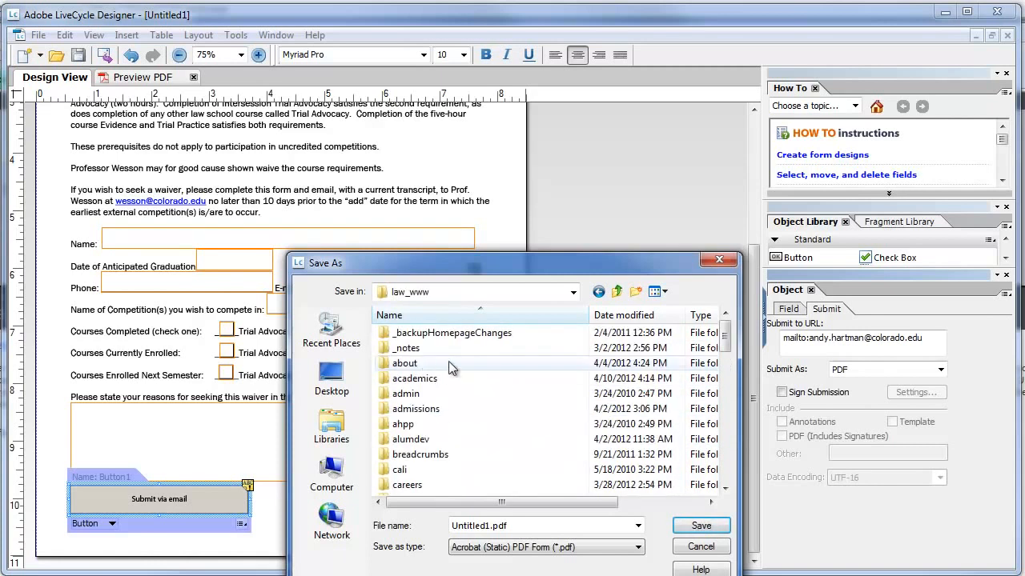
{"action": "mouse_move", "coordinate": [461, 405]}
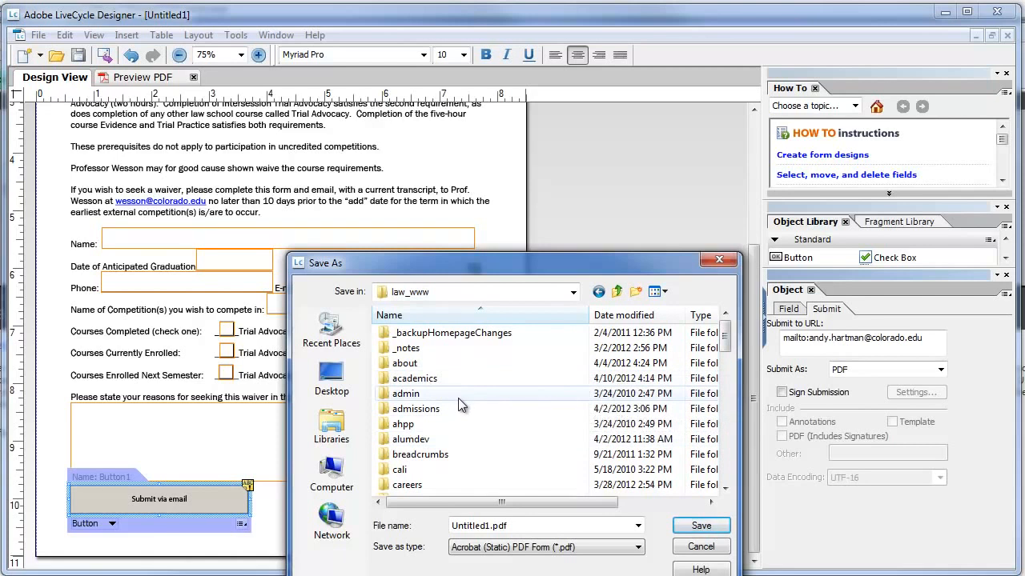
{"action": "double_click", "coordinate": [413, 378]}
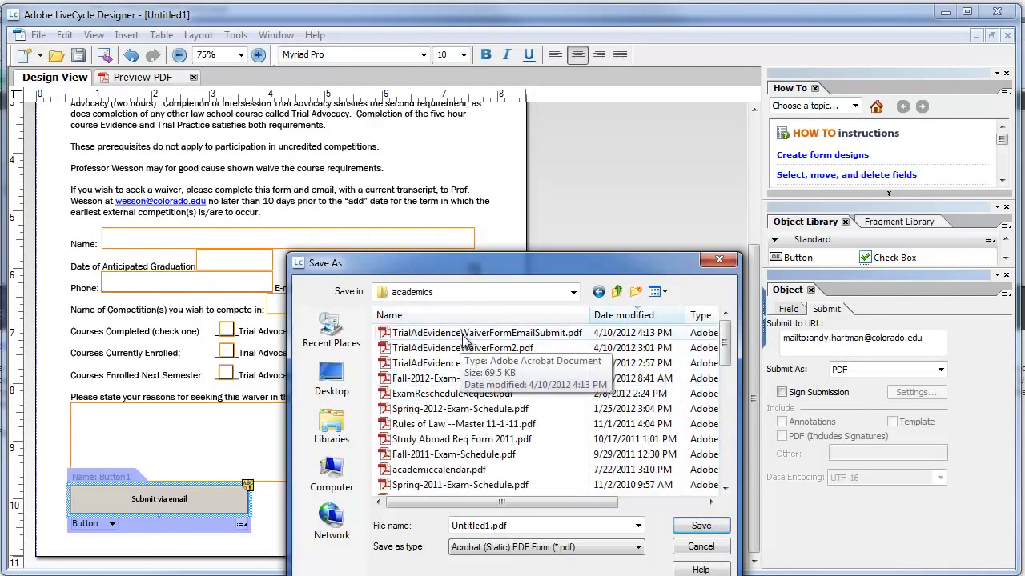
- Save over the existing TrialAdEvidenceWaiverFormEmailSubmit.pdf, confirming the replacement
{"action": "left_click", "coordinate": [701, 525]}
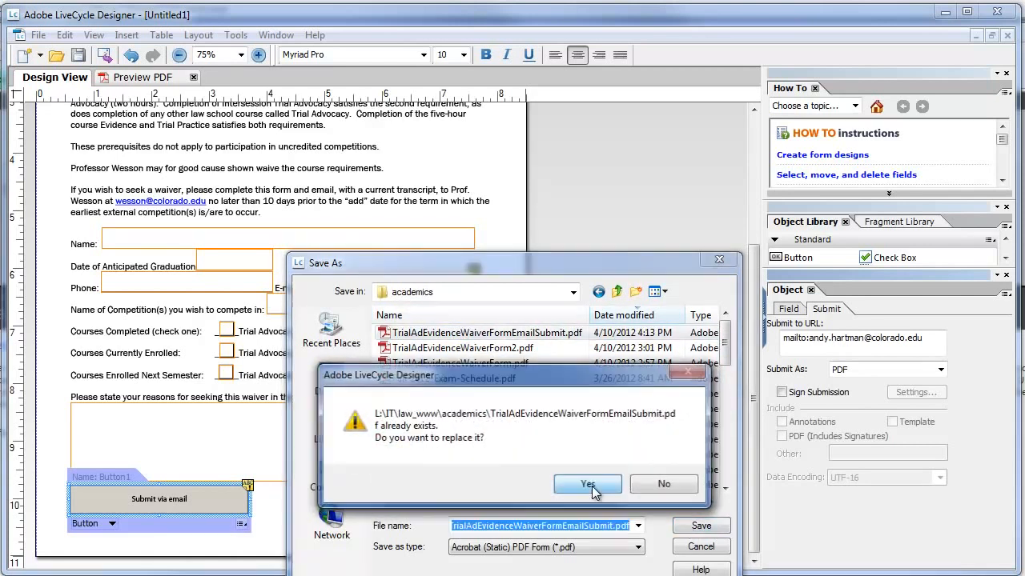
{"action": "left_click", "coordinate": [586, 484]}
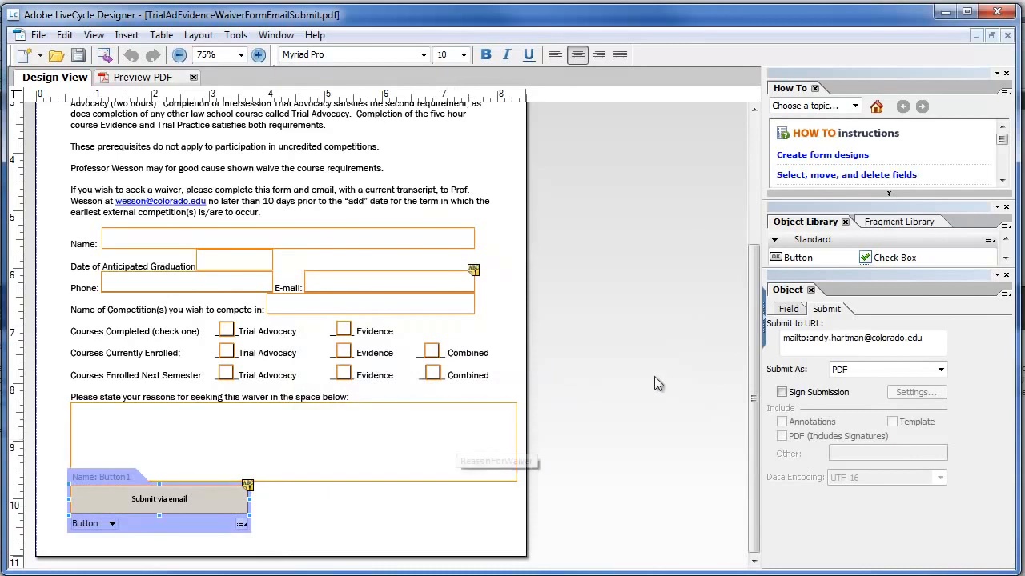
{"action": "mouse_move", "coordinate": [158, 88]}
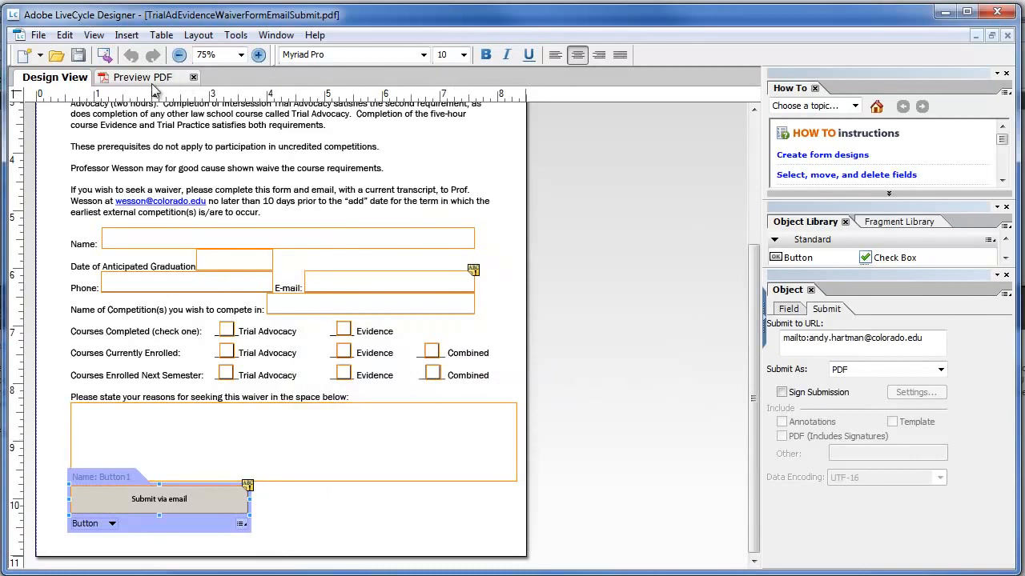
{"action": "left_click", "coordinate": [143, 77]}
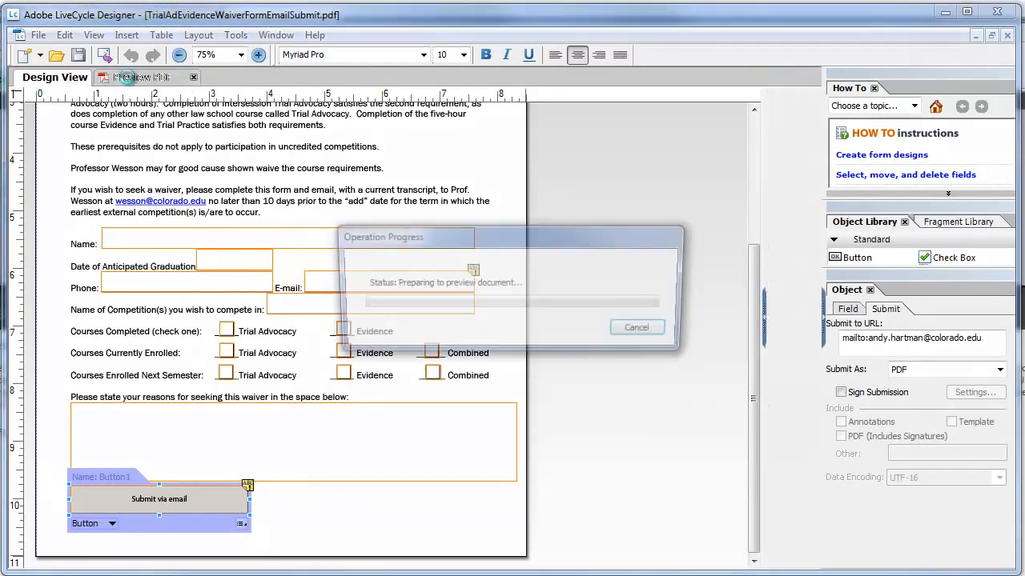
{"action": "left_click", "coordinate": [140, 77]}
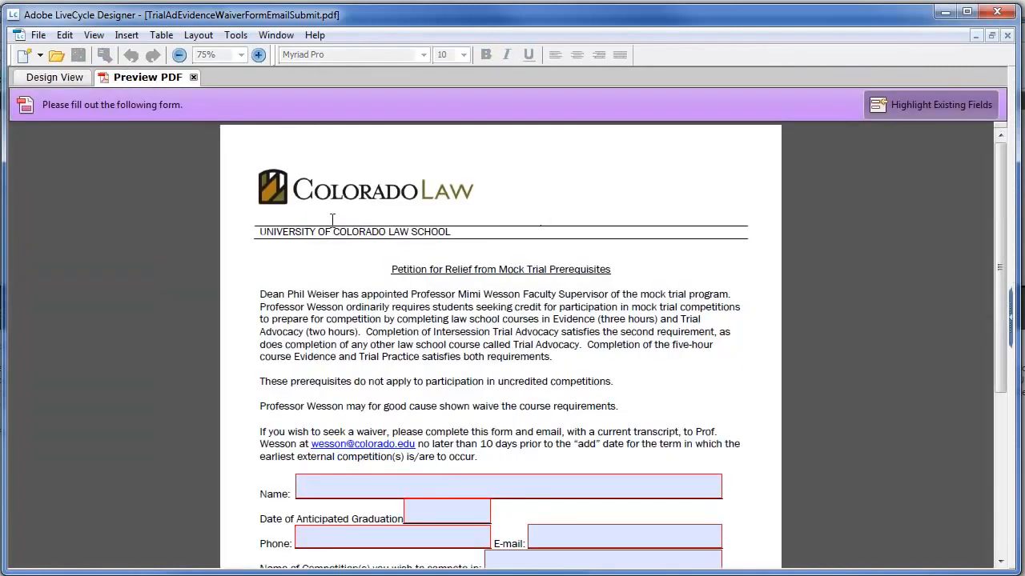
{"action": "scroll", "scroll_direction": "down", "scroll_amount": 3}
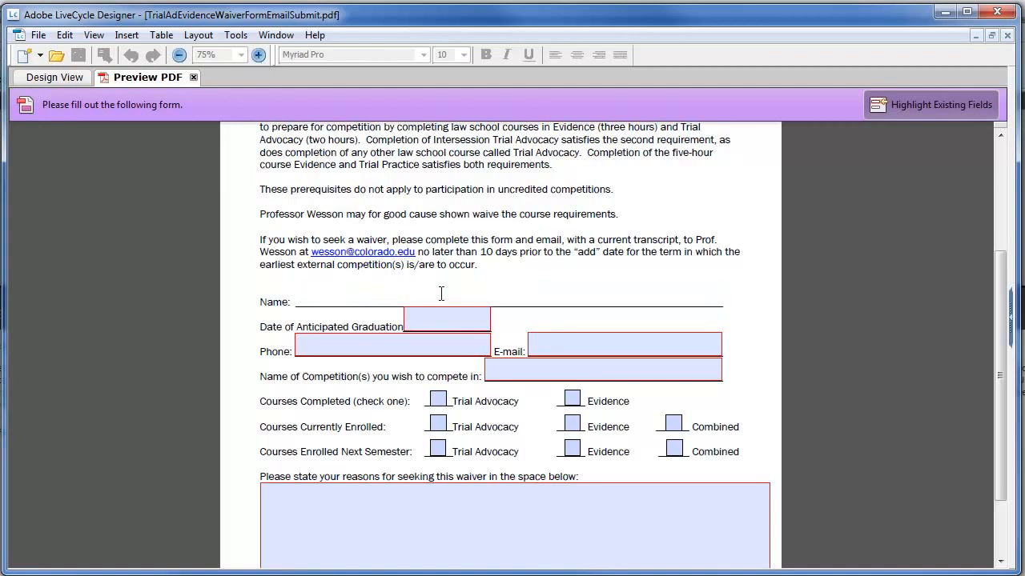
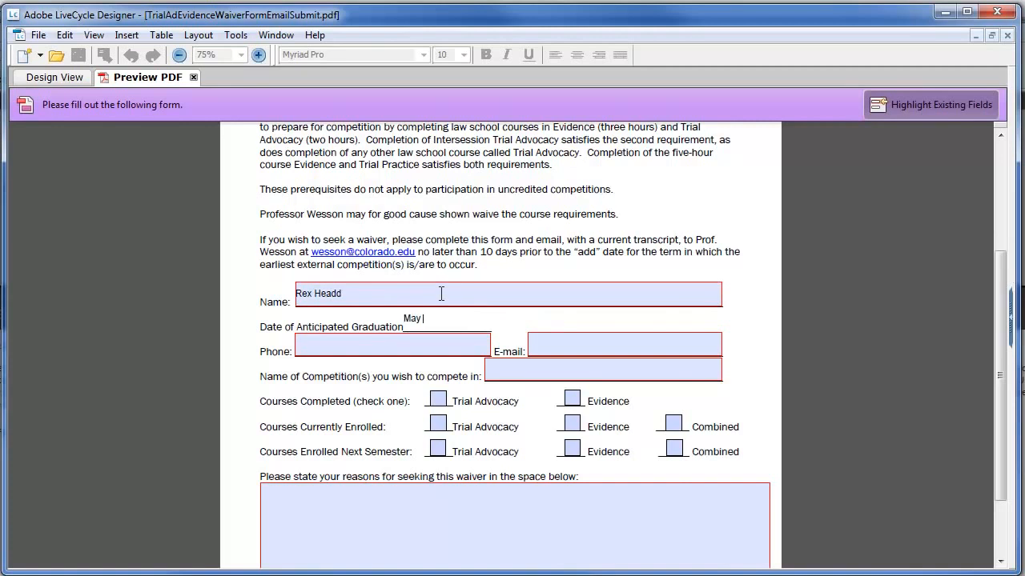
{"action": "type", "text": "2025"}
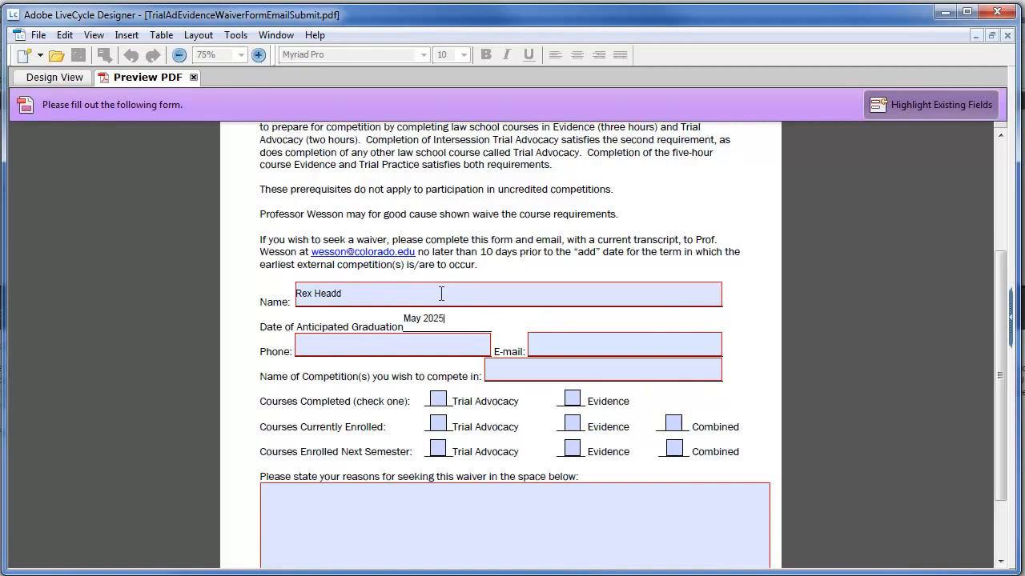
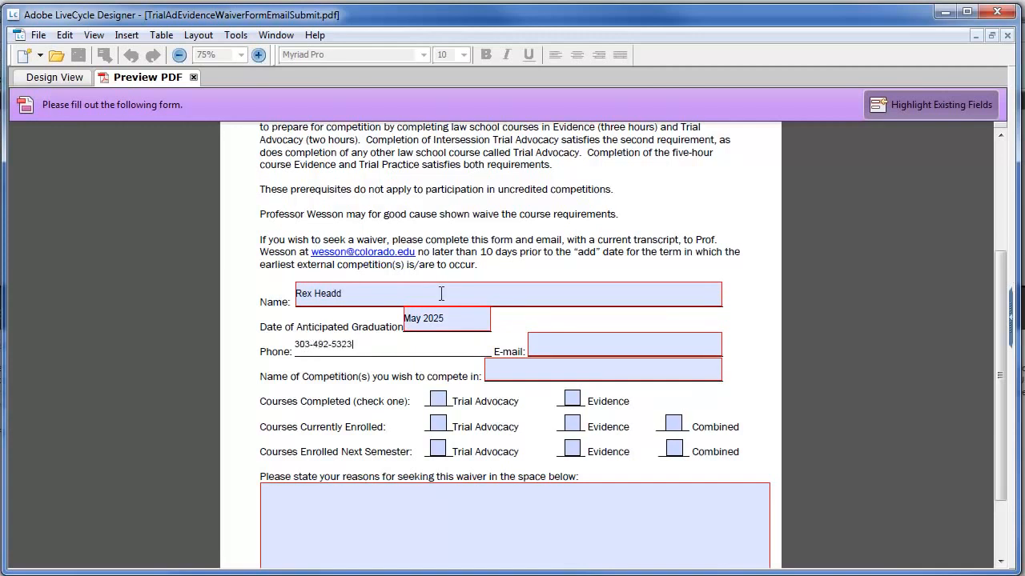
{"action": "type", "text": "heal"}
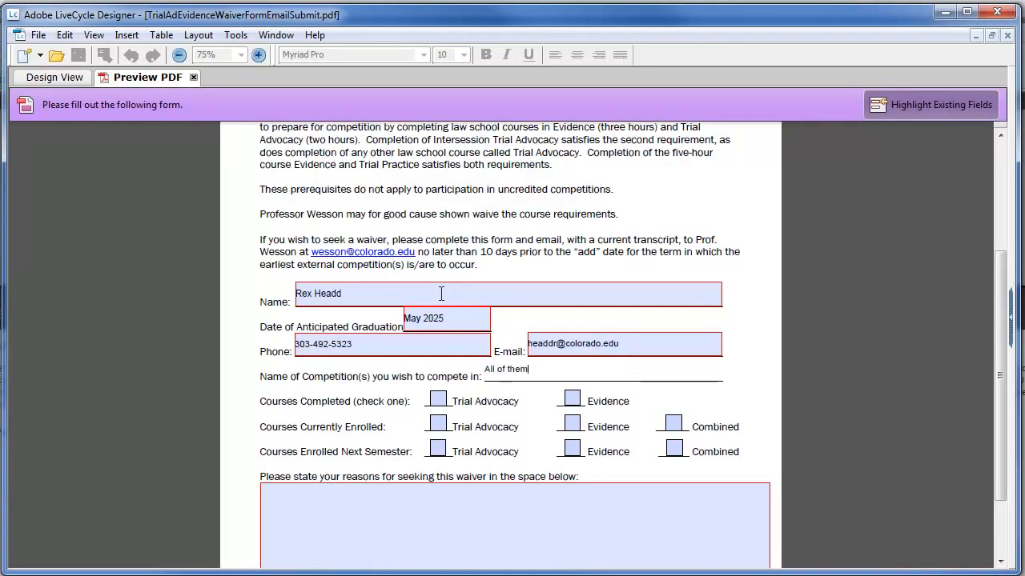
- Tick a course checkbox and enter a test waiver reason beginning 'Reason for needin'
{"action": "left_click", "coordinate": [436, 401]}
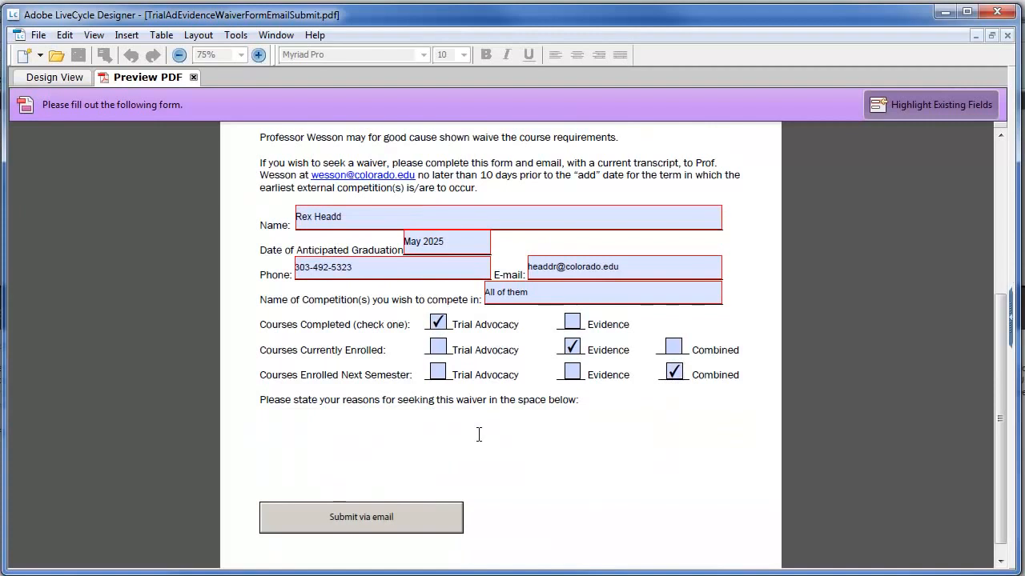
{"action": "type", "text": "Reason for"}
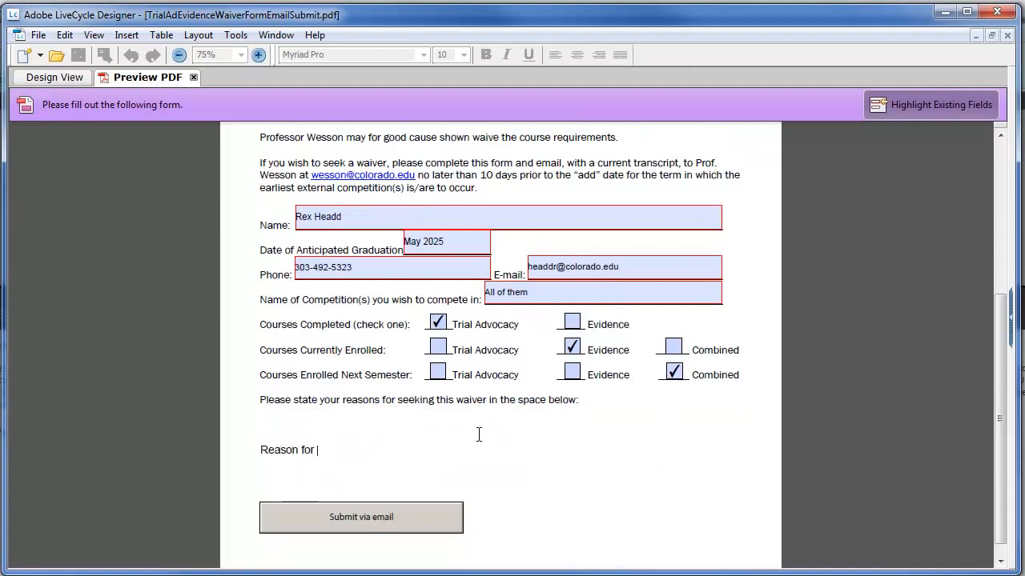
{"action": "type", "text": "needing a waiver"}
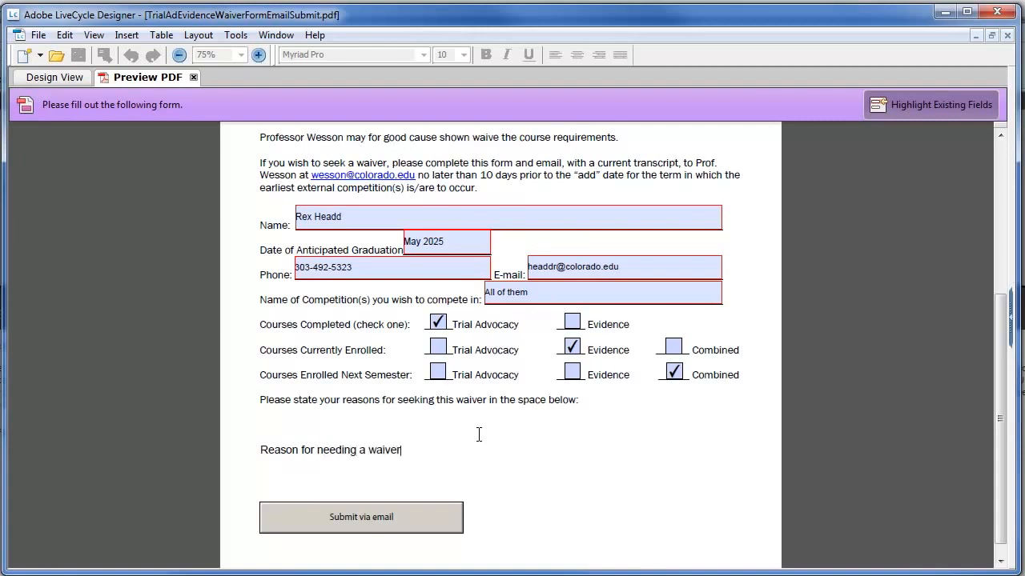
- Submit the filled form by email through the Desktop Email Application
{"action": "left_click", "coordinate": [360, 517]}
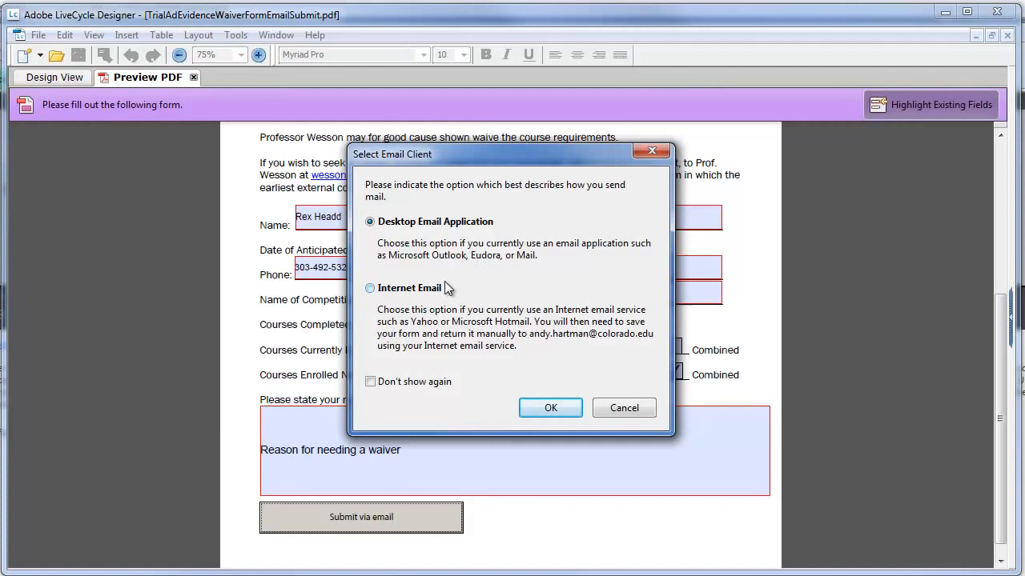
{"action": "mouse_move", "coordinate": [457, 266]}
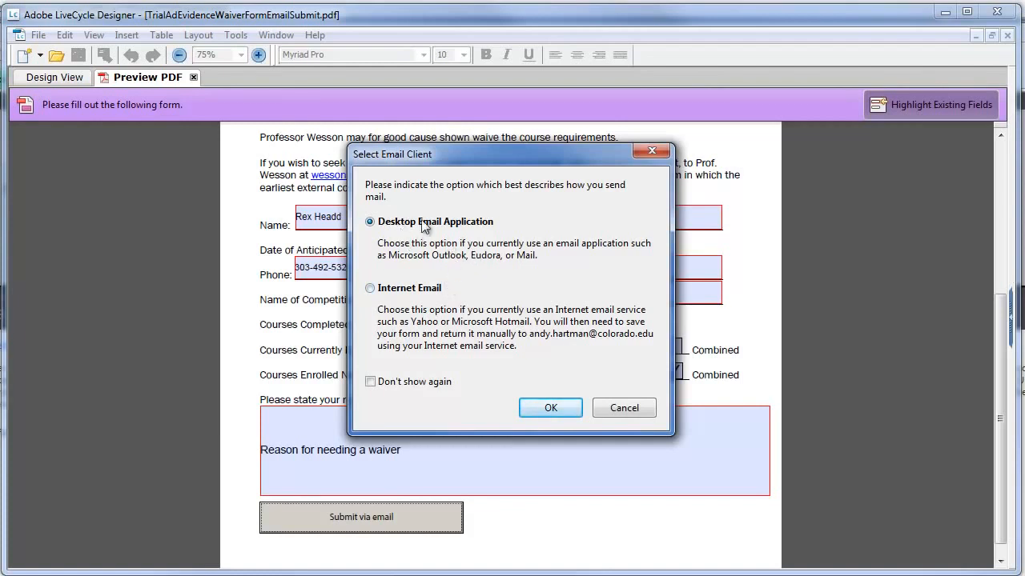
{"action": "left_click", "coordinate": [550, 409]}
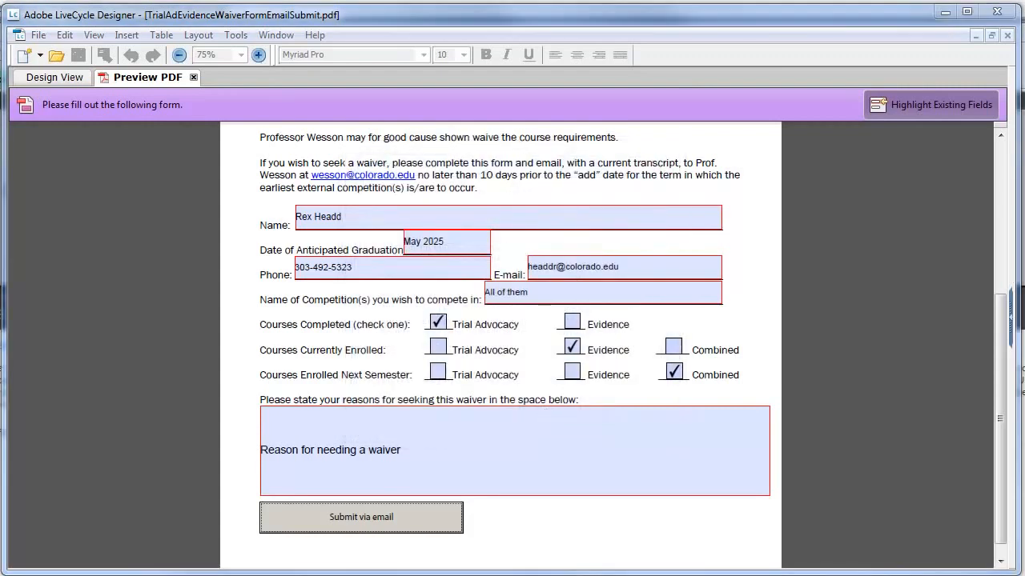
- Open the returned form PDF attached to the generated Outlook message and review its data
{"action": "left_click", "coordinate": [360, 517]}
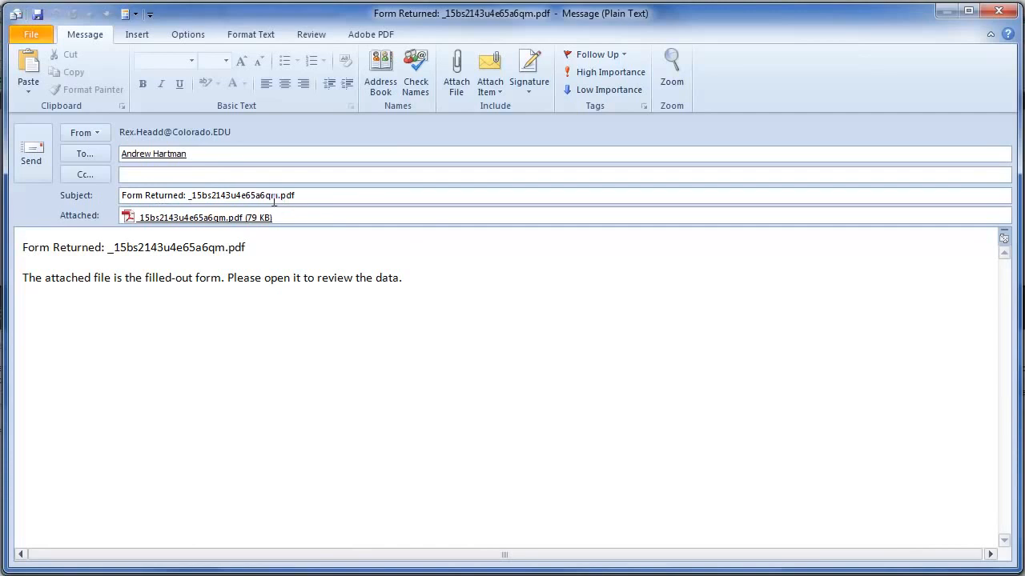
{"action": "mouse_move", "coordinate": [292, 247]}
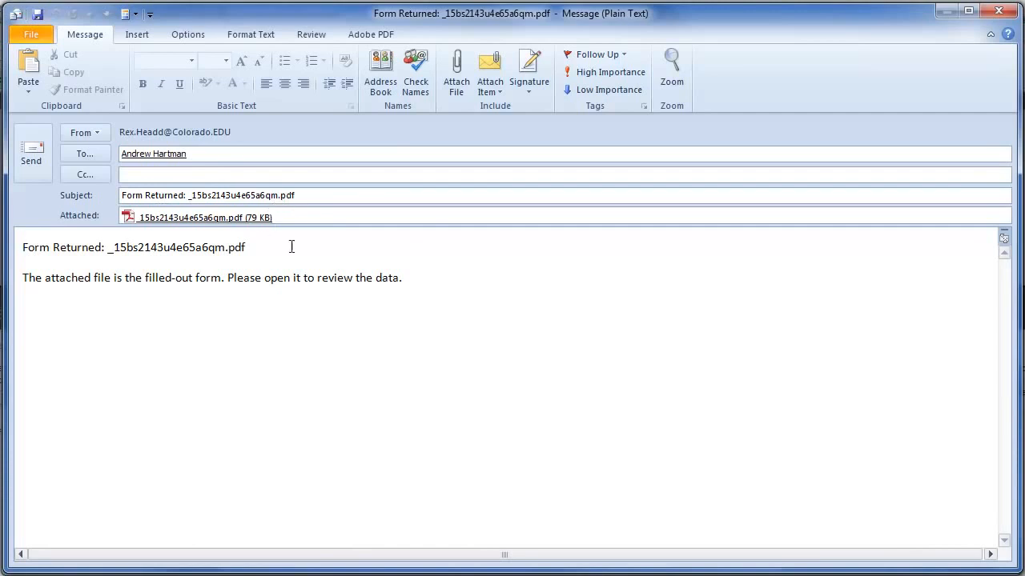
{"action": "right_click", "coordinate": [192, 218]}
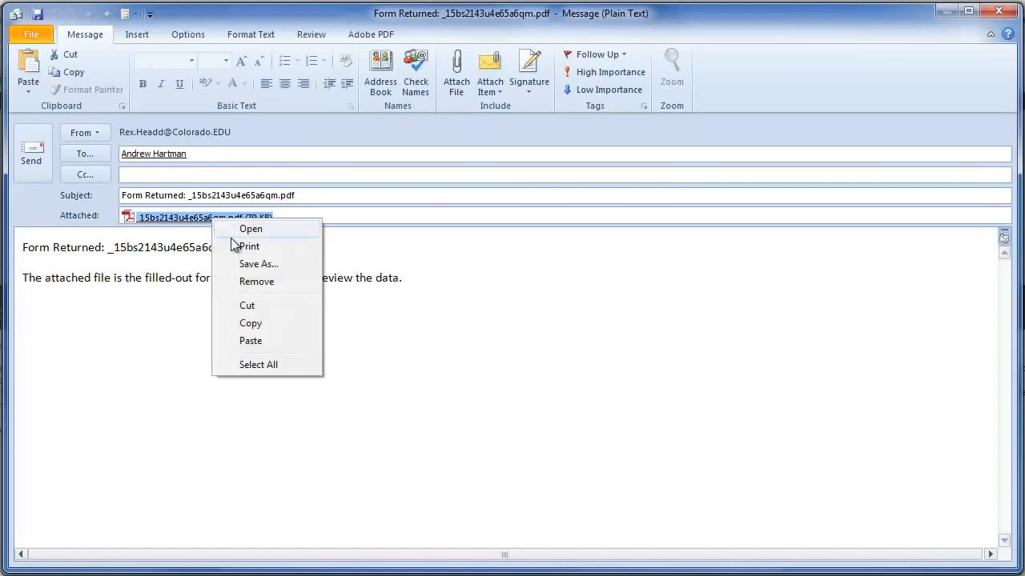
{"action": "left_click", "coordinate": [250, 227]}
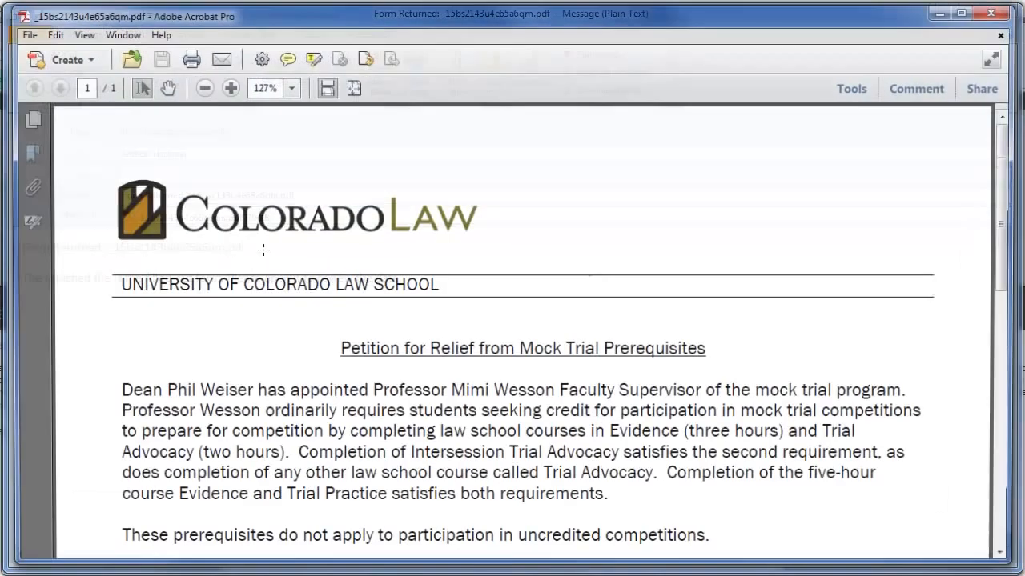
{"action": "scroll", "scroll_direction": "down", "scroll_amount": 3}
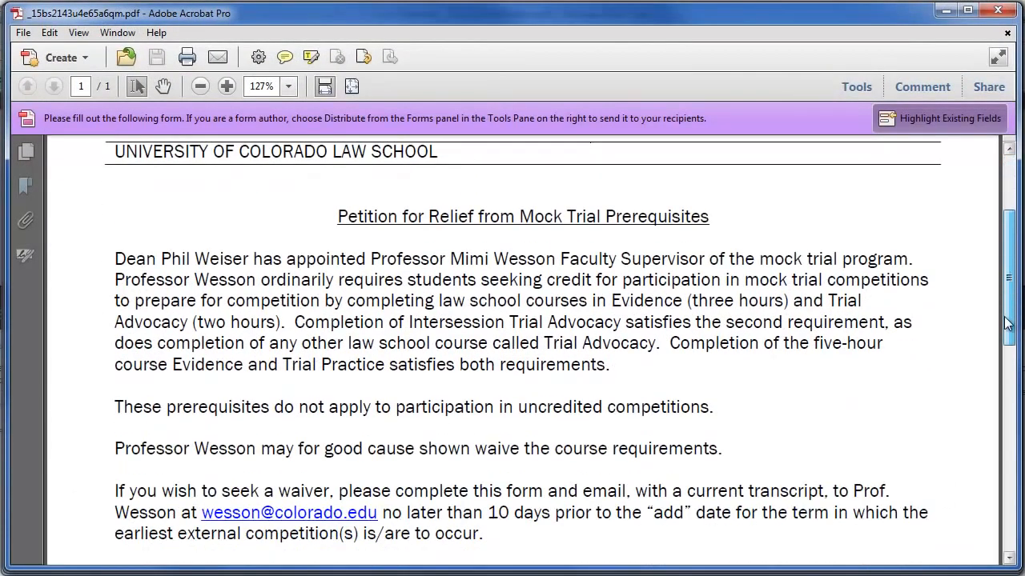
{"action": "scroll", "scroll_direction": "down", "scroll_amount": 3}
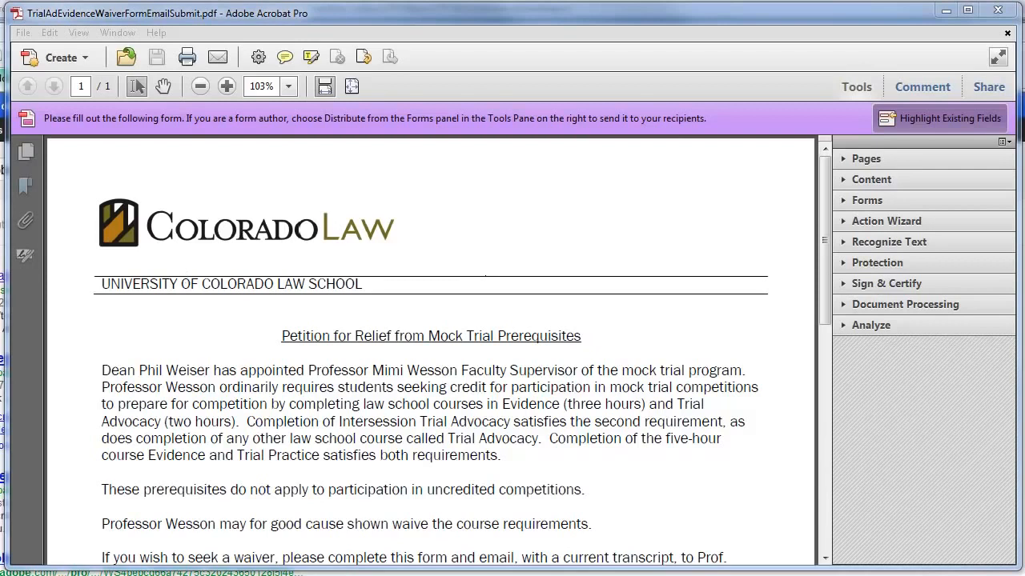
{"action": "mouse_move", "coordinate": [803, 212]}
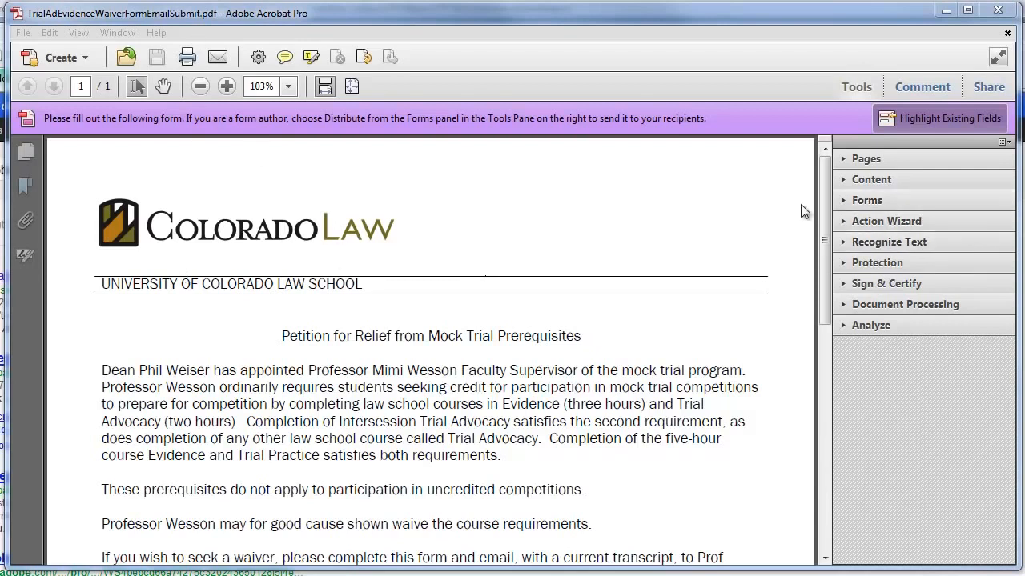
- Save the waiver form as a Reader Extended PDF with additional features enabled
{"action": "scroll", "scroll_direction": "down", "scroll_amount": 3}
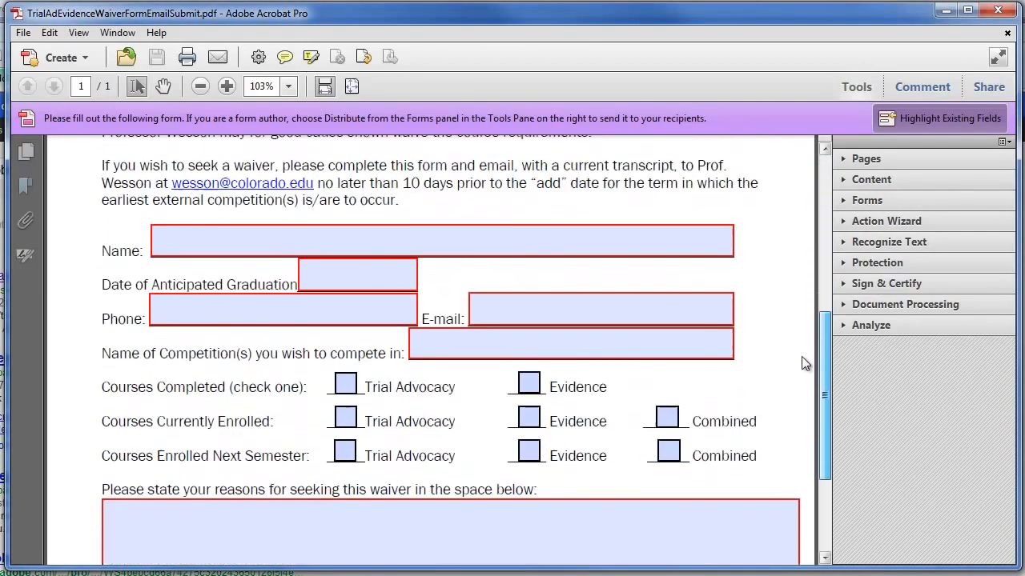
{"action": "scroll", "scroll_direction": "down", "scroll_amount": 3}
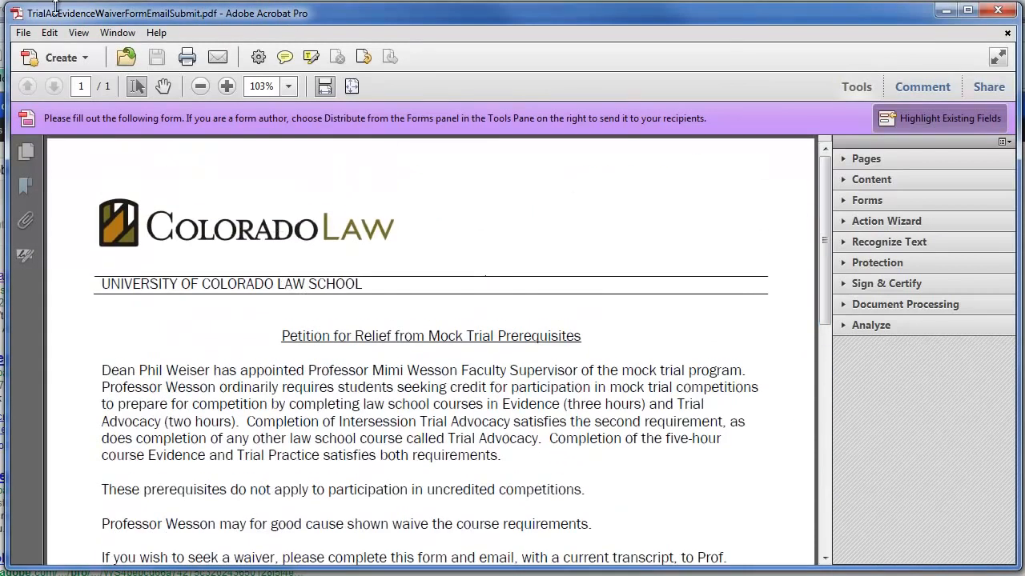
{"action": "left_click", "coordinate": [23, 35]}
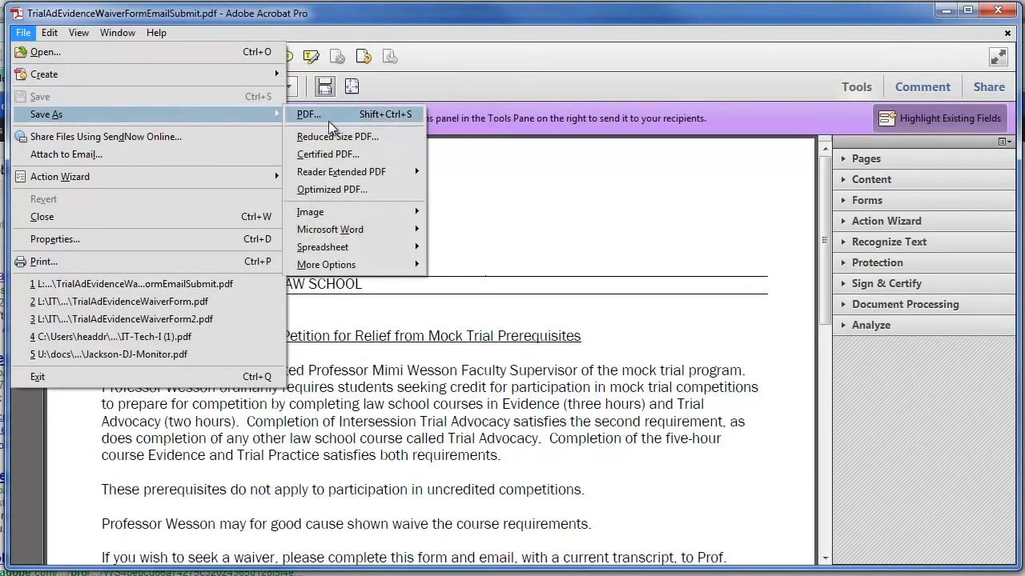
{"action": "mouse_move", "coordinate": [345, 171]}
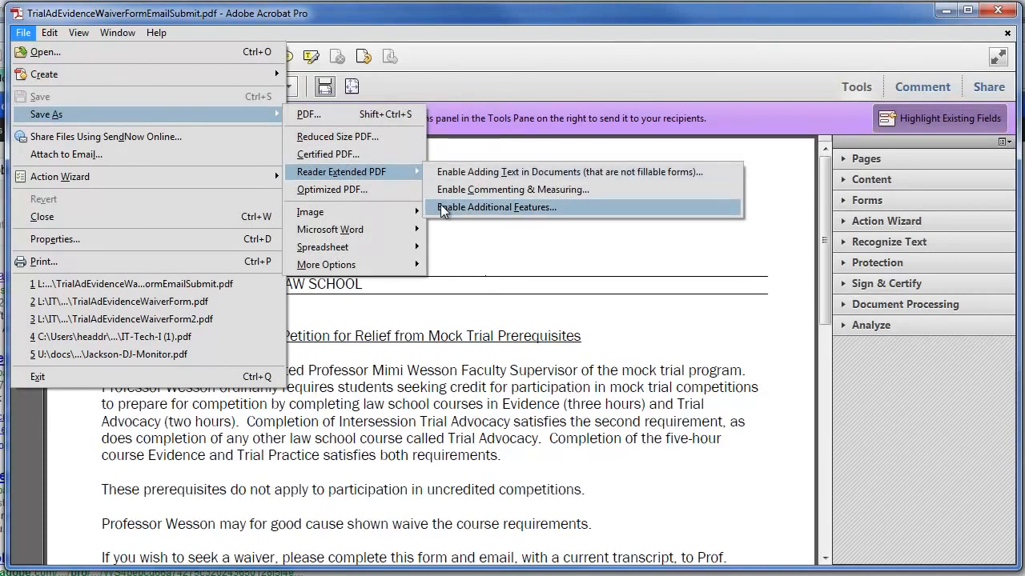
{"action": "left_click", "coordinate": [496, 206]}
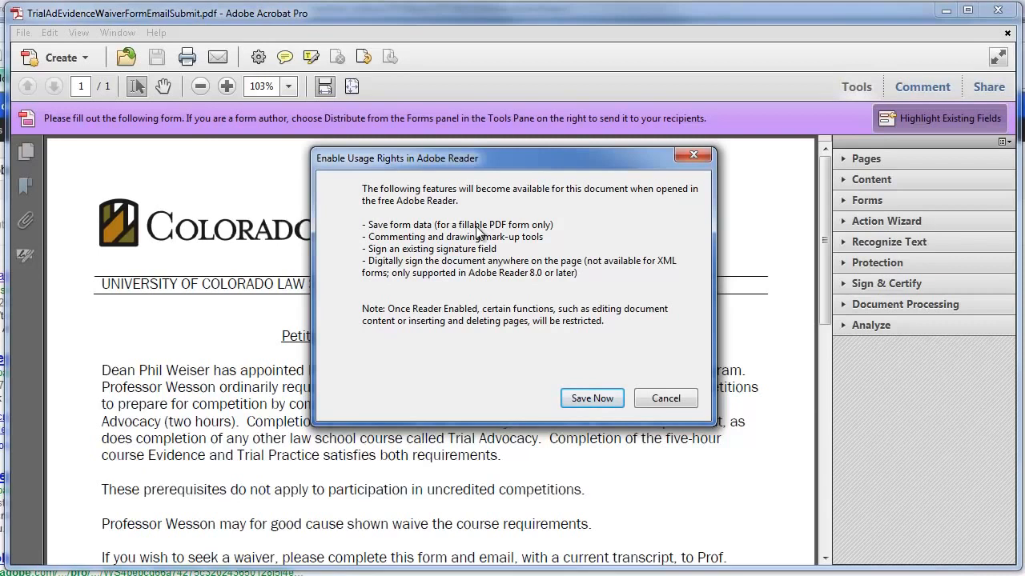
{"action": "left_click", "coordinate": [592, 397]}
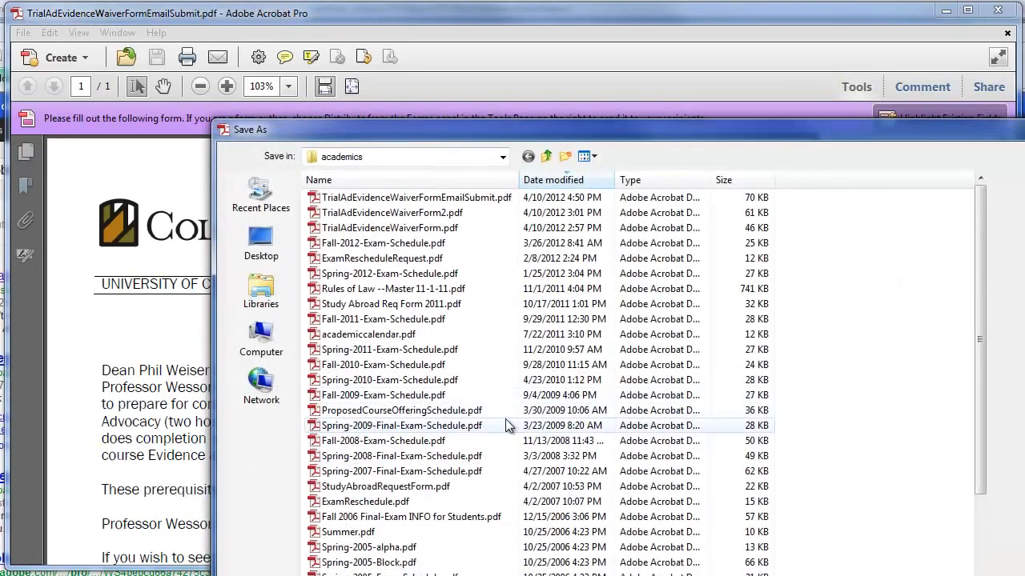
{"action": "left_click", "coordinate": [400, 198]}
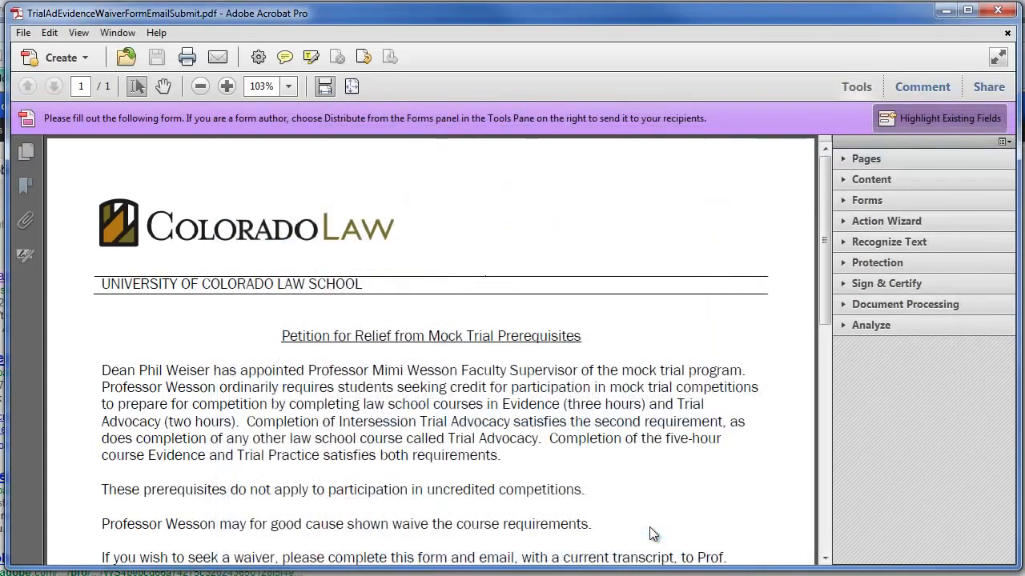
{"action": "mouse_move", "coordinate": [531, 355]}
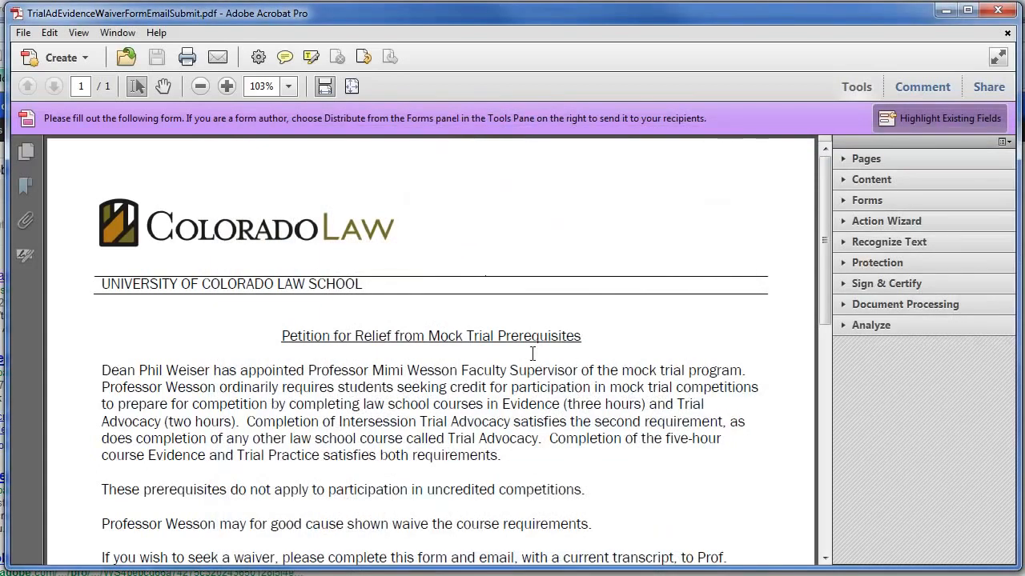